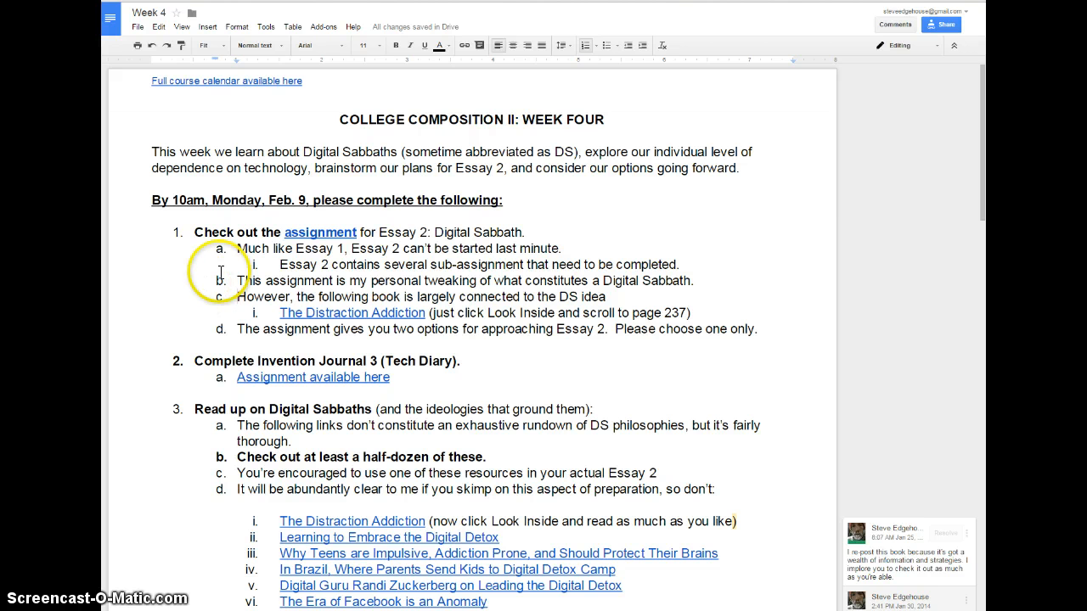
pyautogui.moveTo(341, 212)
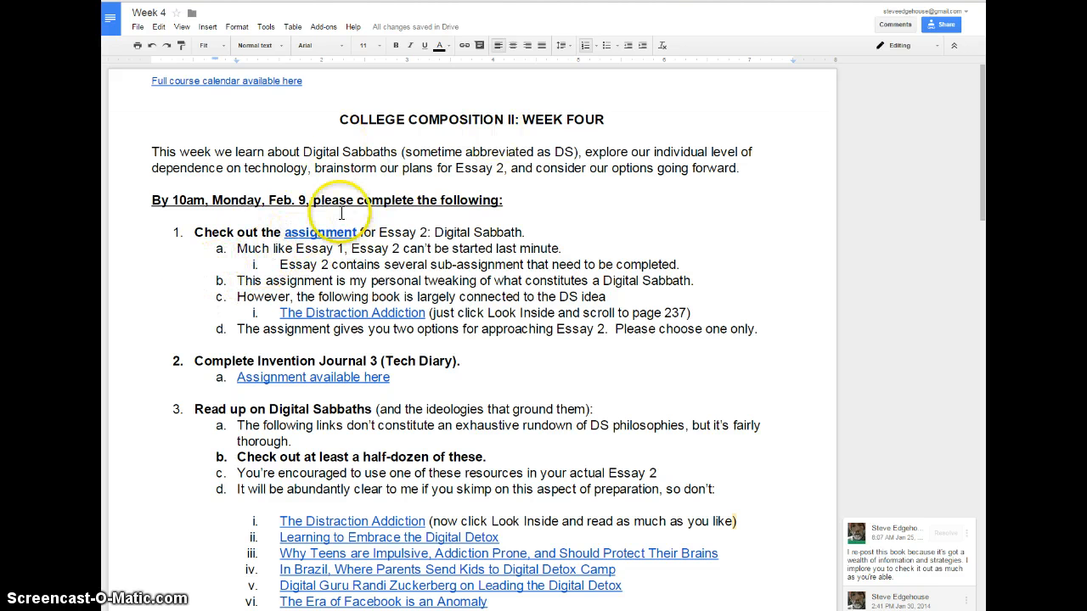
# Bring up the Invention Journal 3 sample and look over its Thursday, February 6, 2014 diary heading.
pyautogui.click(323, 233)
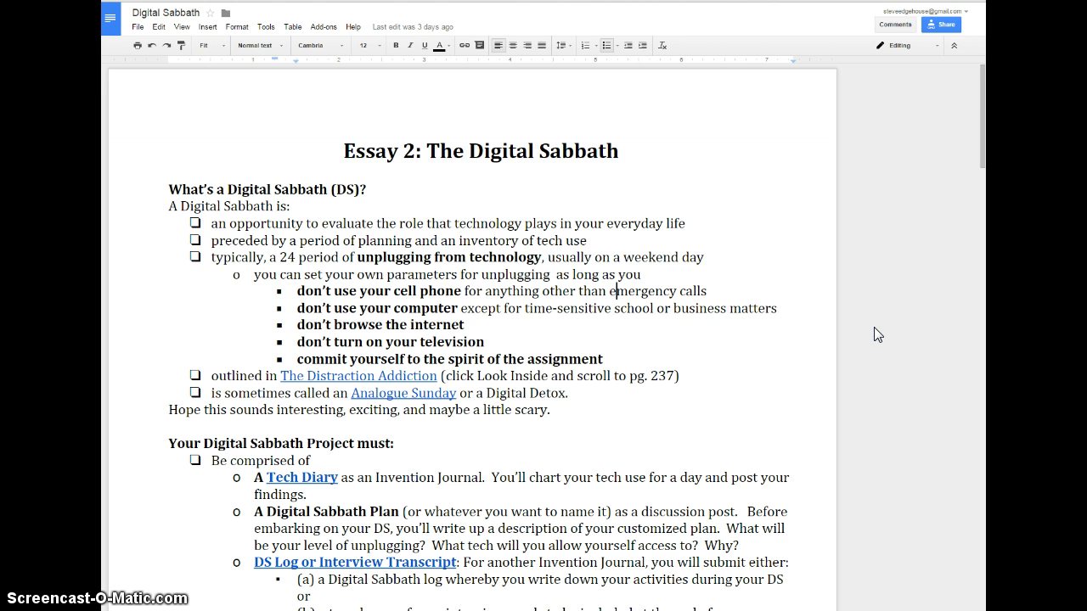
pyautogui.scroll(-3)
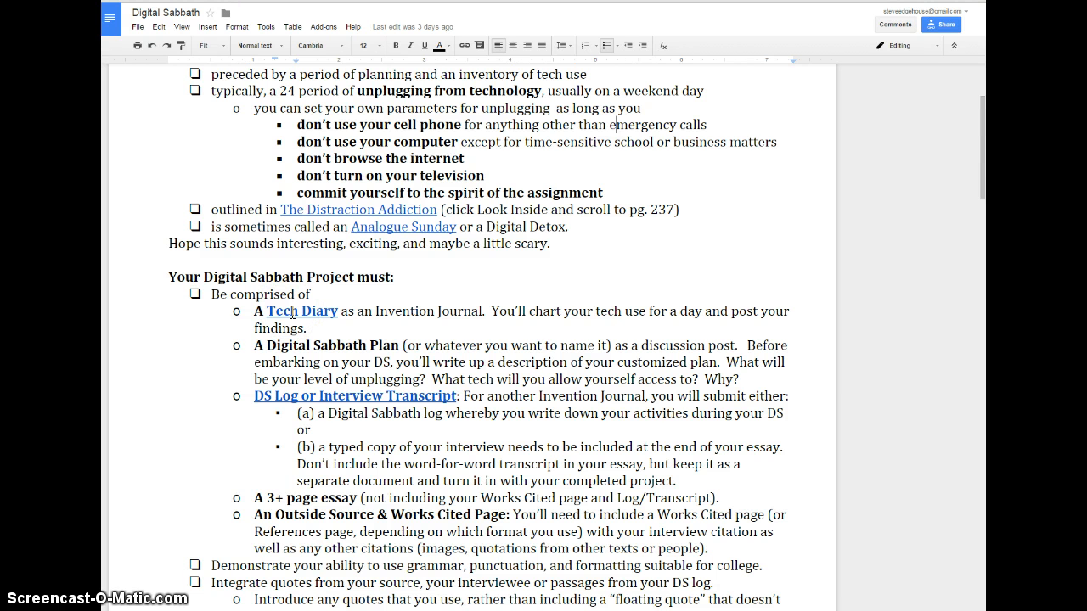
pyautogui.moveTo(335, 271)
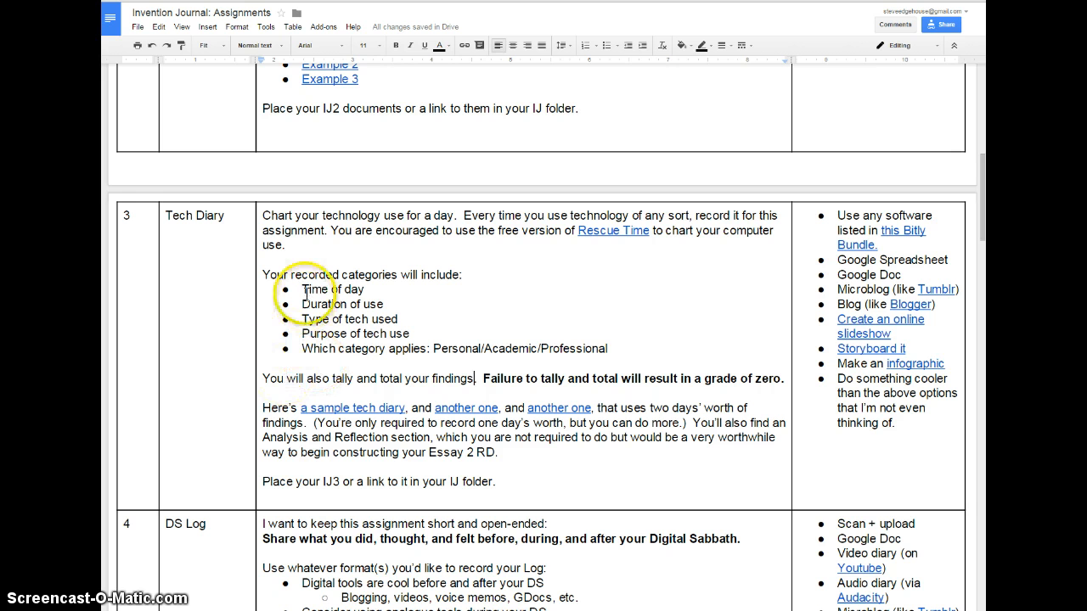
pyautogui.moveTo(302, 289); pyautogui.dragTo(394, 319)
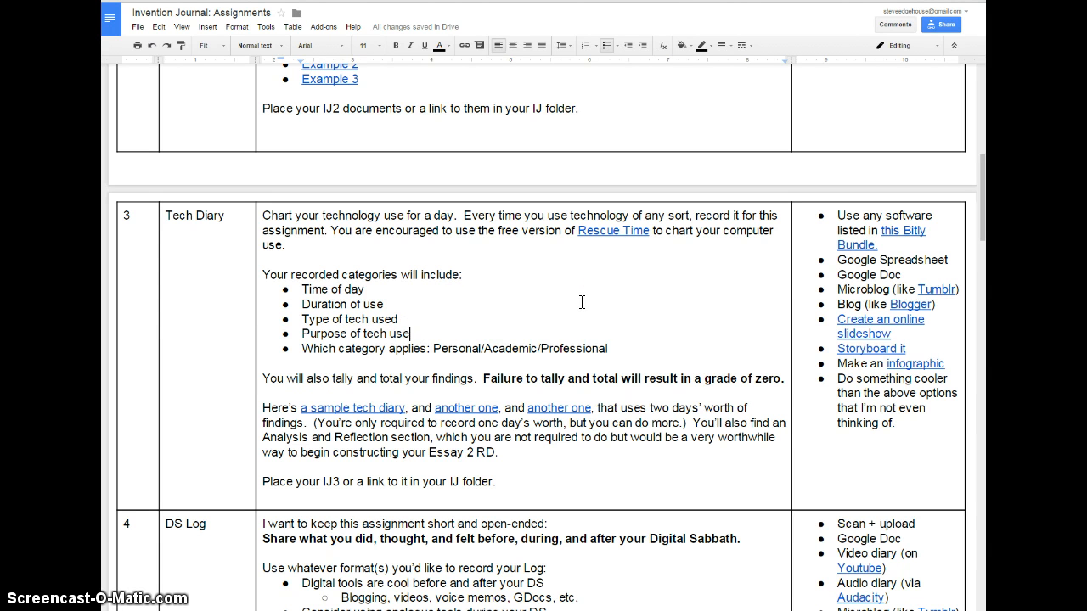
pyautogui.click(605, 309)
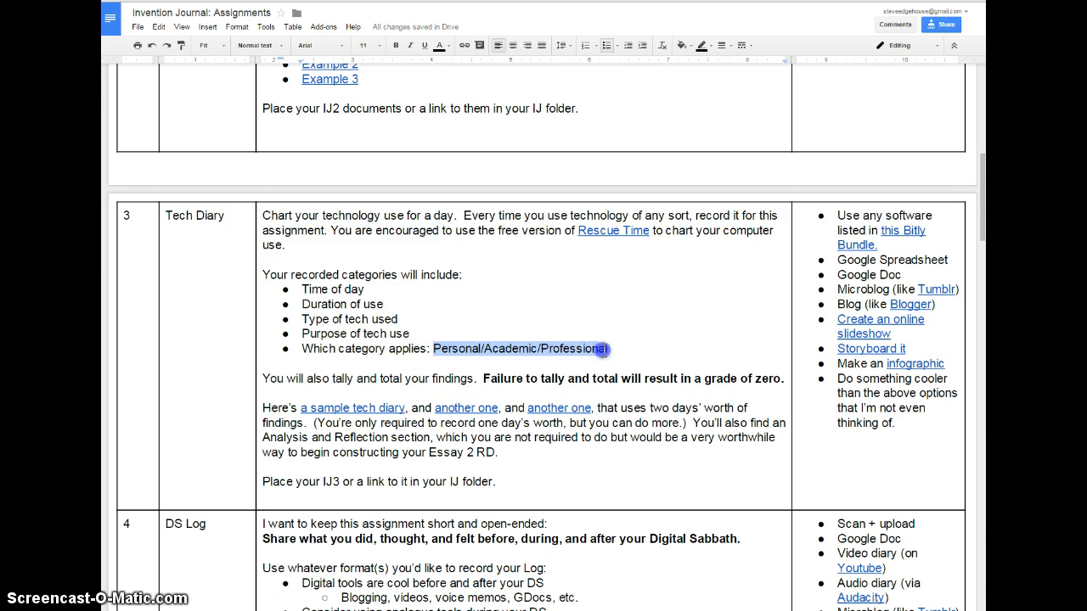
pyautogui.click(605, 350)
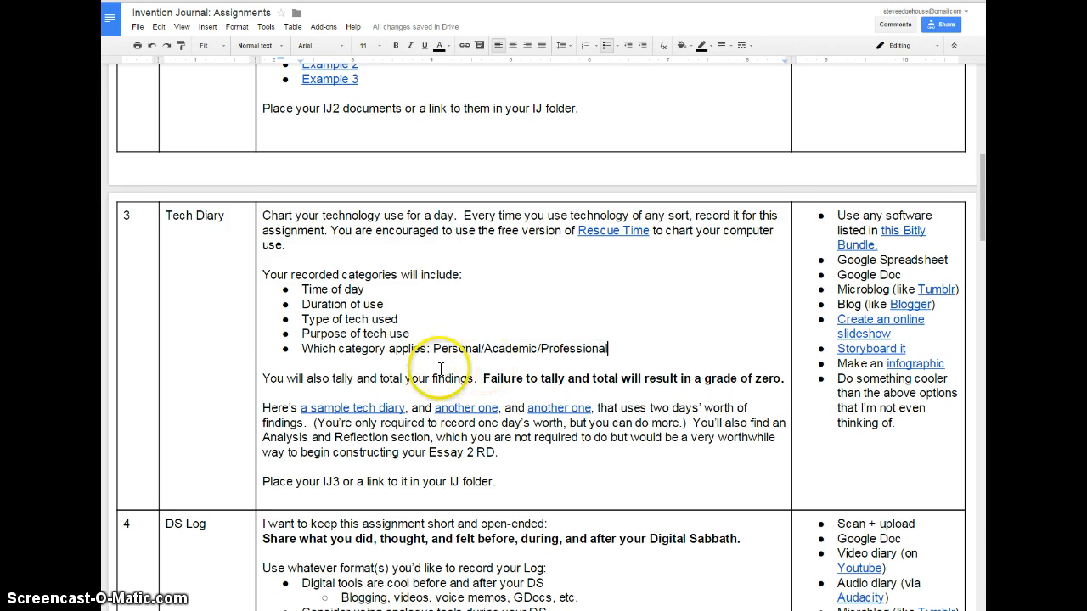
pyautogui.moveTo(422, 384)
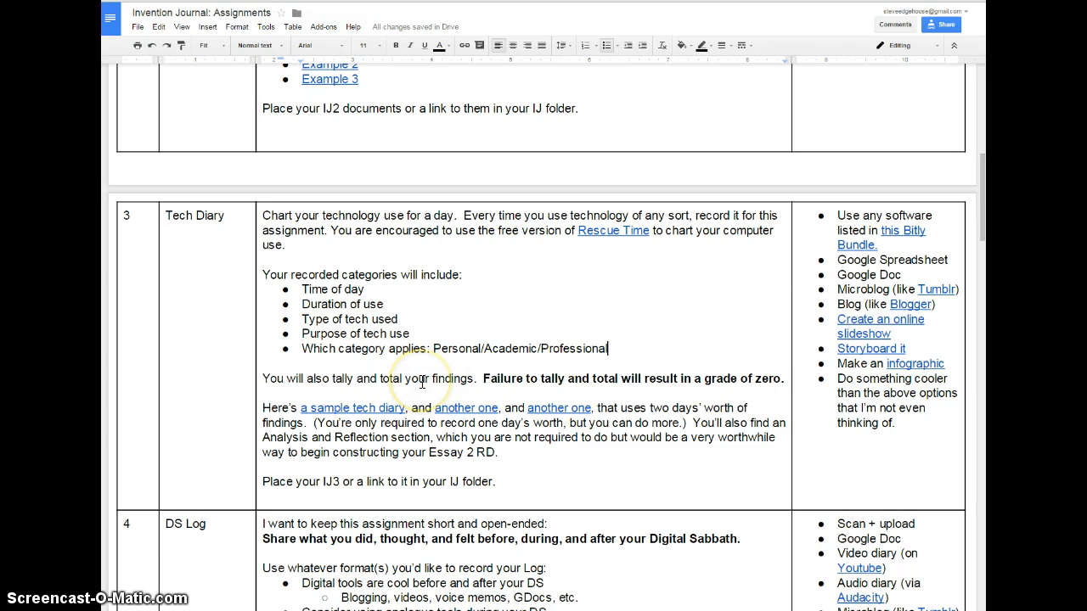
pyautogui.click(353, 408)
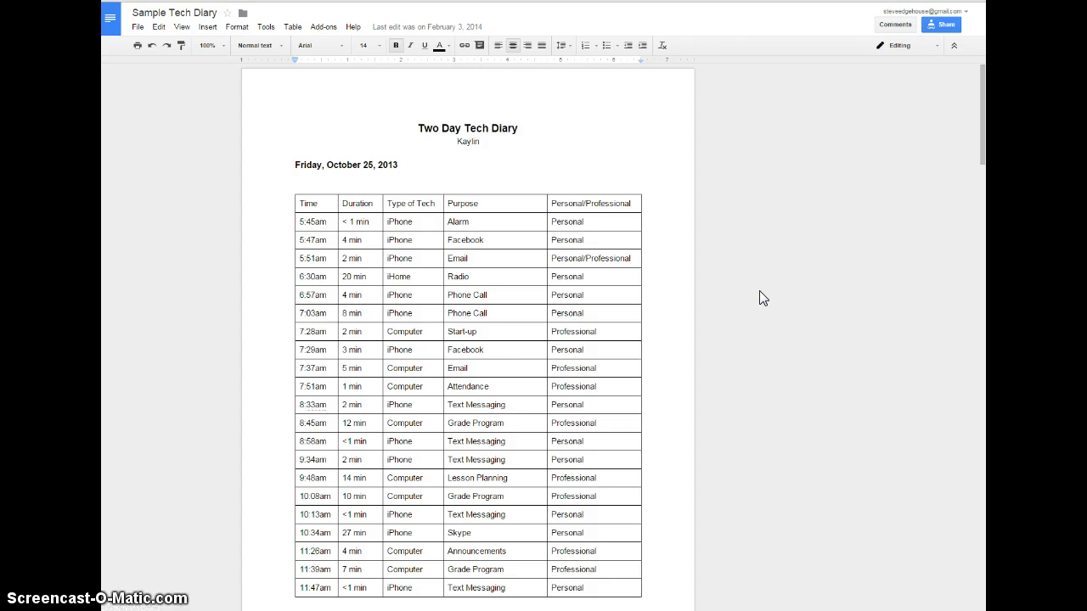
# Read down through the first stretch of the One Day Tech Diary's log entries.
pyautogui.scroll(-3)
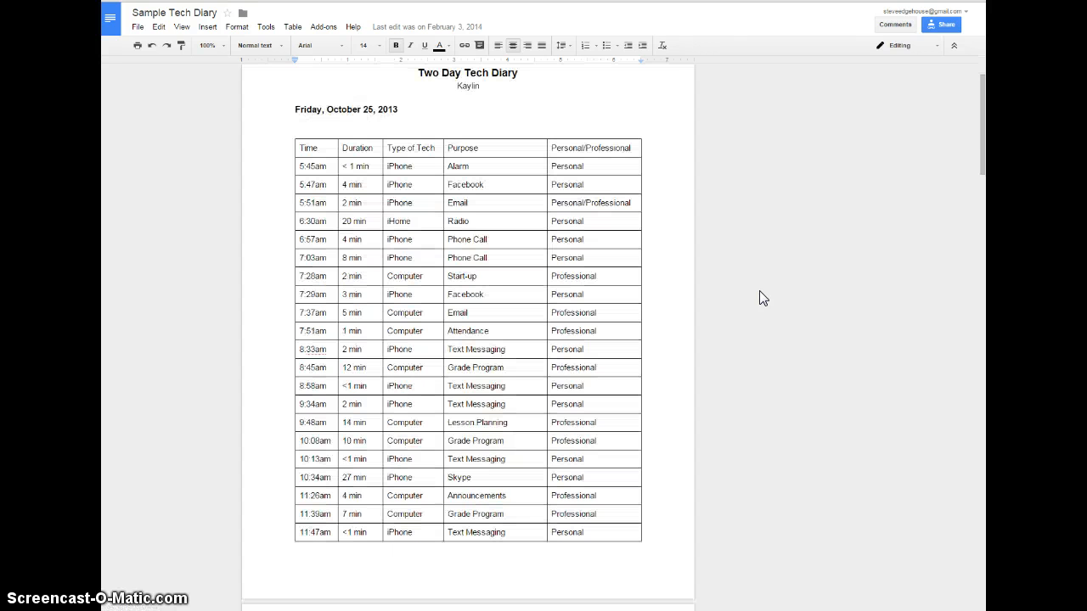
pyautogui.click(346, 167)
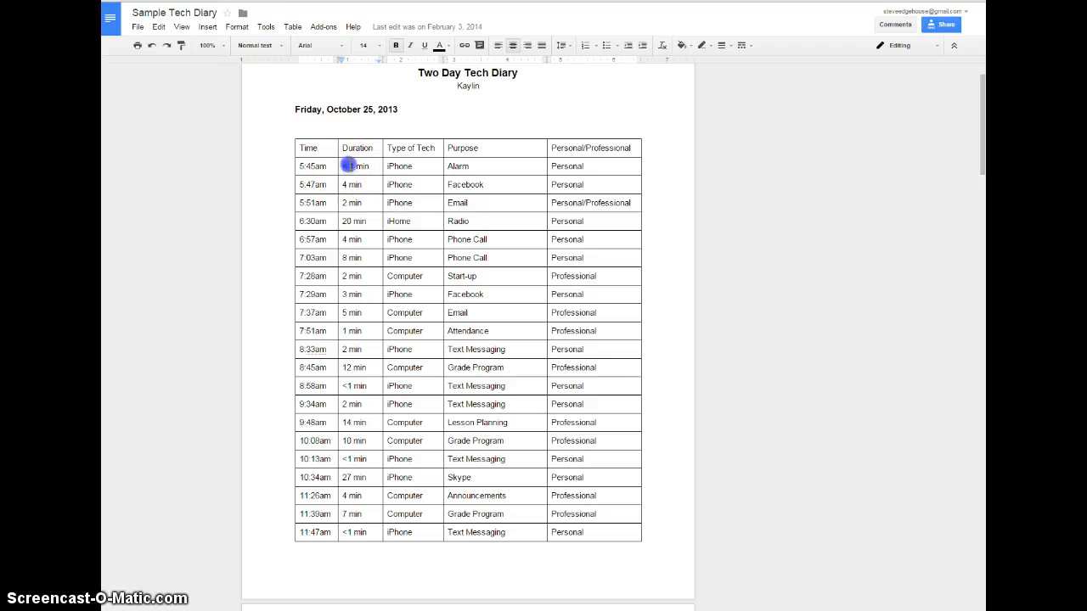
pyautogui.scroll(-3)
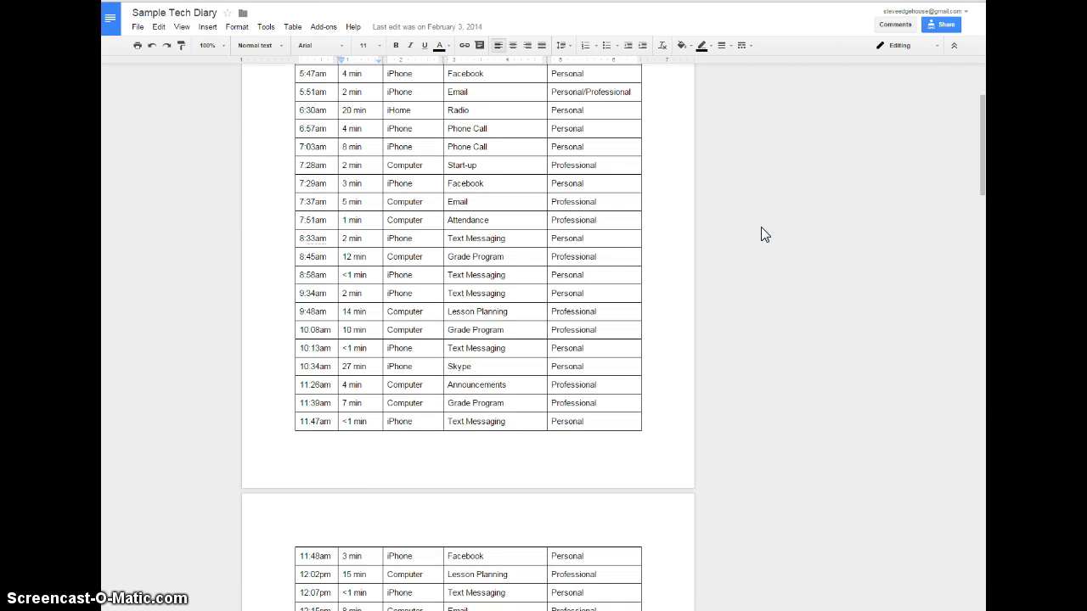
pyautogui.scroll(3)
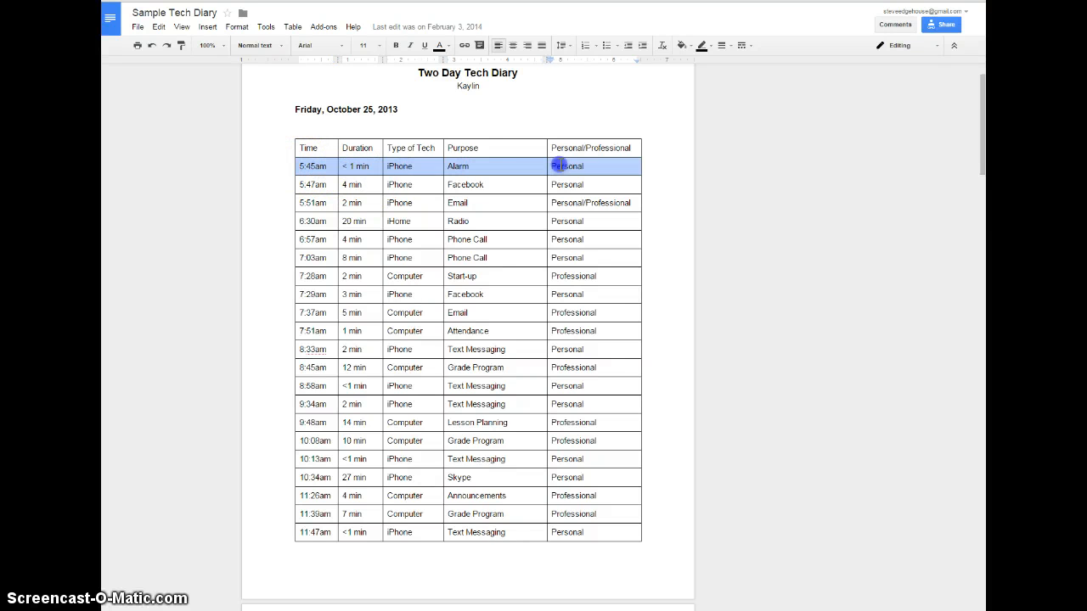
pyautogui.scroll(-3)
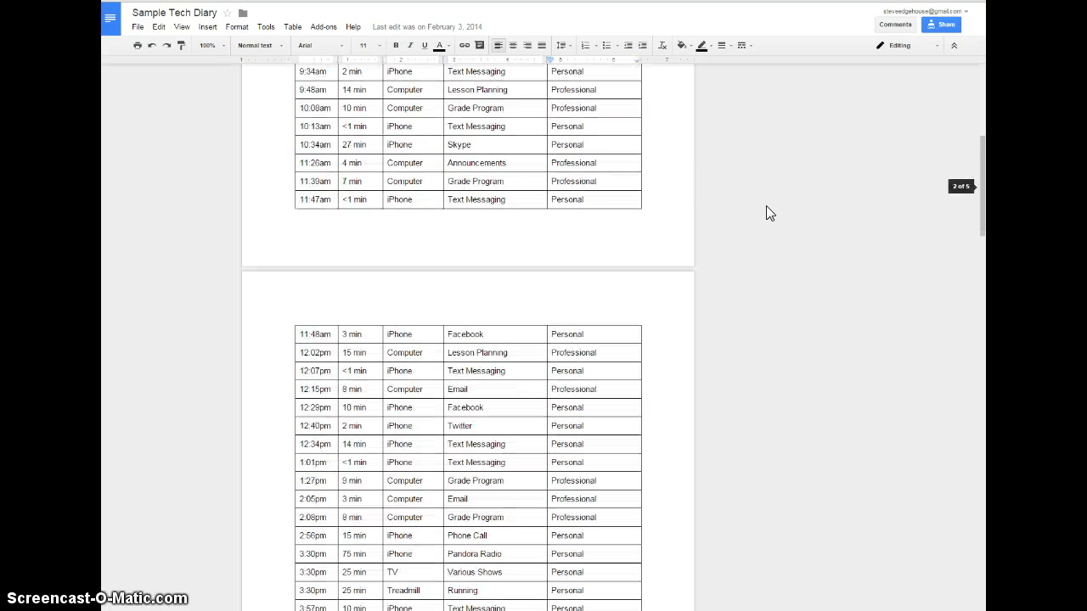
pyautogui.scroll(-3)
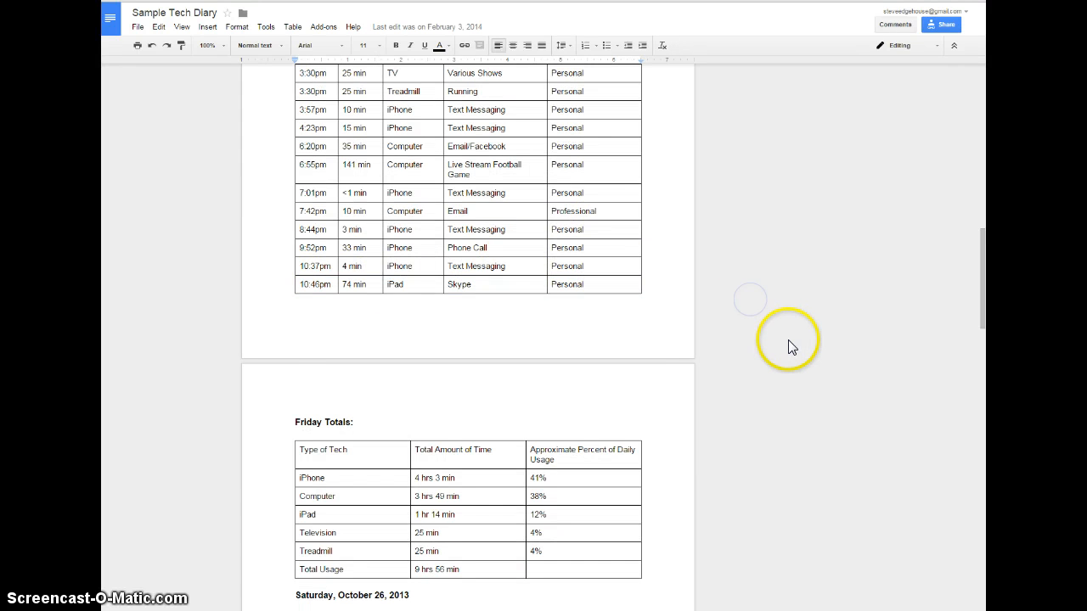
pyautogui.scroll(-3)
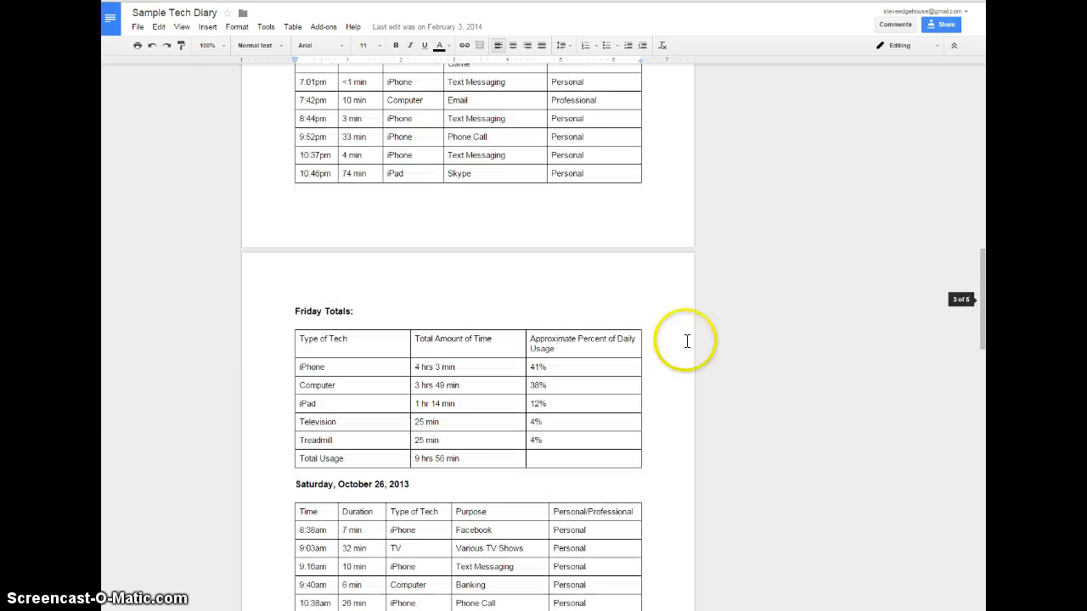
pyautogui.scroll(-3)
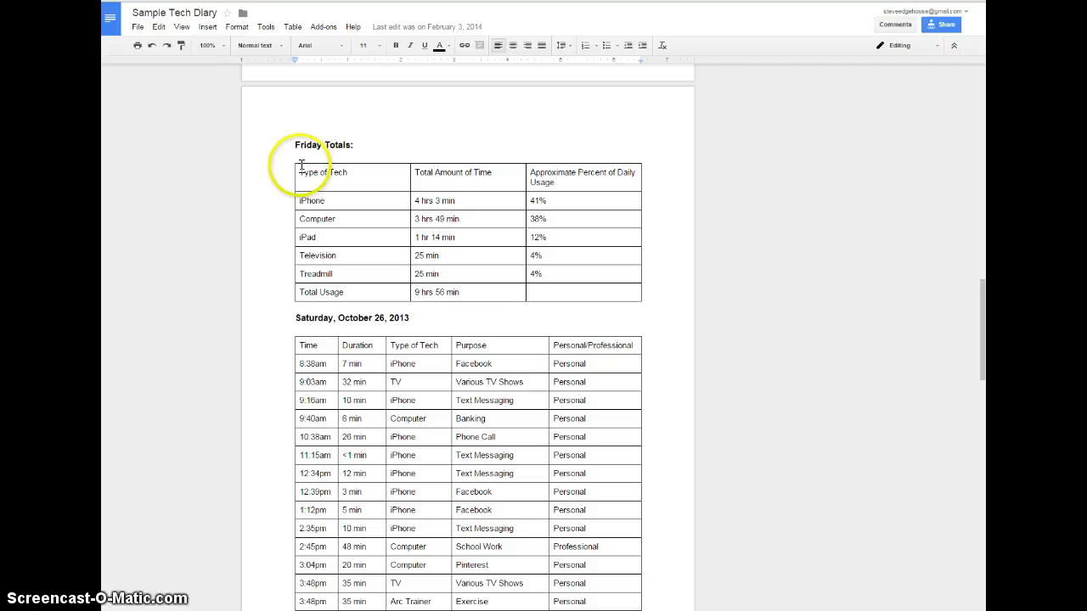
pyautogui.moveTo(455, 170)
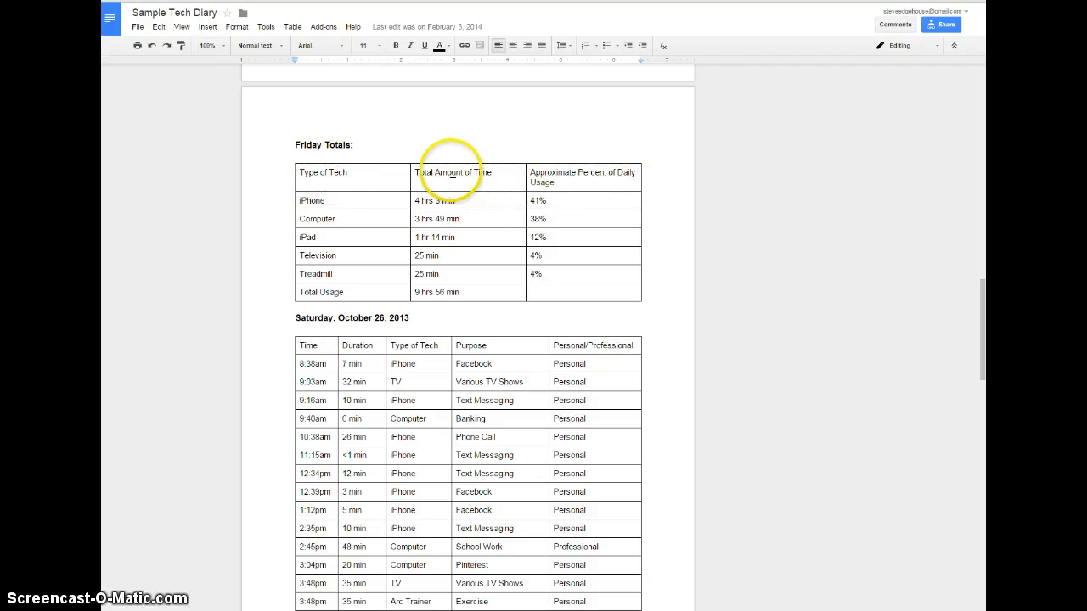
pyautogui.moveTo(744, 187)
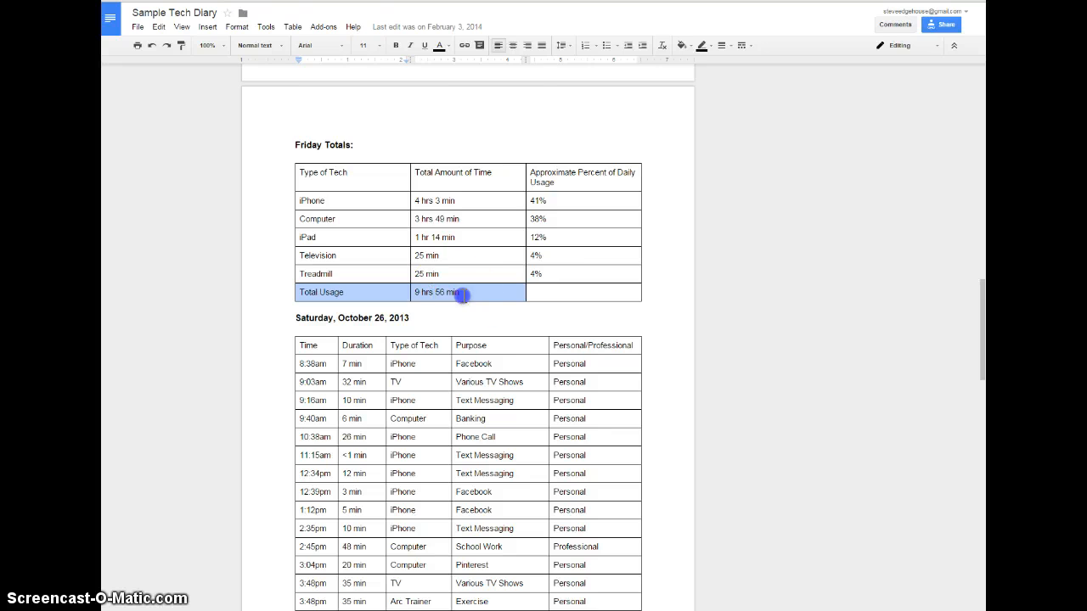
# Continue through the middle of the diary table's time-and-tech entries.
pyautogui.scroll(-3)
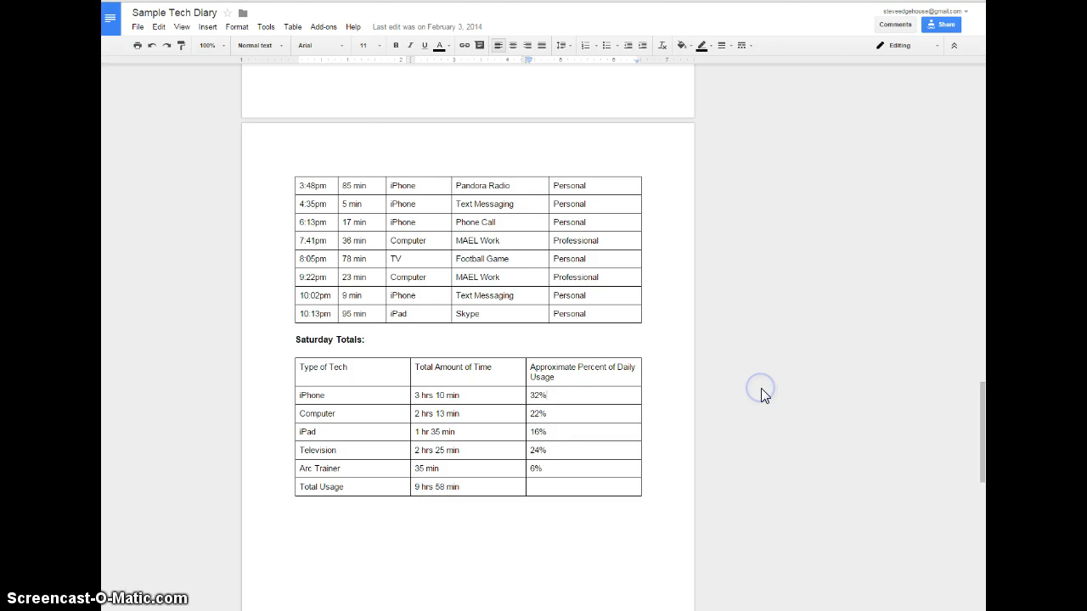
pyautogui.click(544, 395)
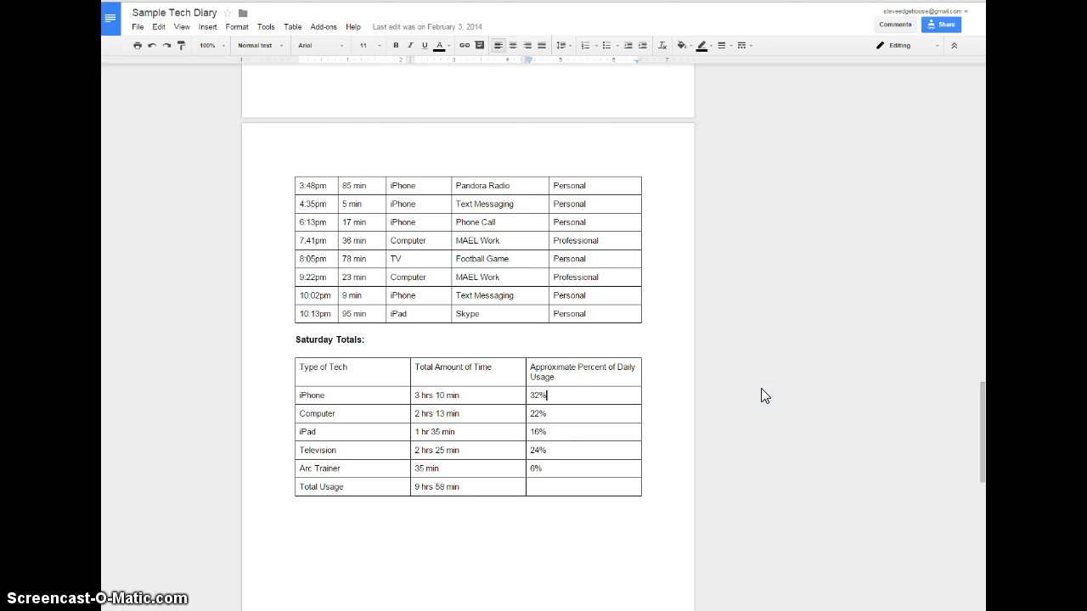
pyautogui.scroll(-3)
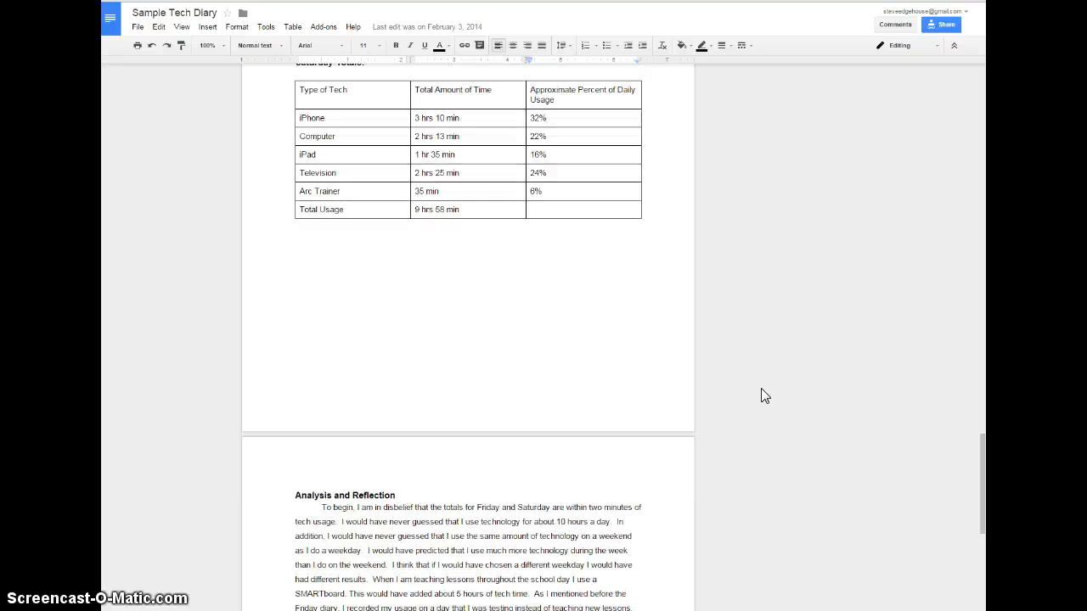
pyautogui.scroll(-3)
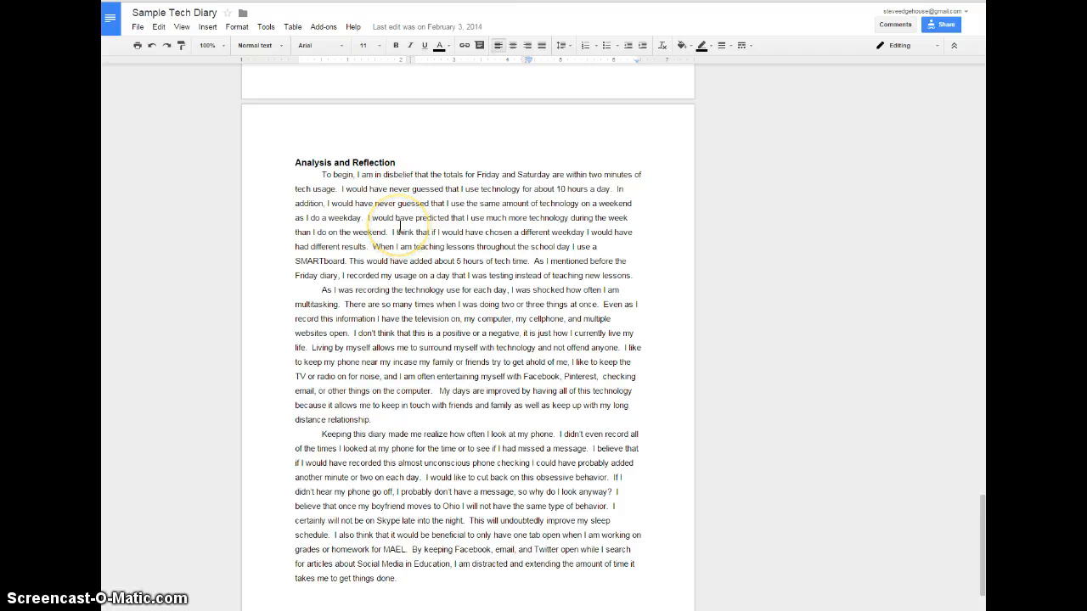
pyautogui.scroll(-3)
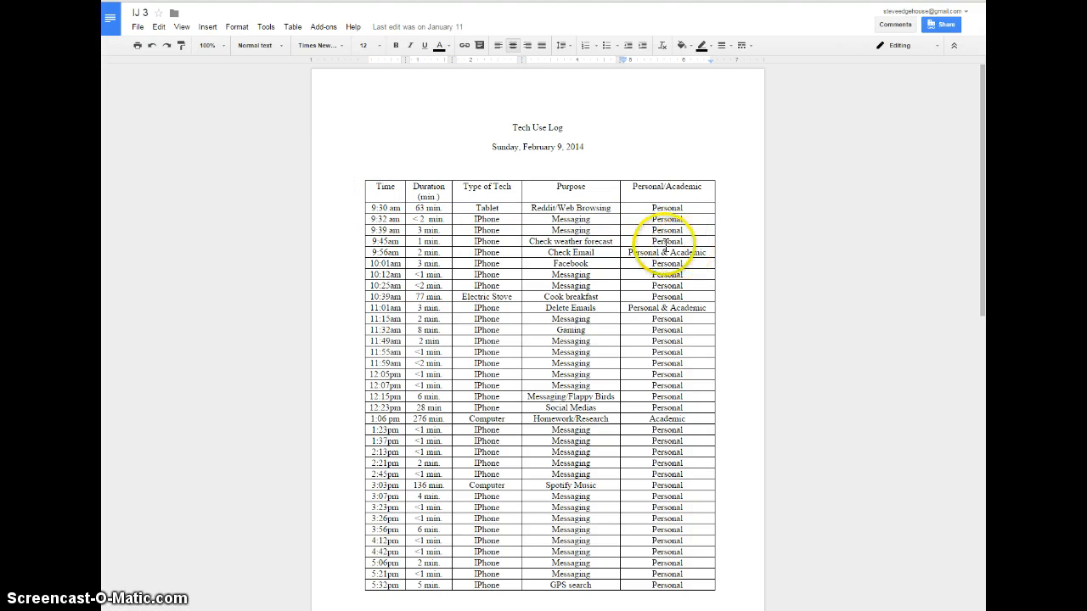
pyautogui.moveTo(523, 127)
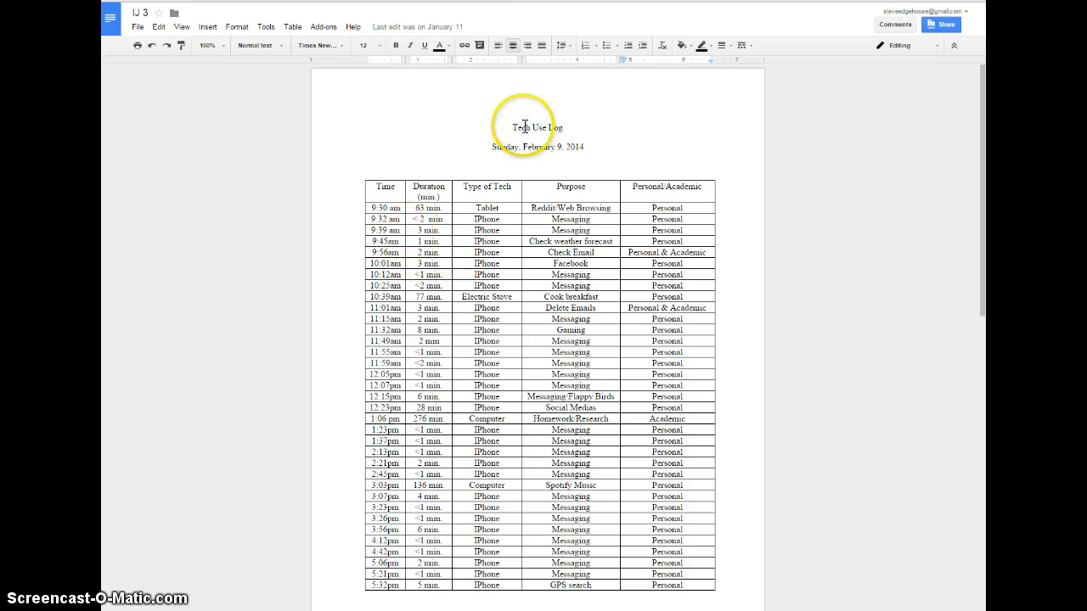
pyautogui.scroll(-3)
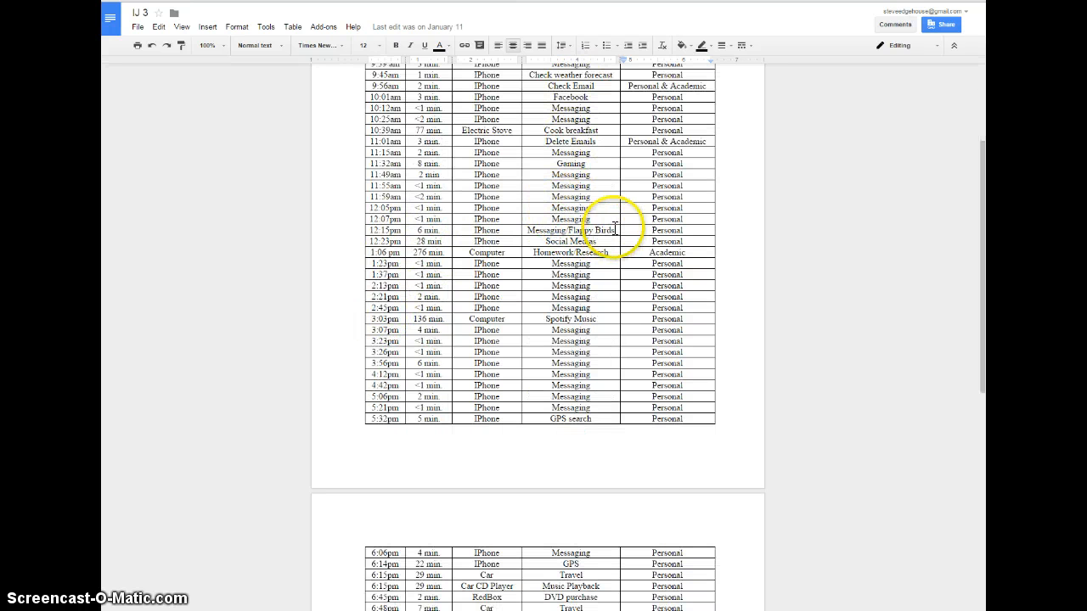
# Reach the electric stove cooking entry and the total time per type of tech table.
pyautogui.doubleClick(574, 231)
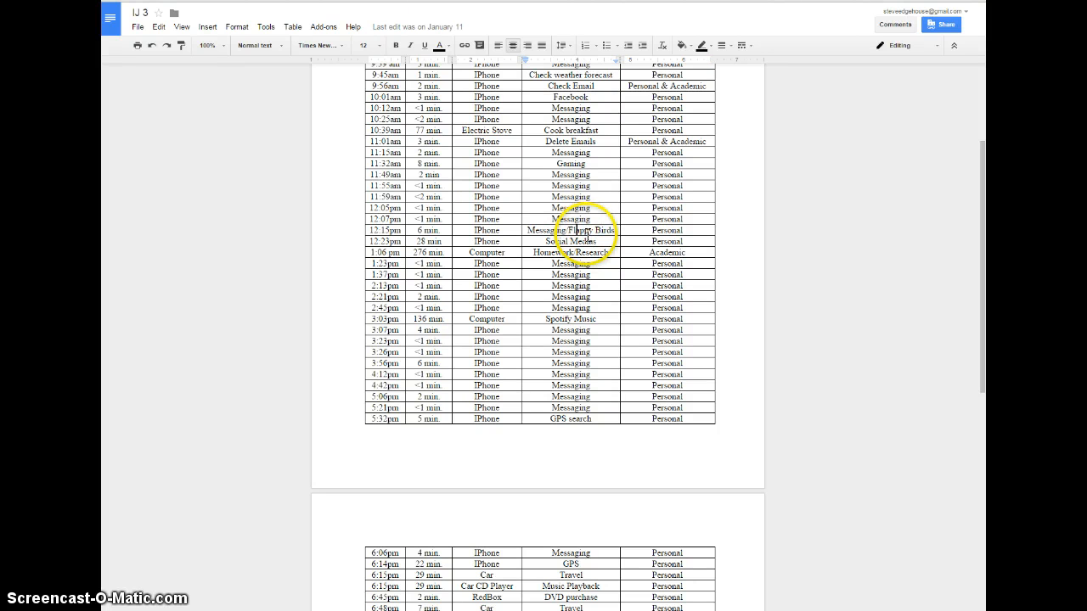
pyautogui.scroll(-3)
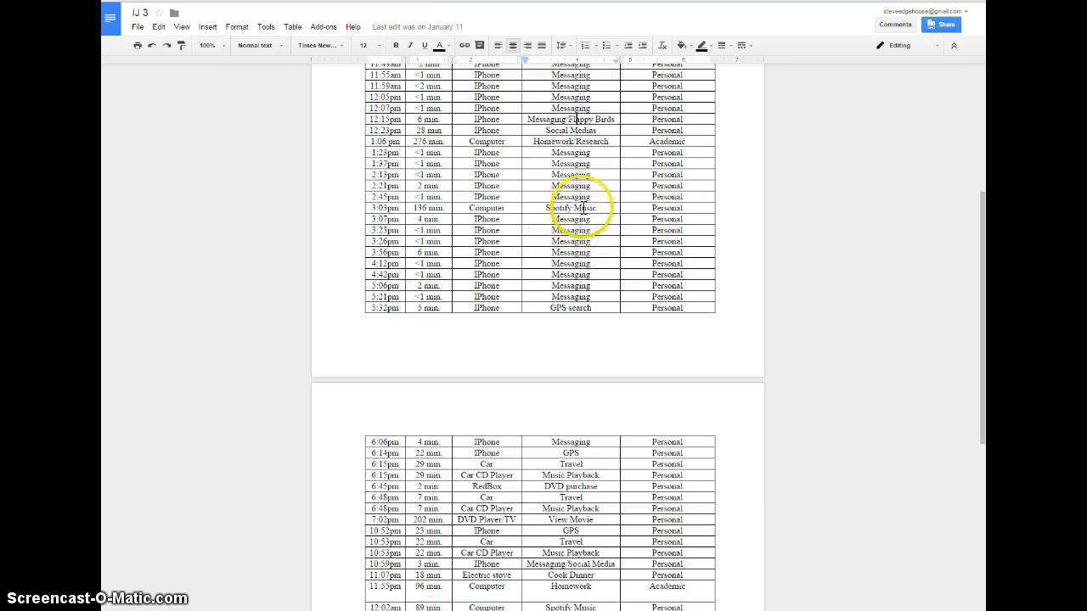
pyautogui.scroll(-3)
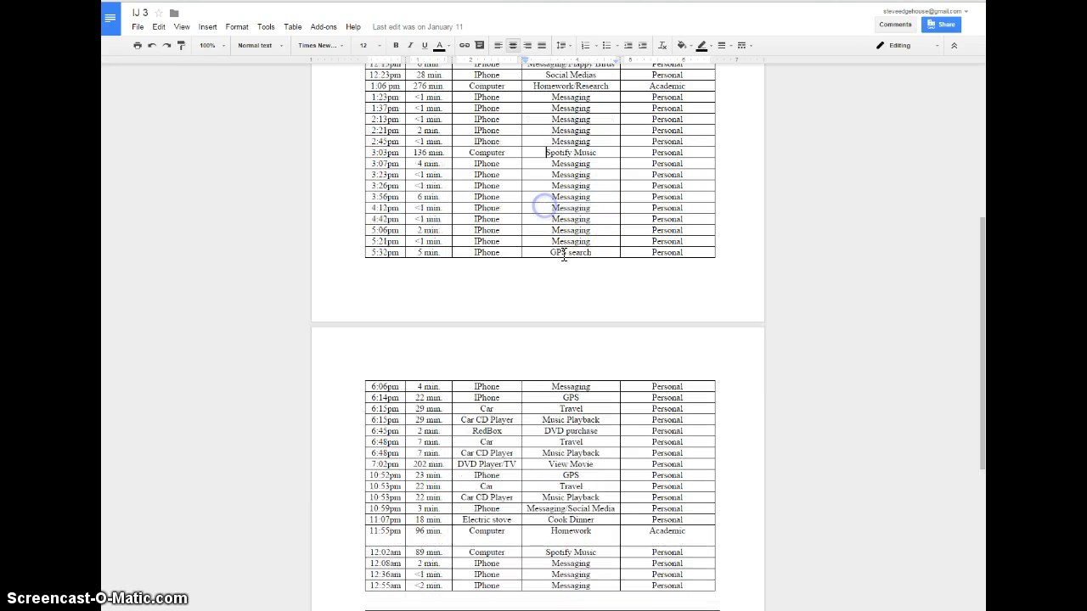
pyautogui.scroll(-3)
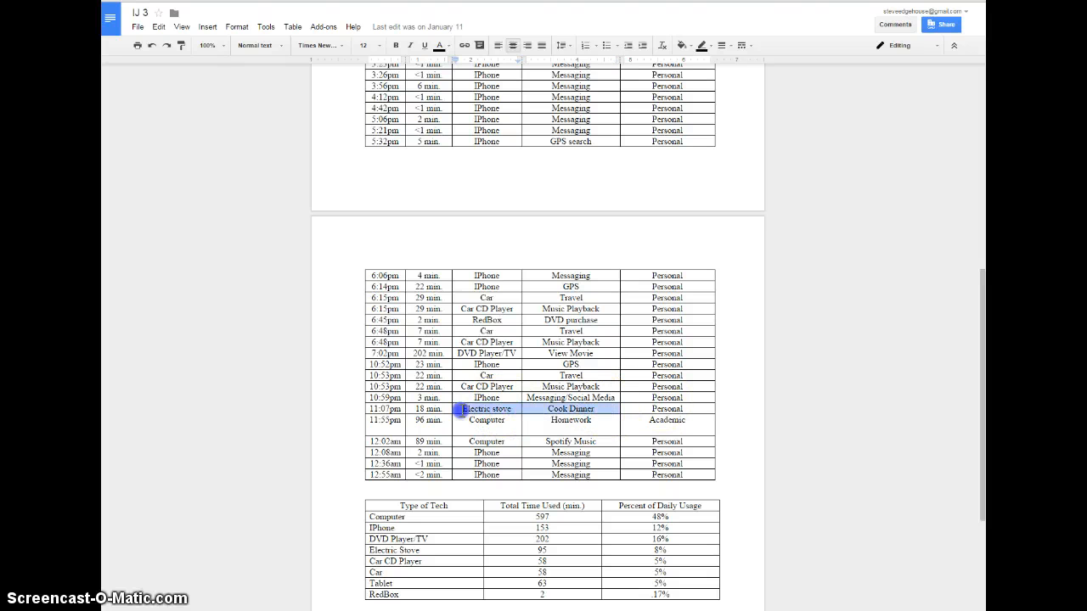
pyautogui.click(388, 407)
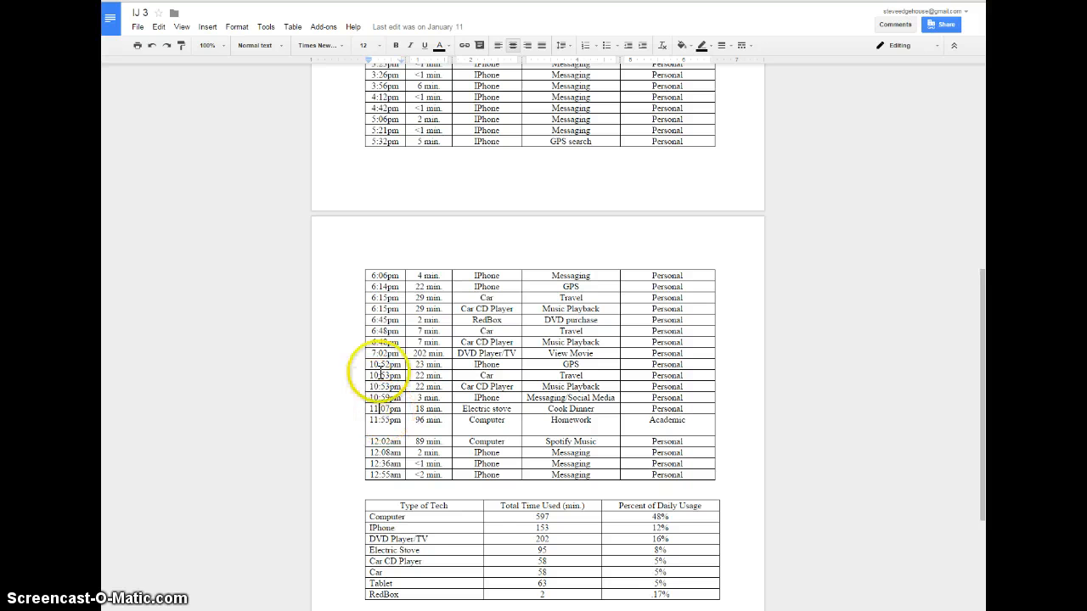
pyautogui.scroll(-3)
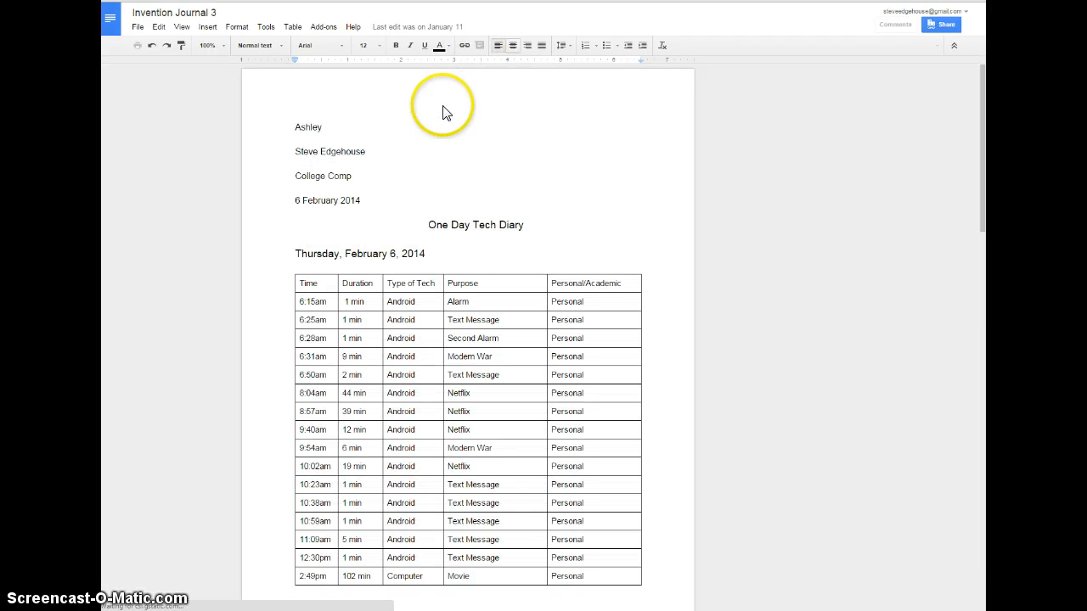
# Finish reading Invention Journal 3, then follow the Tech Diary row's 'this Bitly Bundle' link.
pyautogui.scroll(-3)
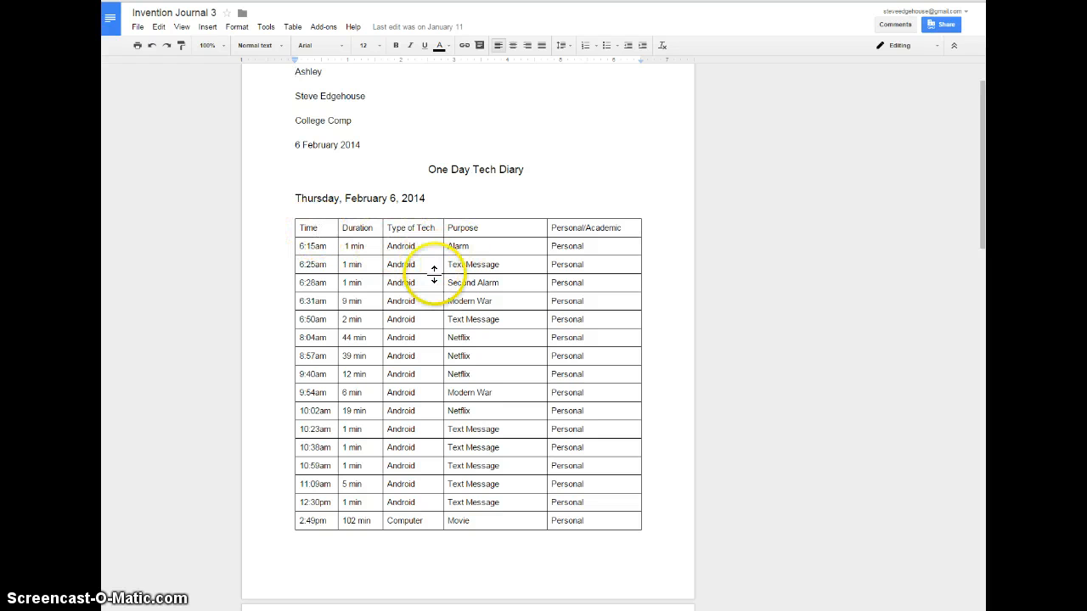
pyautogui.scroll(-3)
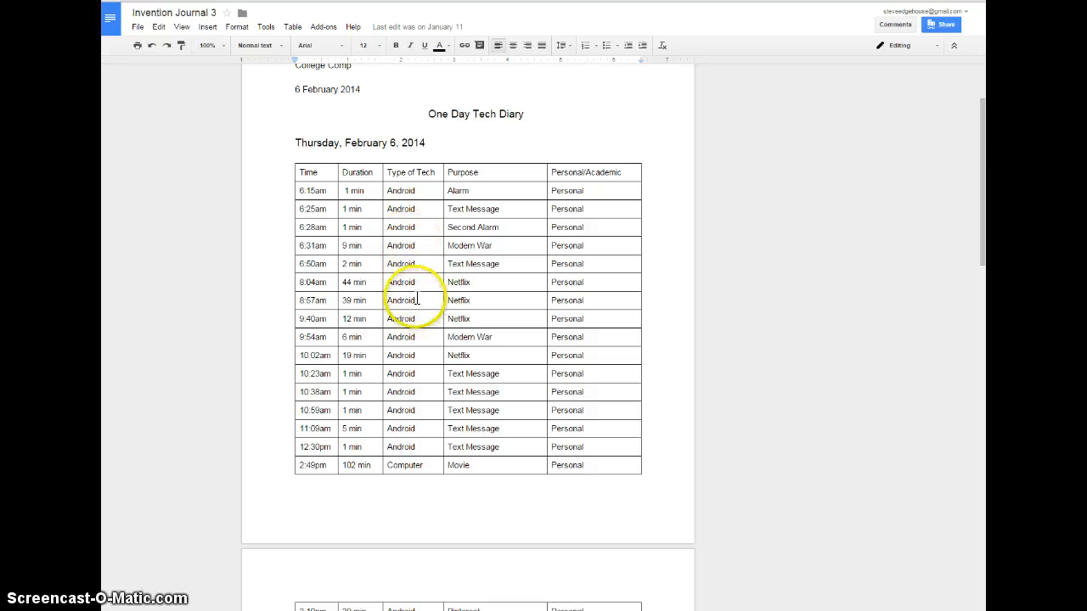
pyautogui.scroll(-3)
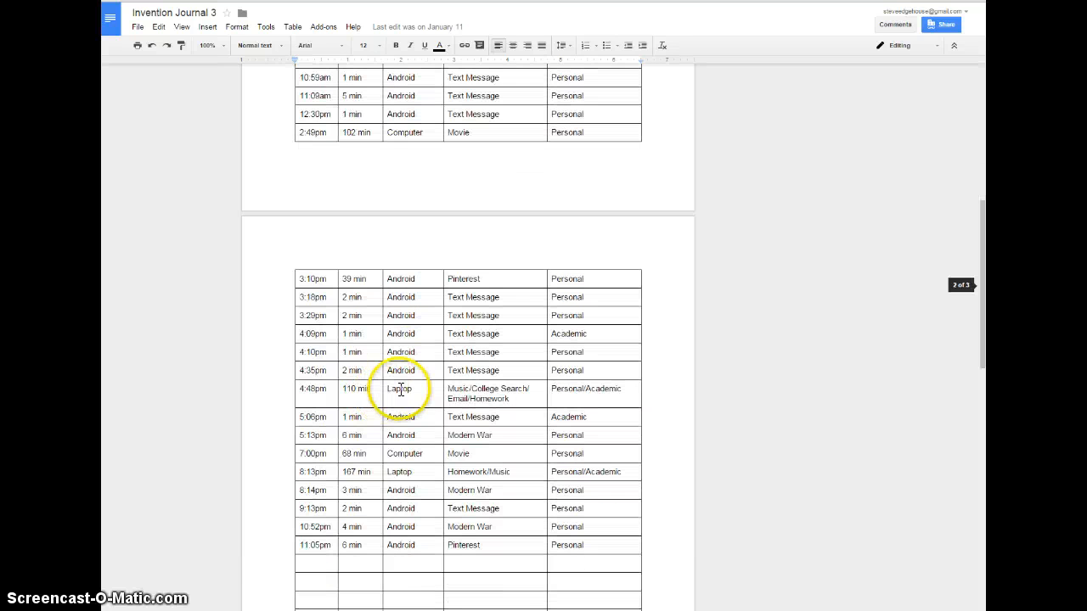
pyautogui.scroll(-3)
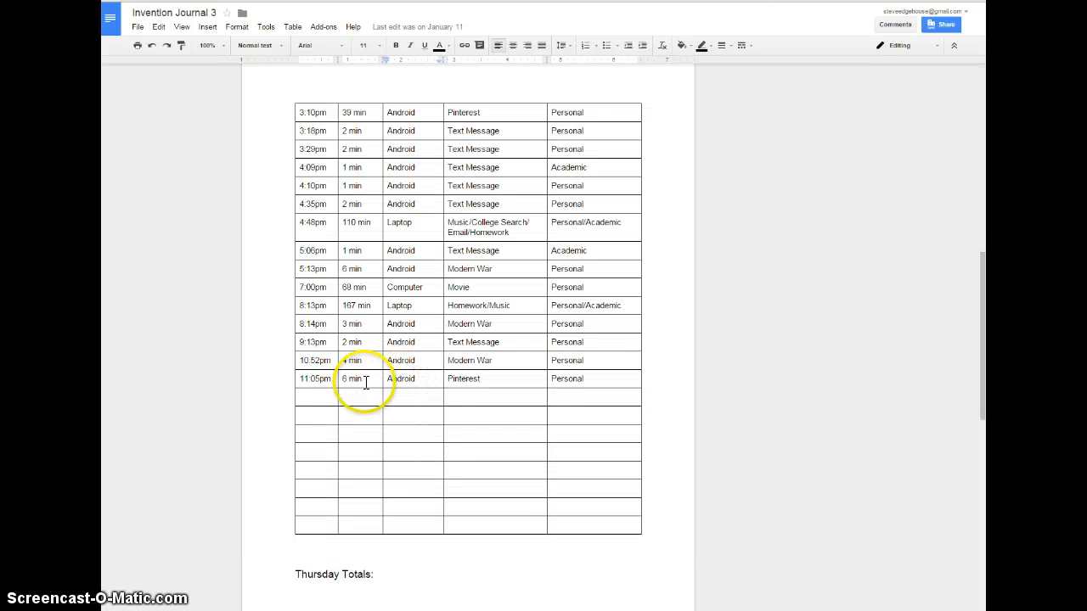
pyautogui.scroll(-3)
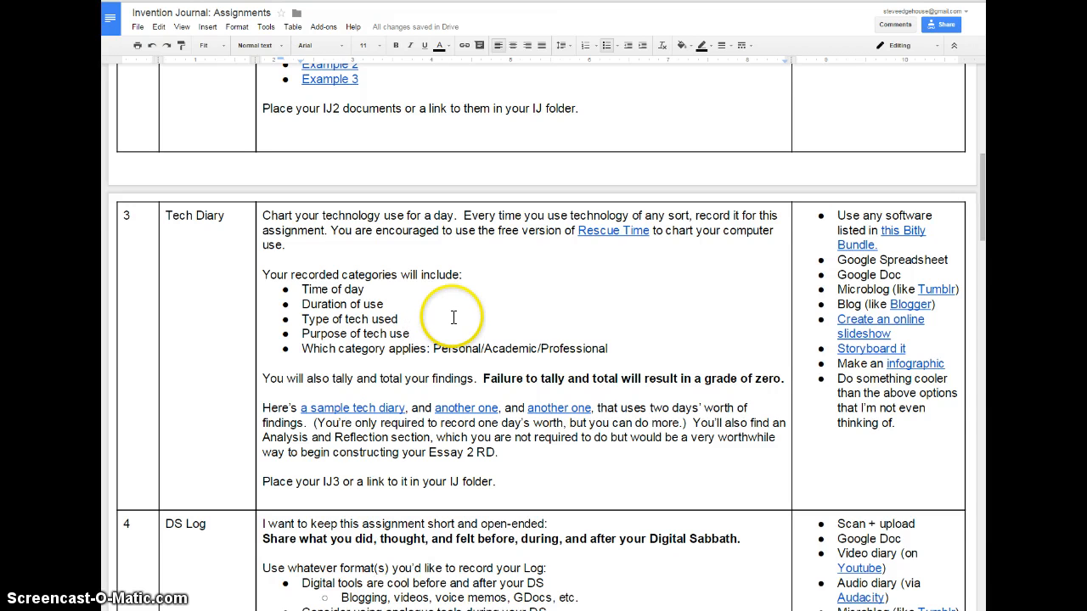
pyautogui.moveTo(862, 260)
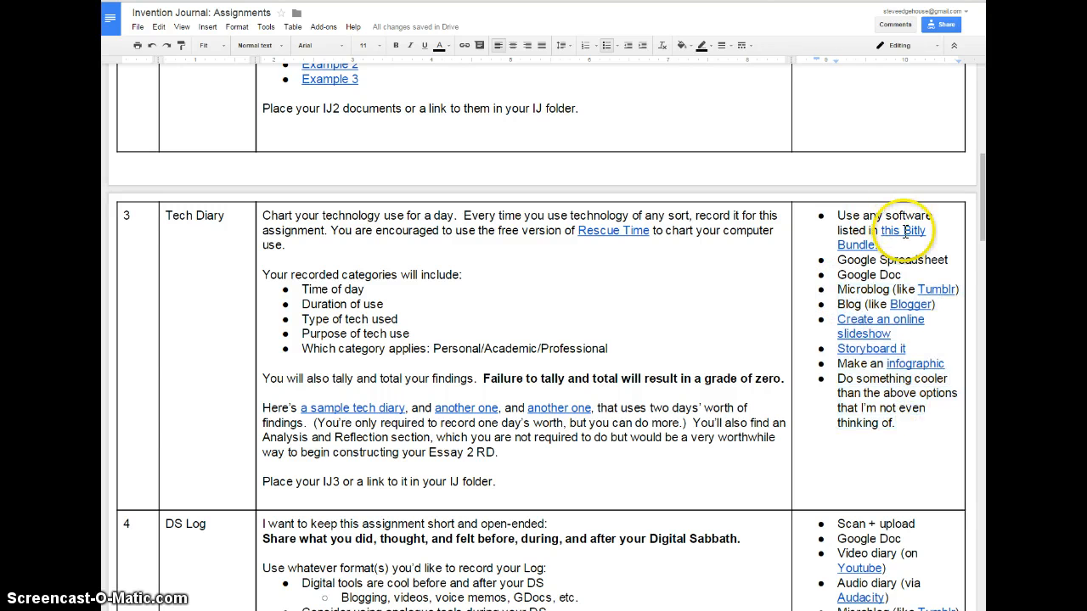
pyautogui.click(906, 231)
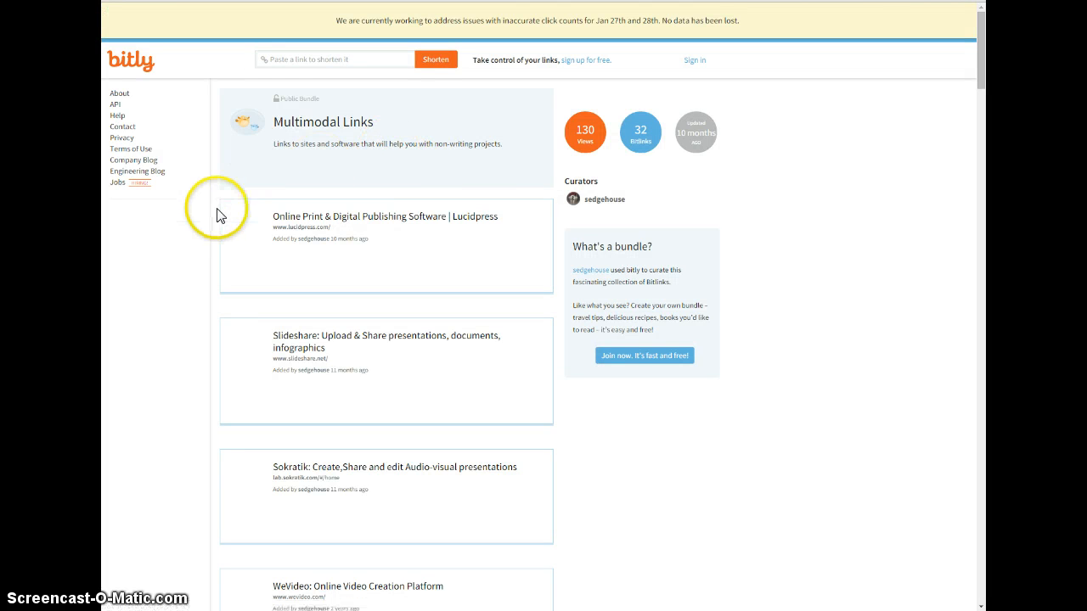
# Scroll down the Multimodal Links bundle to see the listed software tools.
pyautogui.scroll(-3)
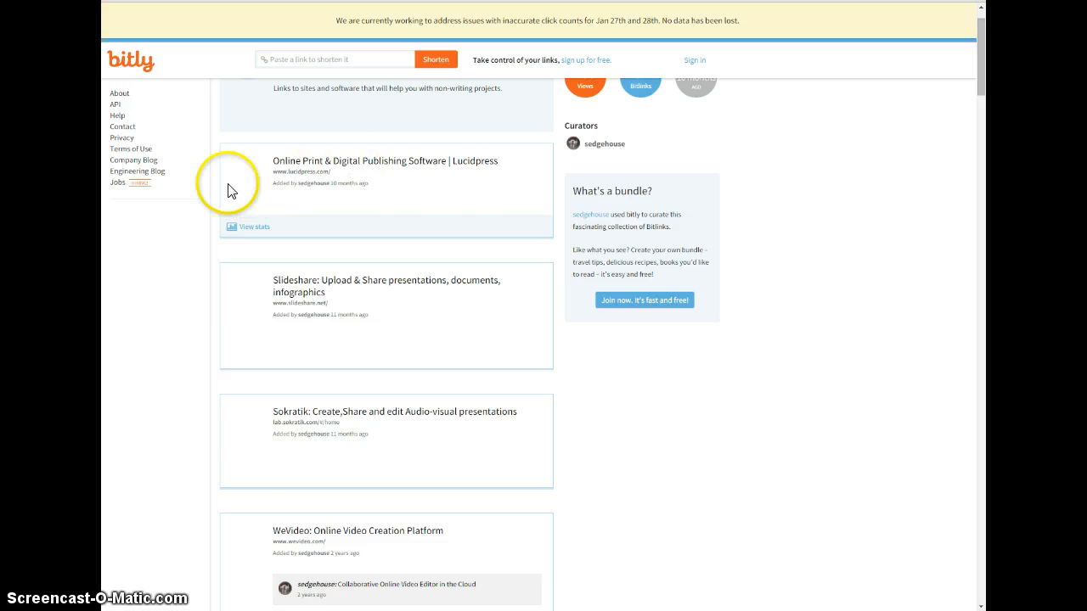
pyautogui.scroll(-3)
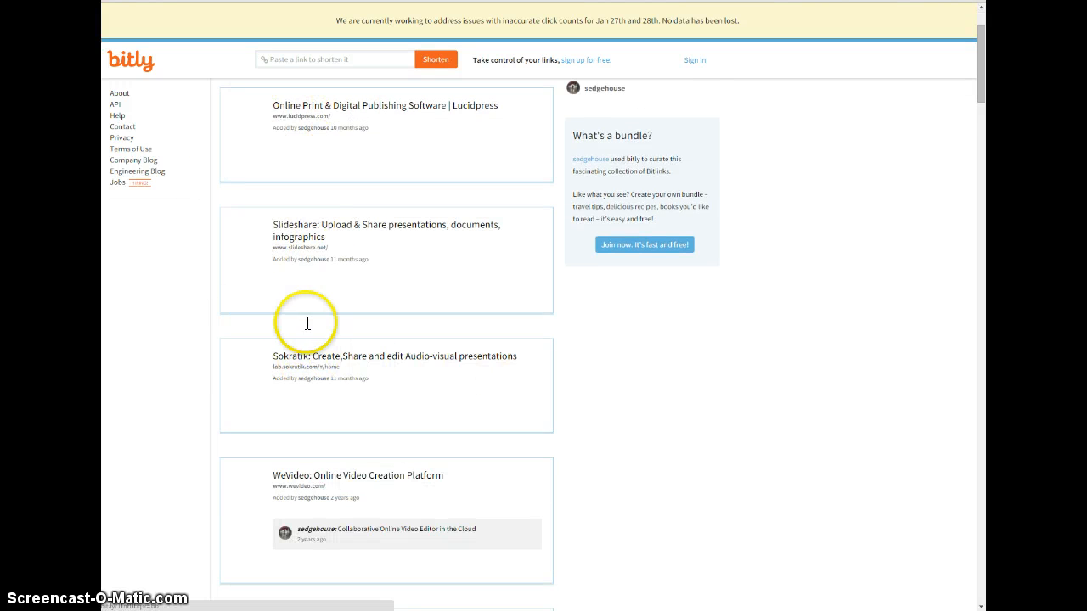
pyautogui.scroll(-3)
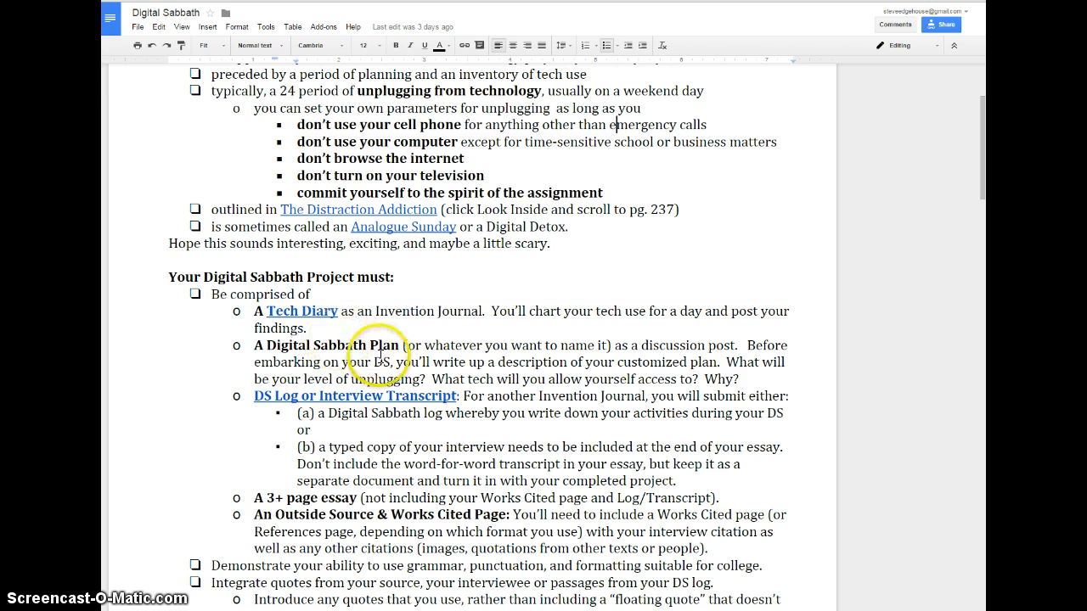
pyautogui.moveTo(758, 372)
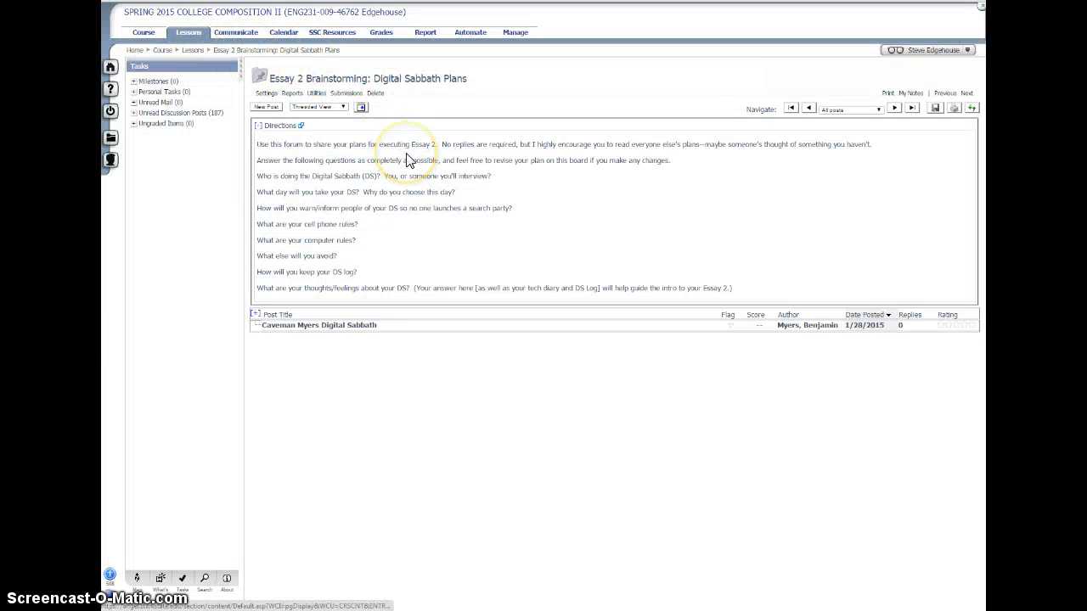
pyautogui.moveTo(428, 197)
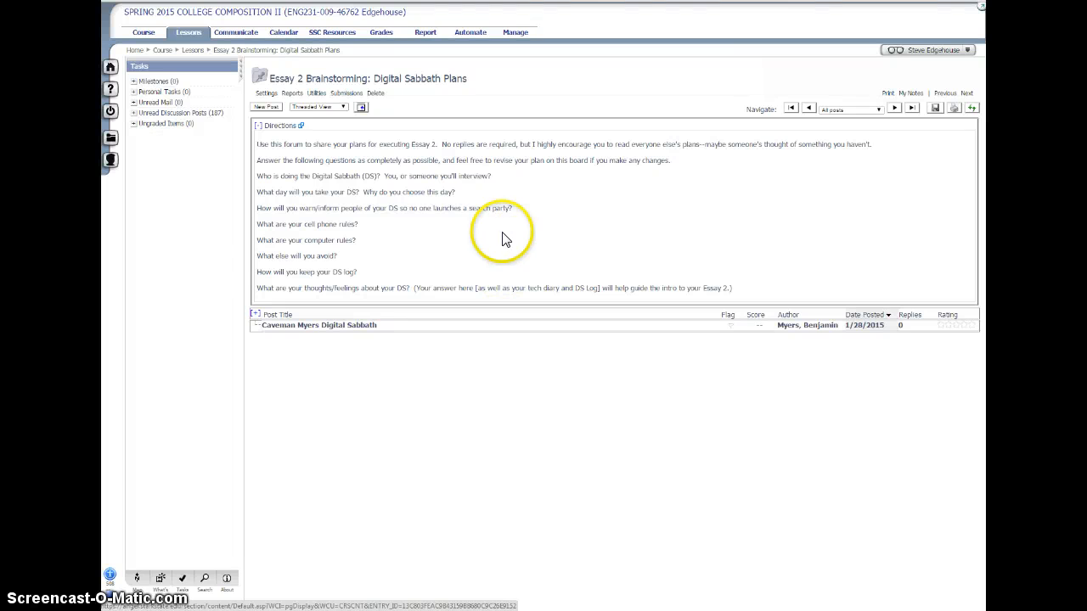
# Read the Digital Sabbath Plans forum directions and questions in the ANGEL course tab.
pyautogui.doubleClick(467, 207)
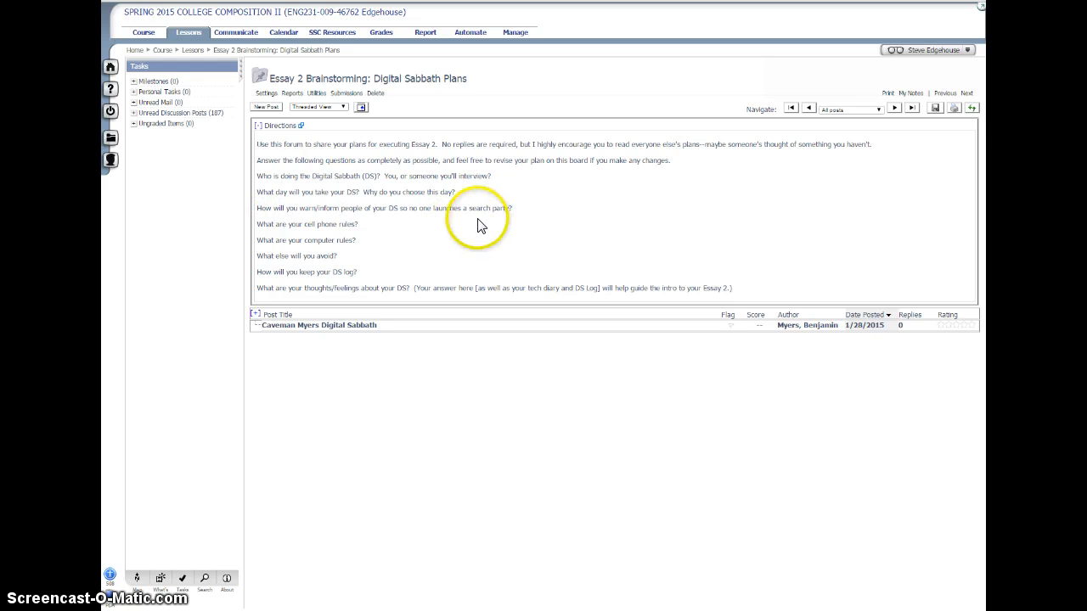
pyautogui.moveTo(459, 231)
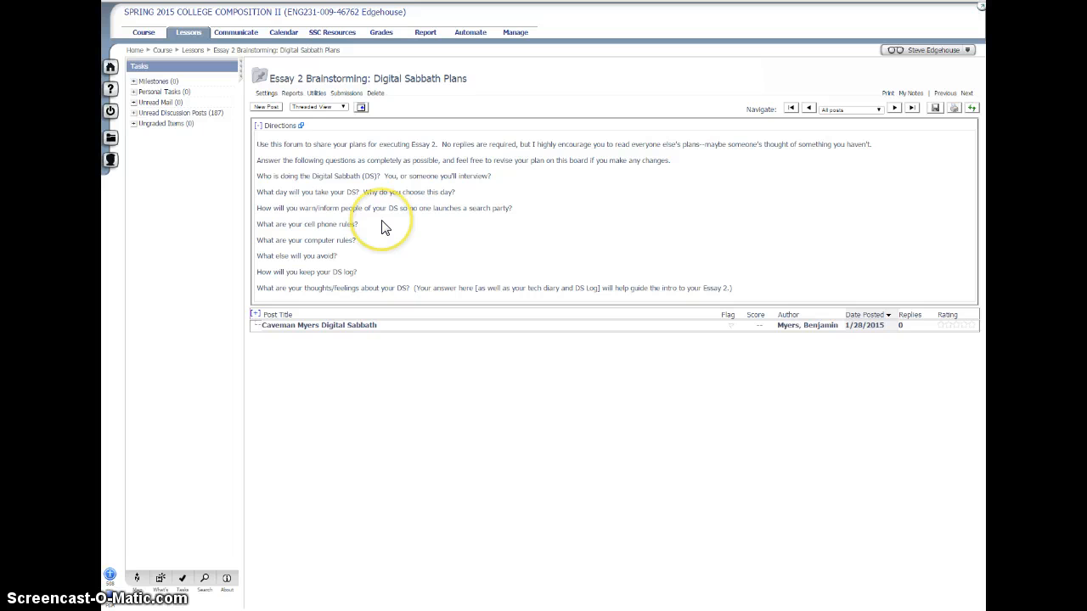
pyautogui.moveTo(400, 255)
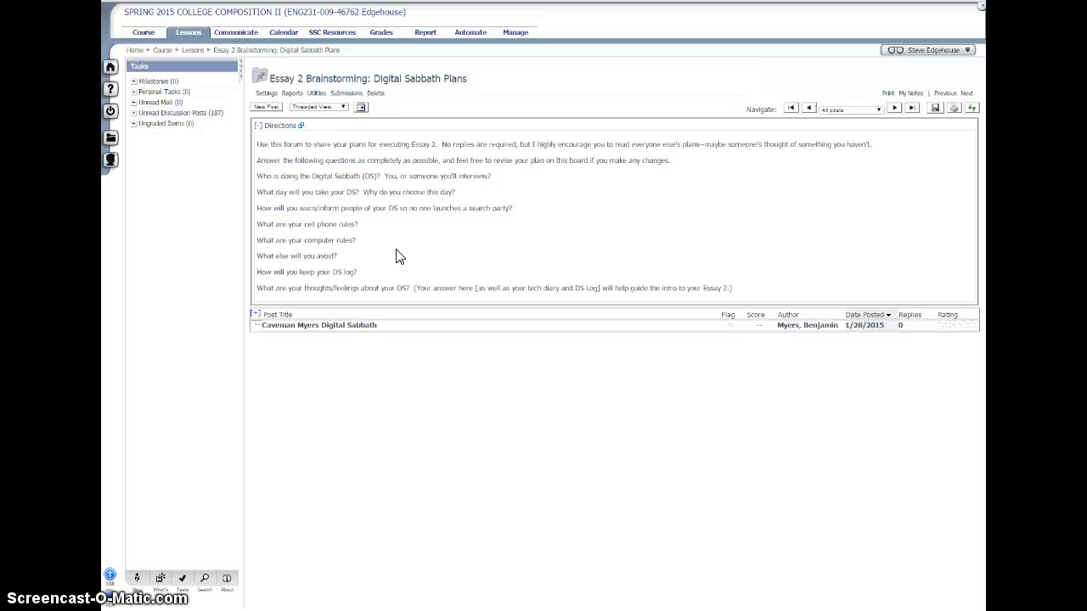
pyautogui.moveTo(333, 329)
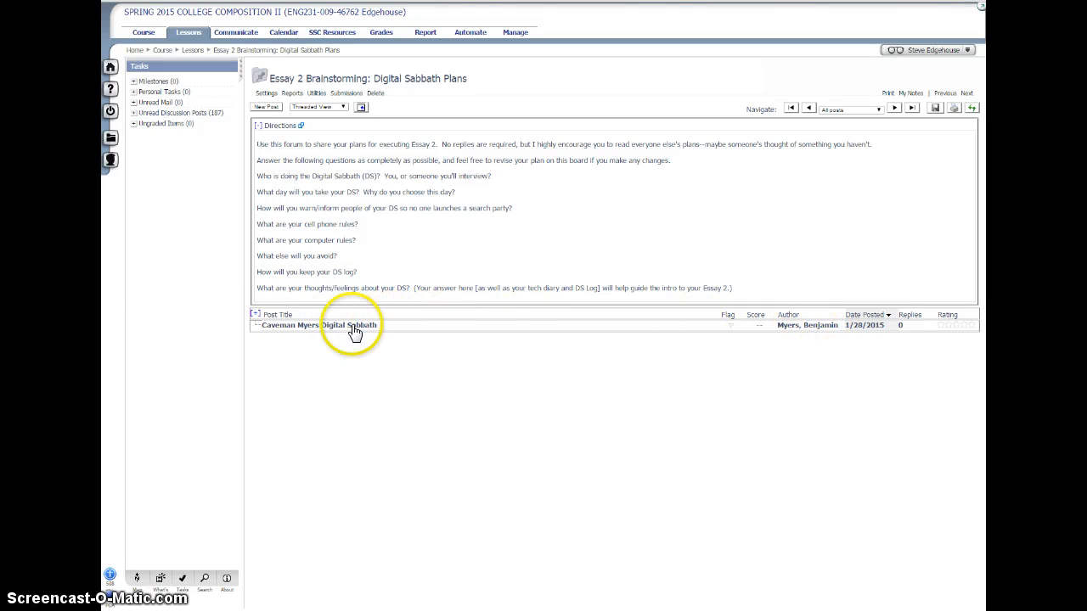
pyautogui.moveTo(399, 277)
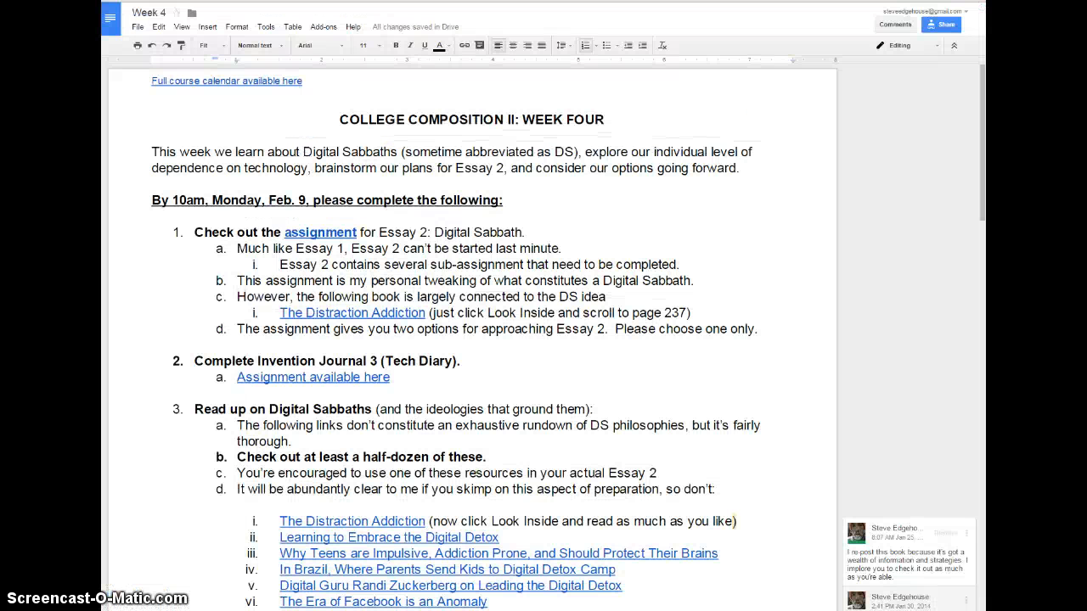
# Go to the Invention Journal assignments, find the DS Log row and open its Example 1 sample.
pyautogui.click(319, 231)
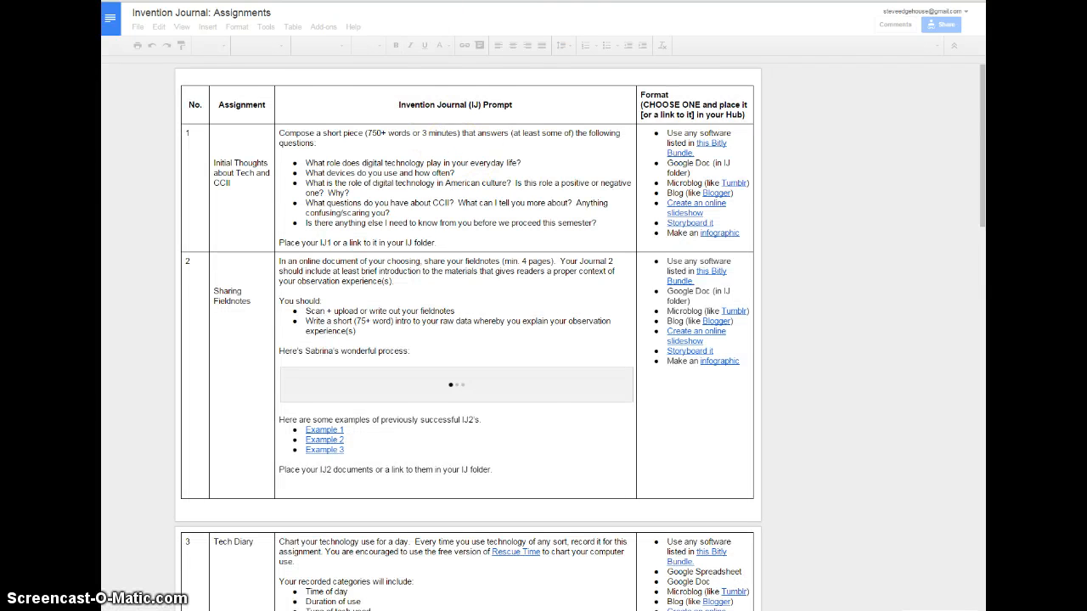
pyautogui.scroll(-3)
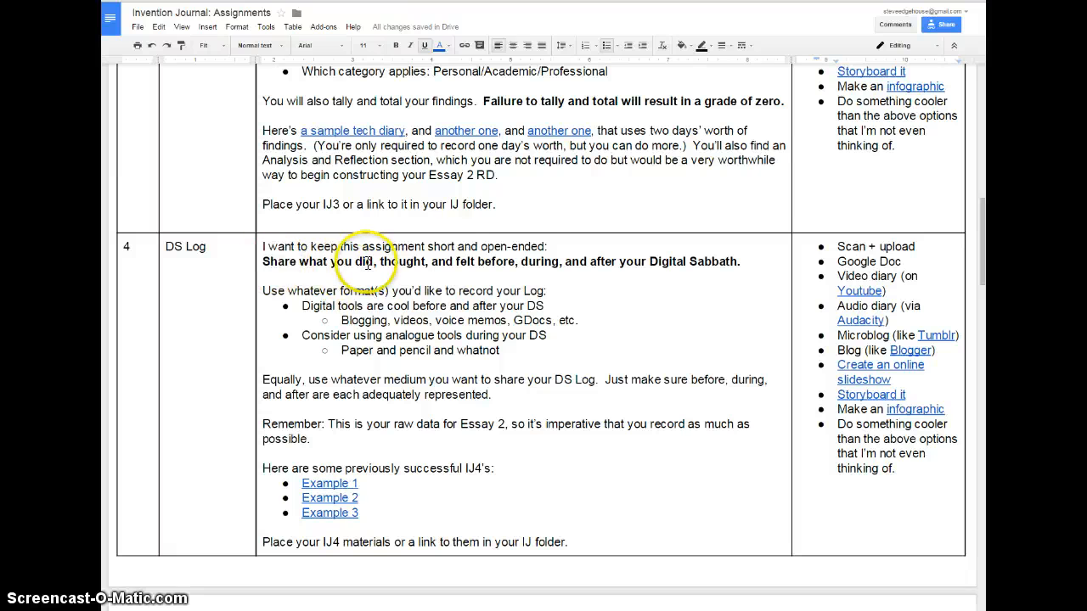
pyautogui.moveTo(548, 259)
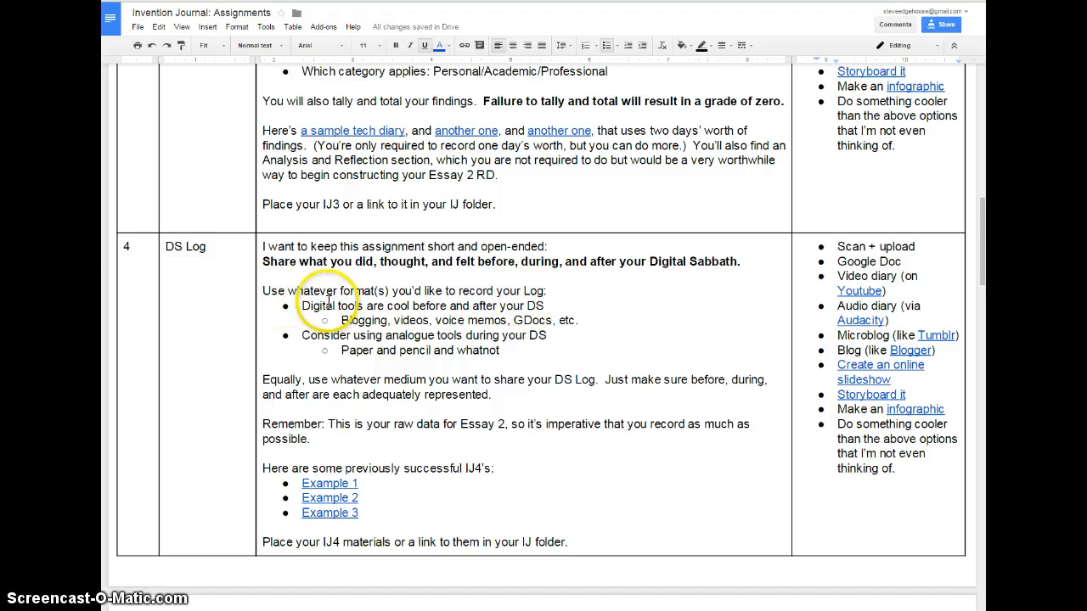
pyautogui.moveTo(302, 306); pyautogui.dragTo(553, 306)
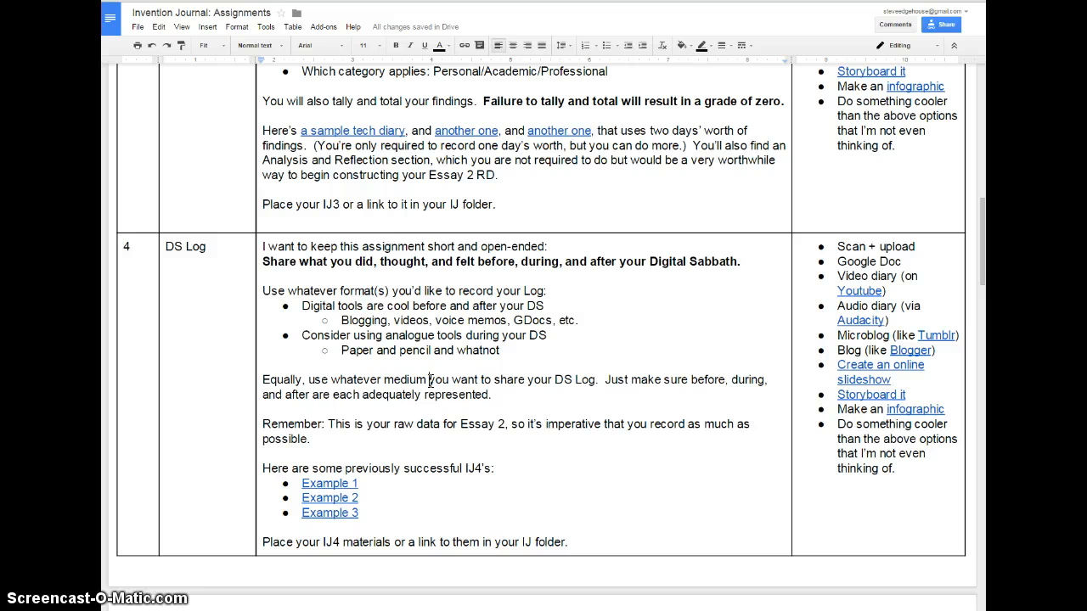
pyautogui.click(329, 483)
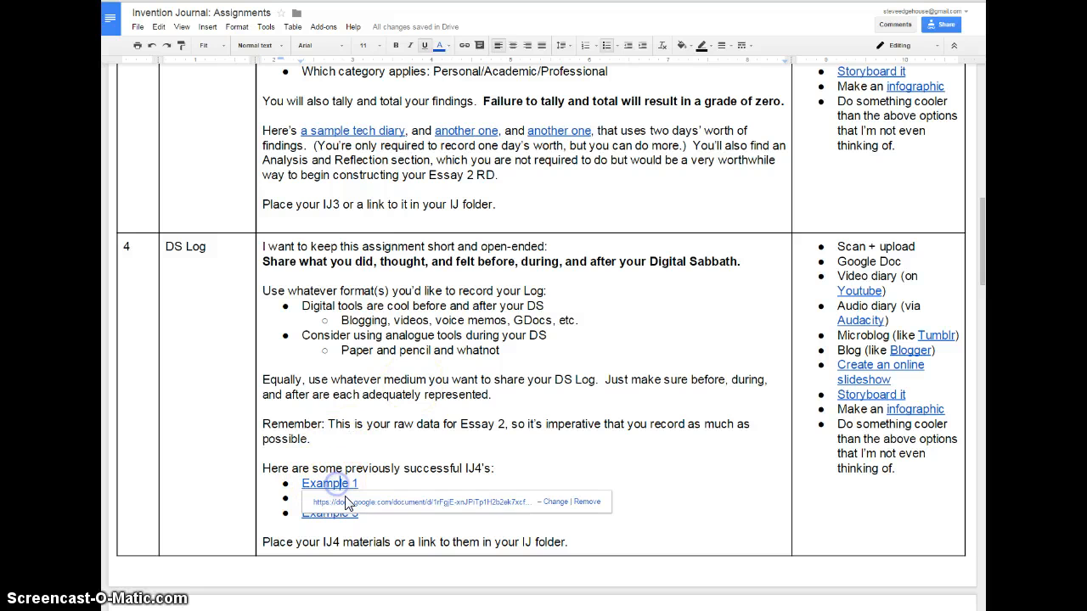
pyautogui.click(329, 483)
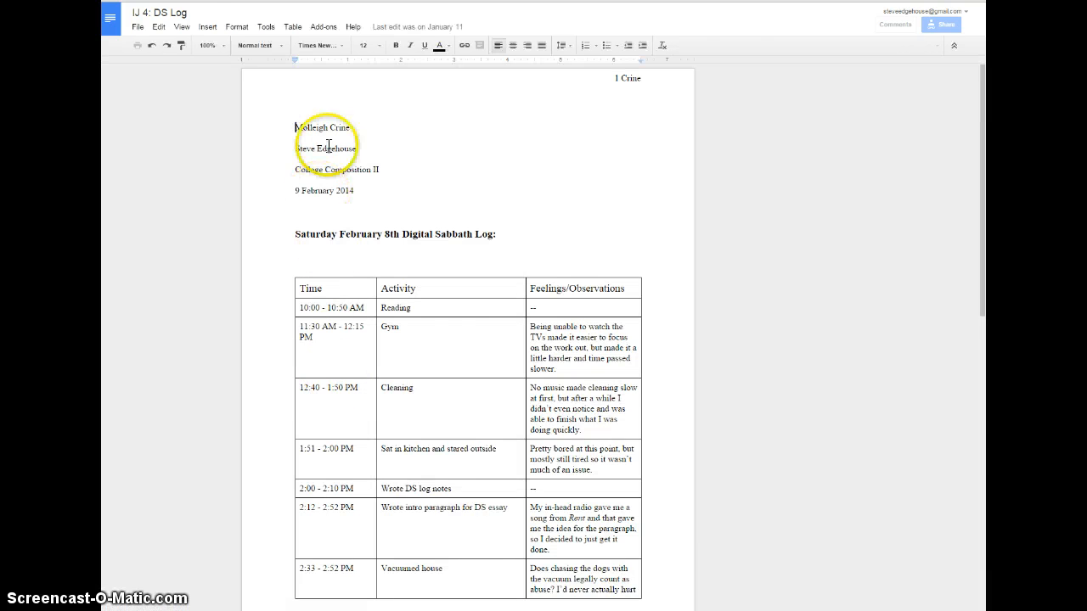
# Read the Saturday Digital Sabbath log table down through its Extra Notes.
pyautogui.scroll(-3)
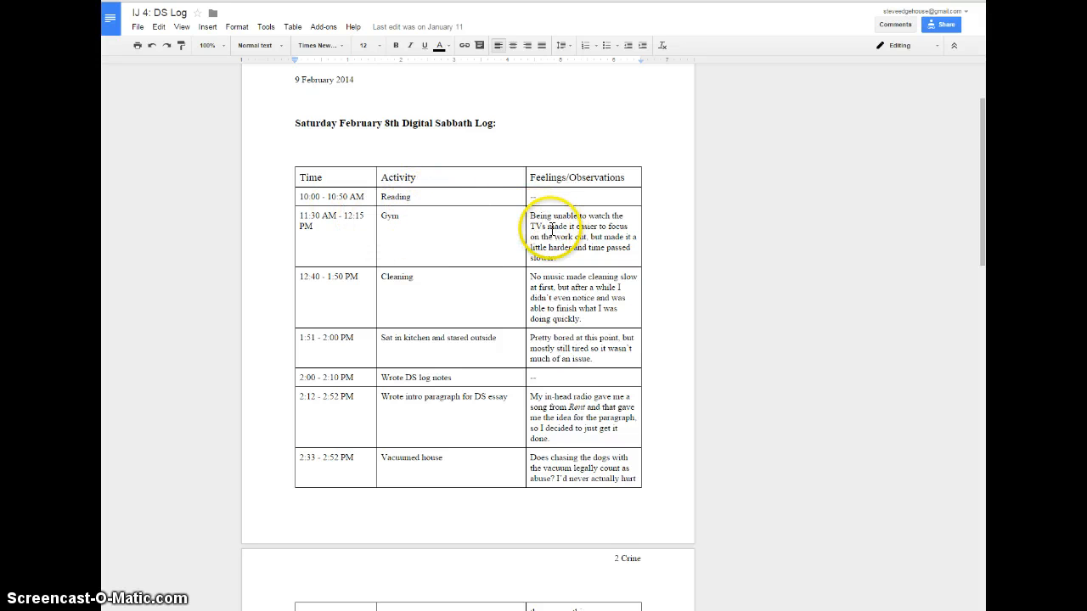
pyautogui.scroll(-3)
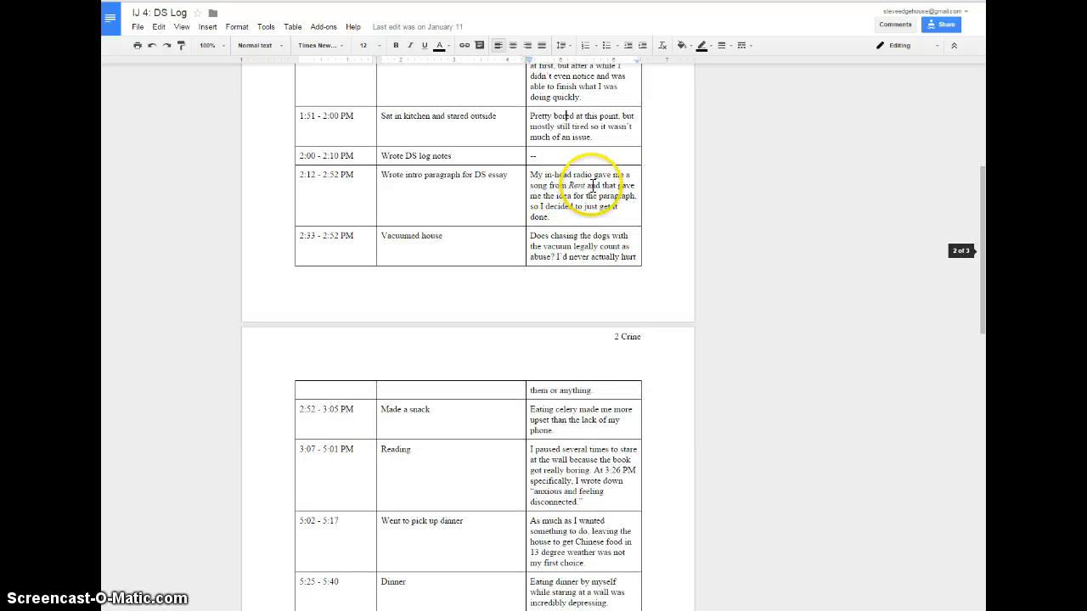
pyautogui.scroll(-3)
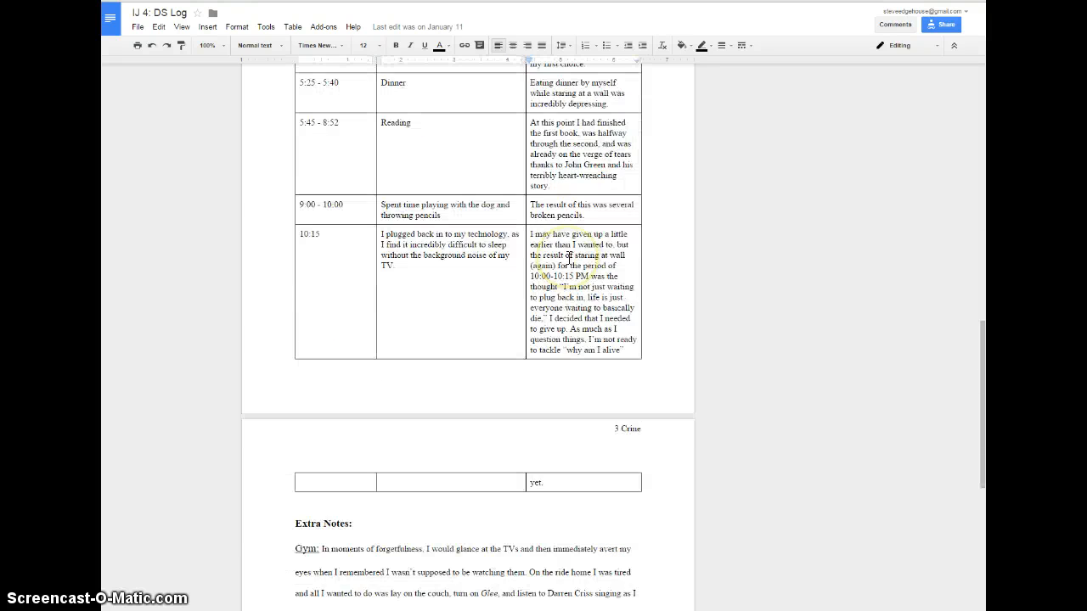
pyautogui.scroll(-3)
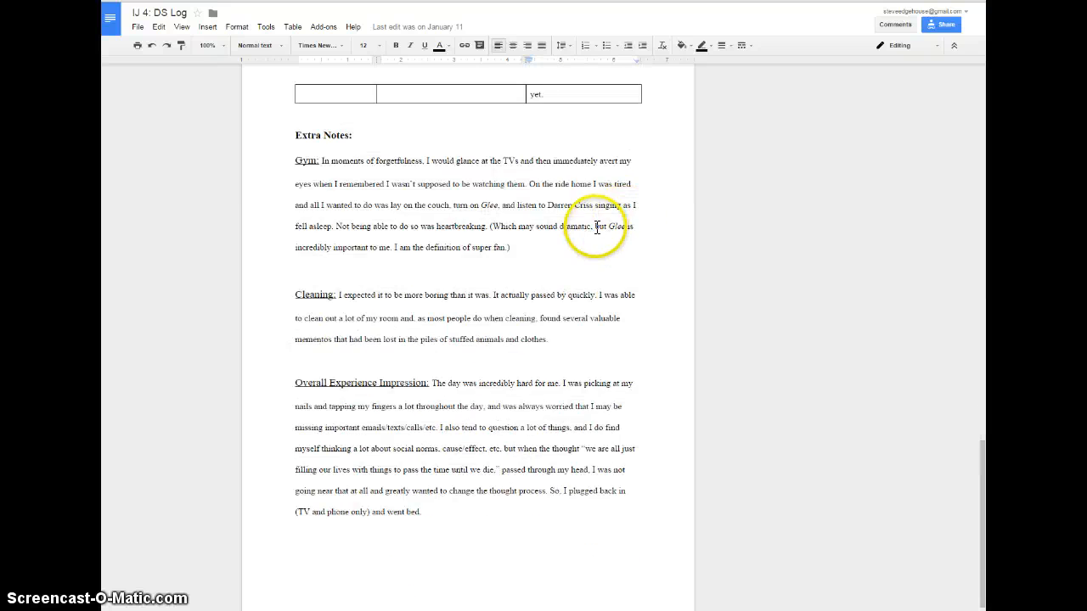
pyautogui.scroll(-3)
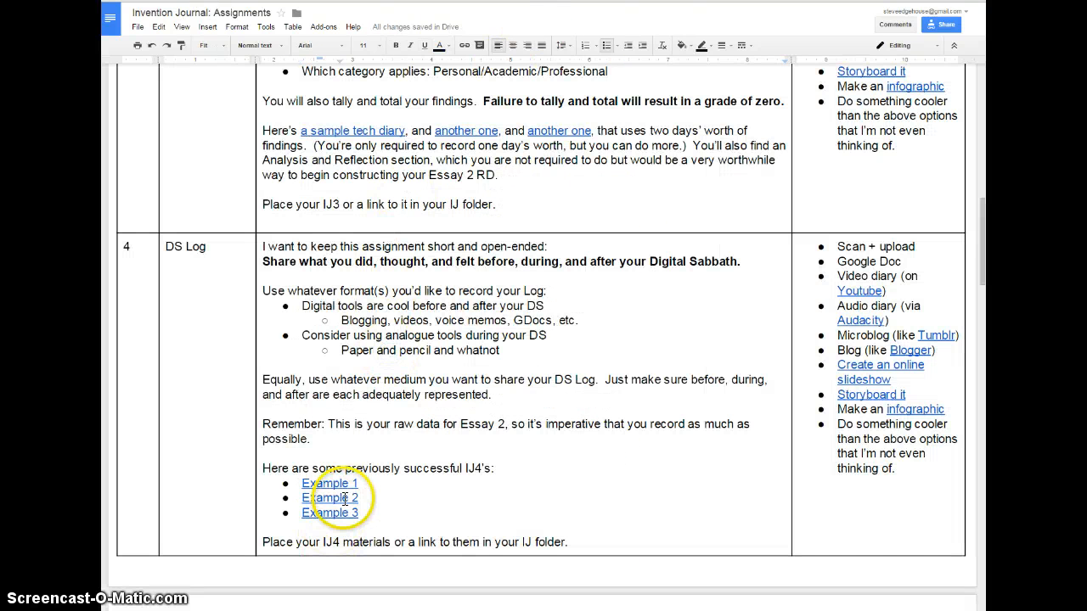
# Open the second DS Log example and read through its Digital Sabbath Diary entries.
pyautogui.click(328, 498)
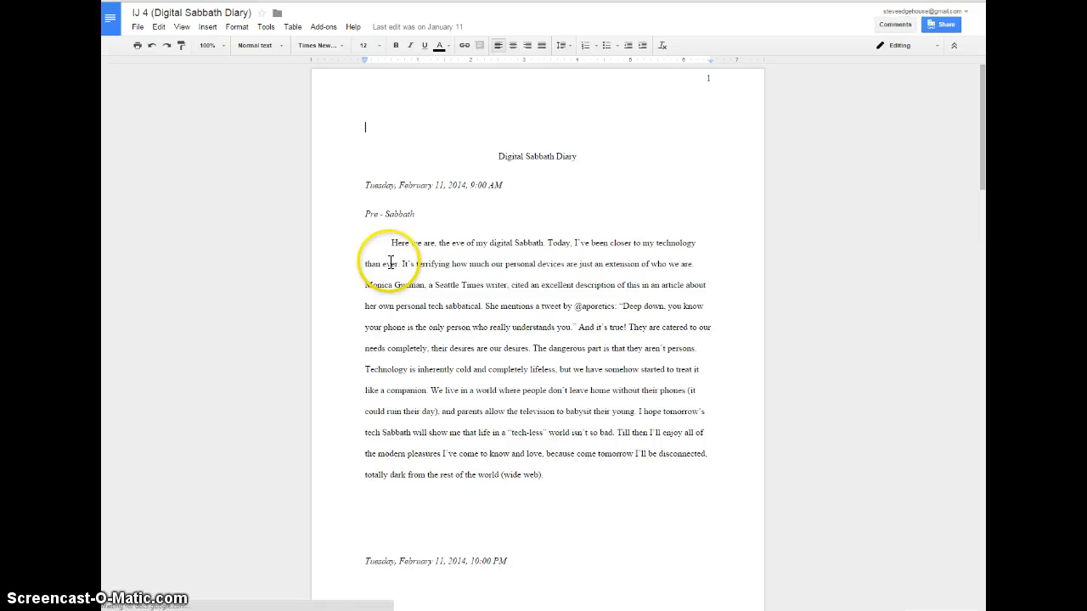
pyautogui.scroll(-3)
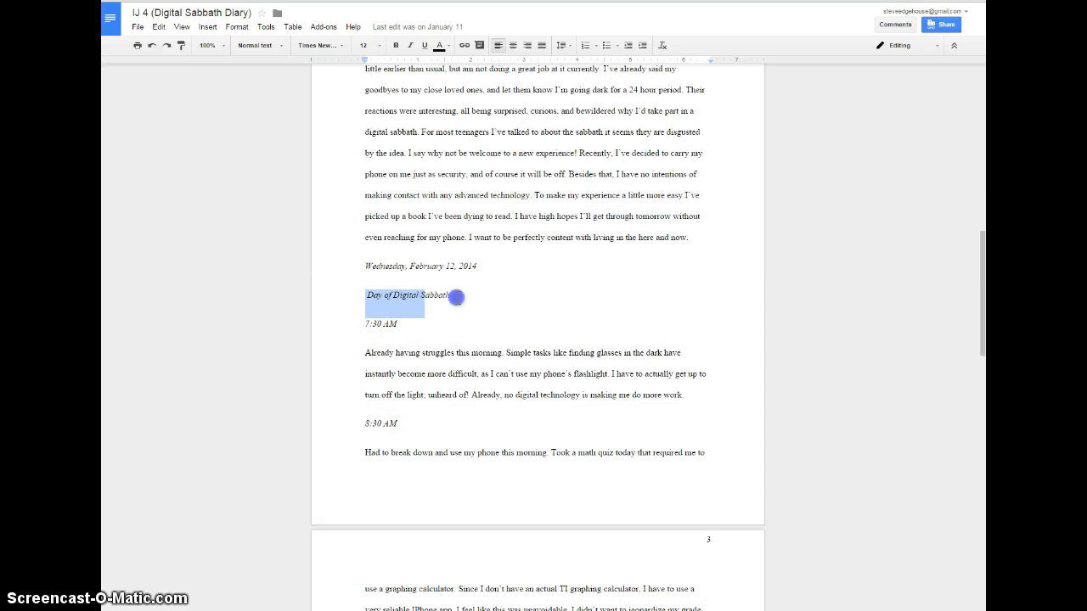
pyautogui.scroll(-3)
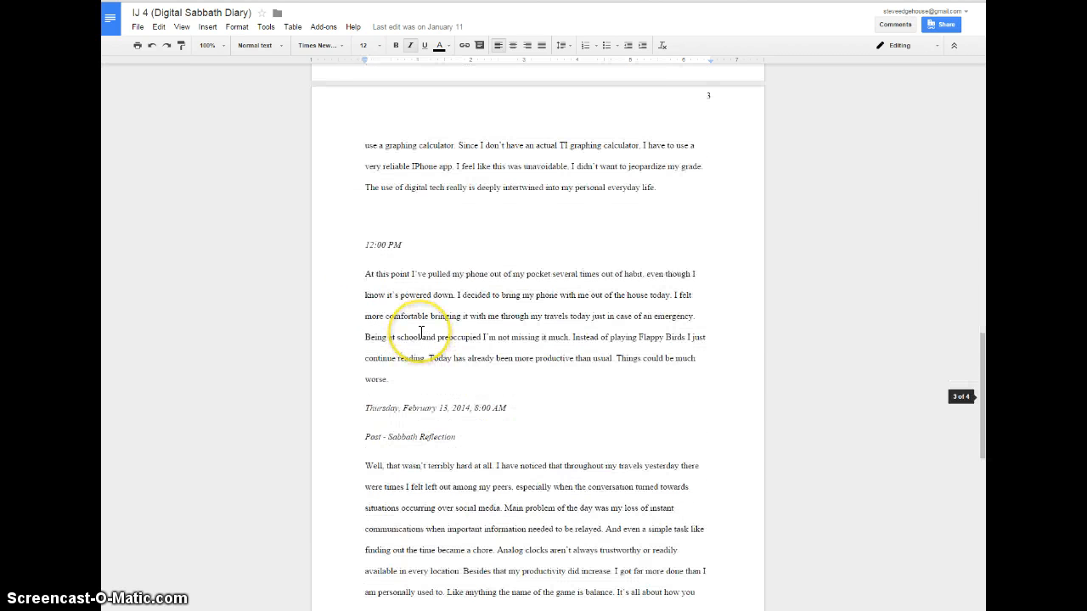
pyautogui.scroll(-3)
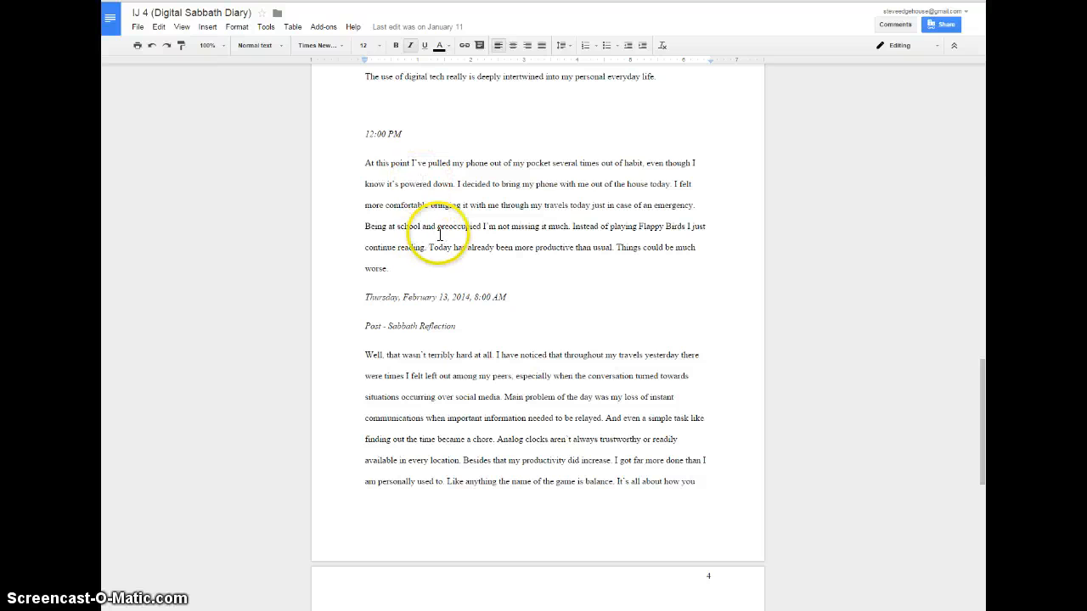
pyautogui.scroll(-3)
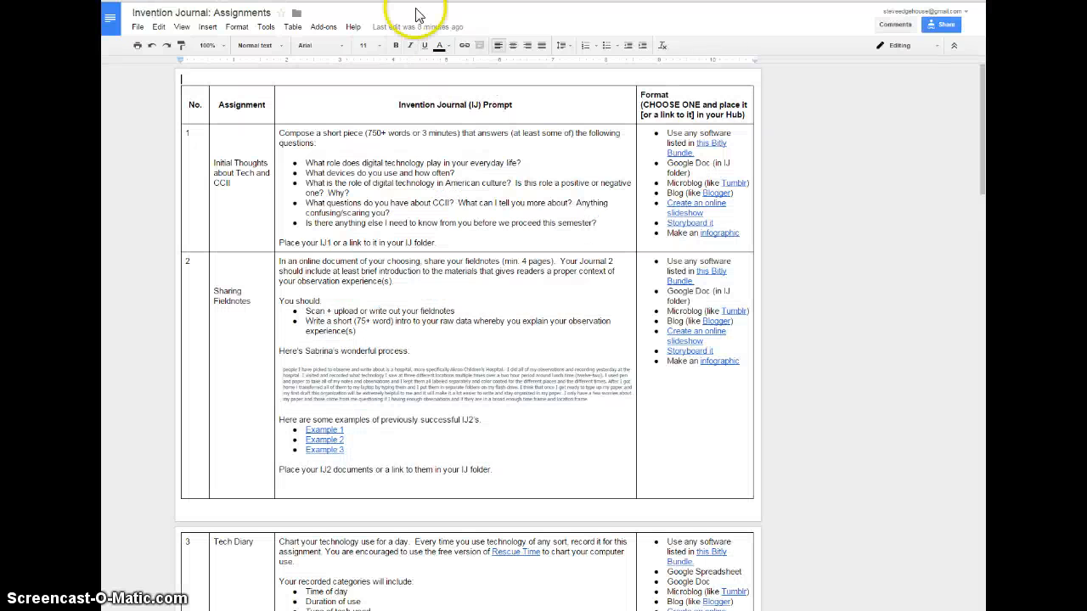
# Move down to the Digital Sabbath essay's Option 1 project requirements.
pyautogui.scroll(-3)
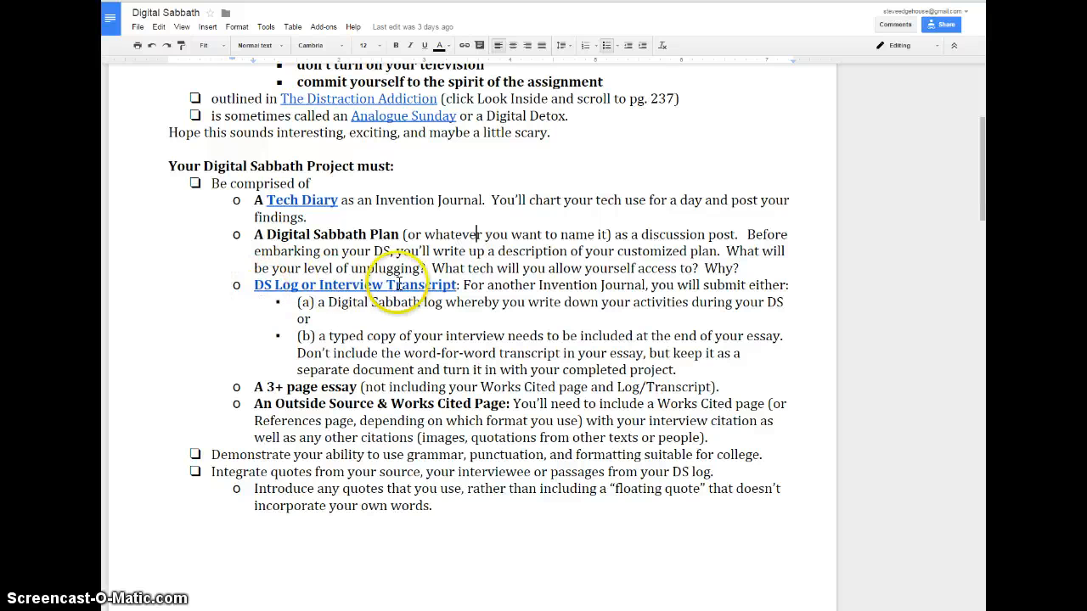
pyautogui.scroll(-3)
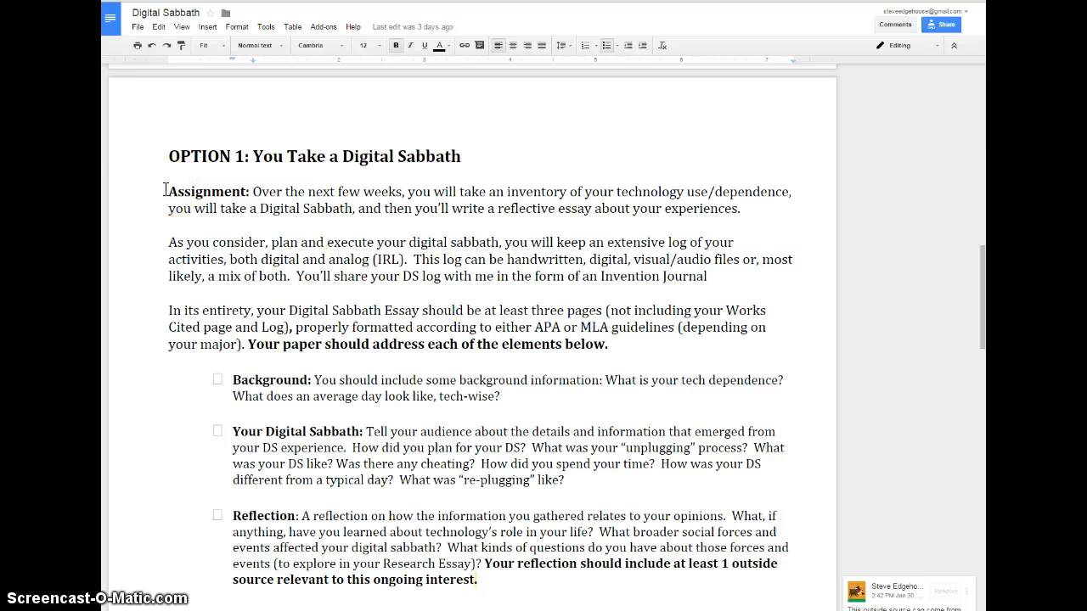
# Read through Option 1's background, Digital Sabbath and reflection requirements.
pyautogui.scroll(-3)
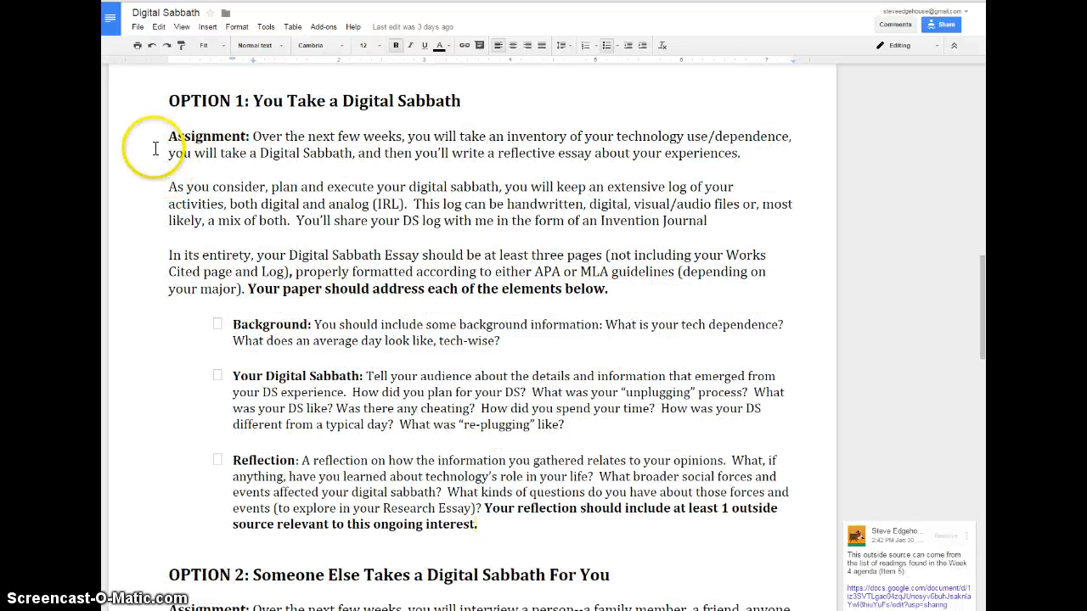
pyautogui.moveTo(246, 271)
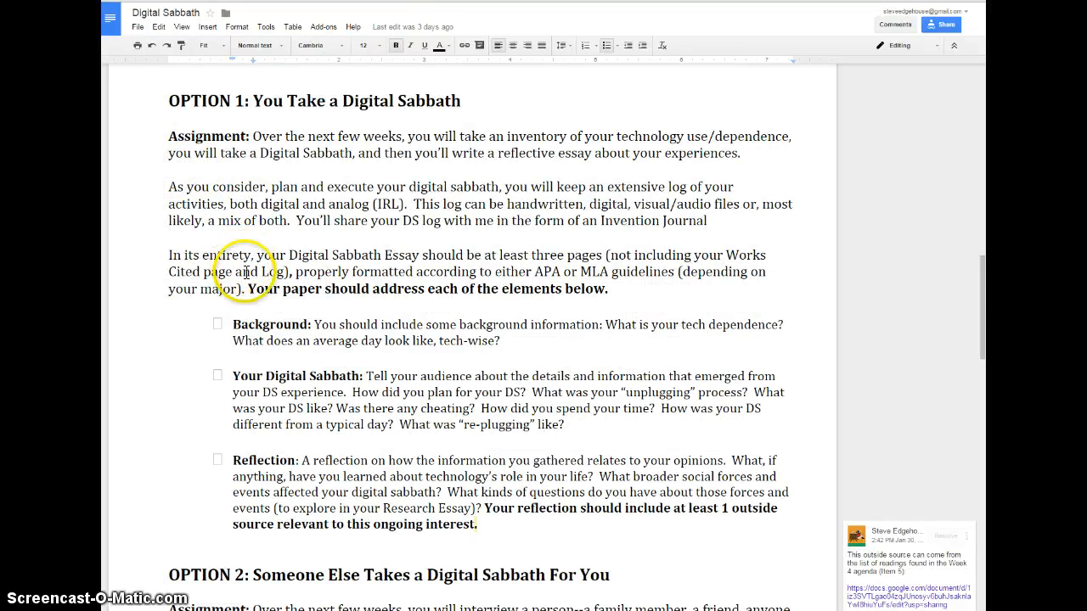
pyautogui.scroll(-3)
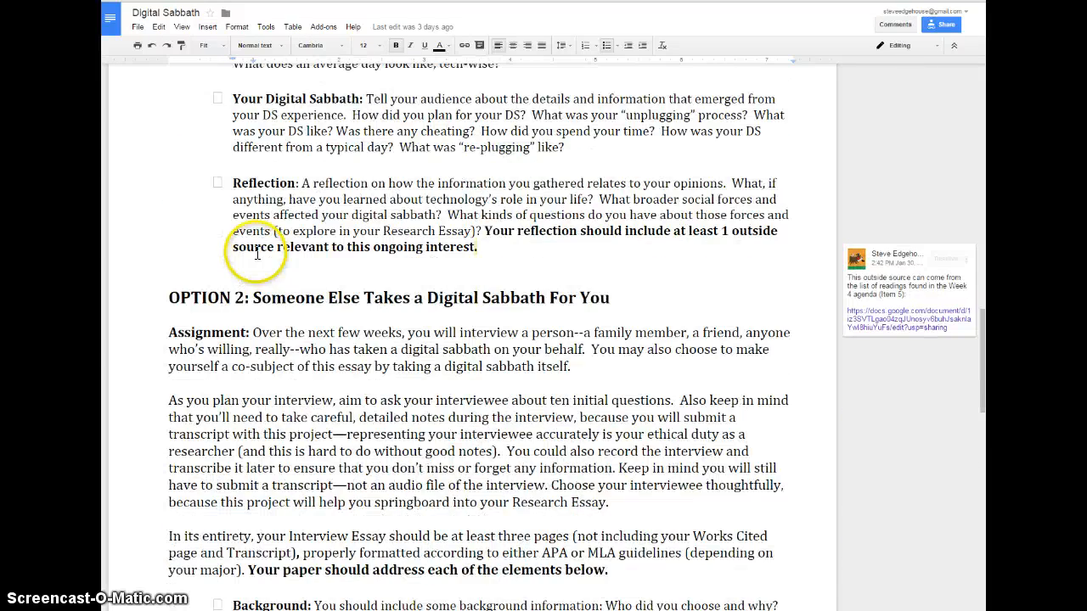
pyautogui.scroll(-3)
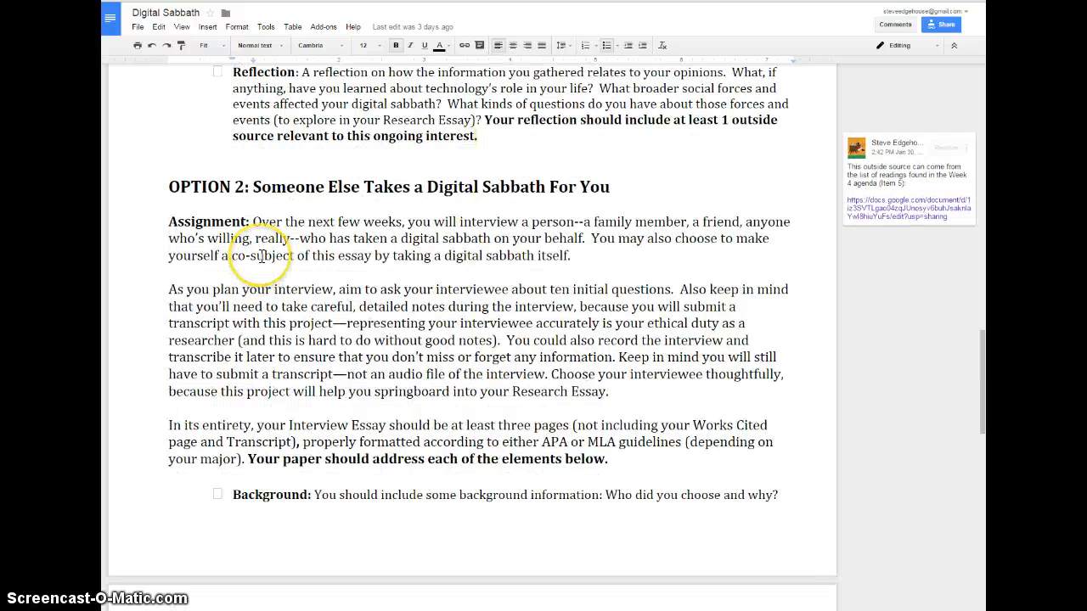
pyautogui.scroll(-3)
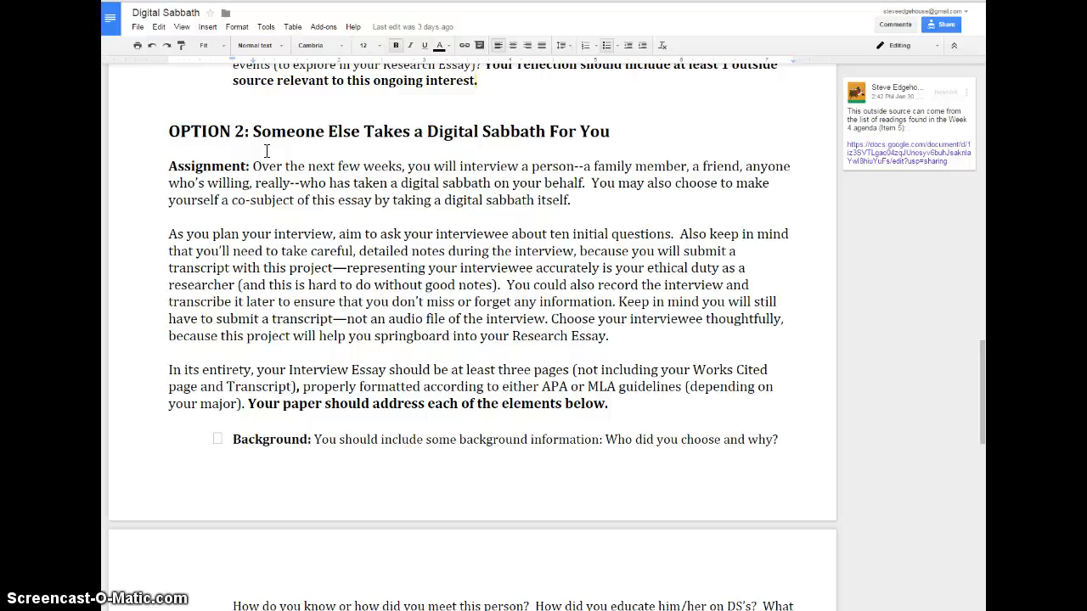
pyautogui.scroll(-3)
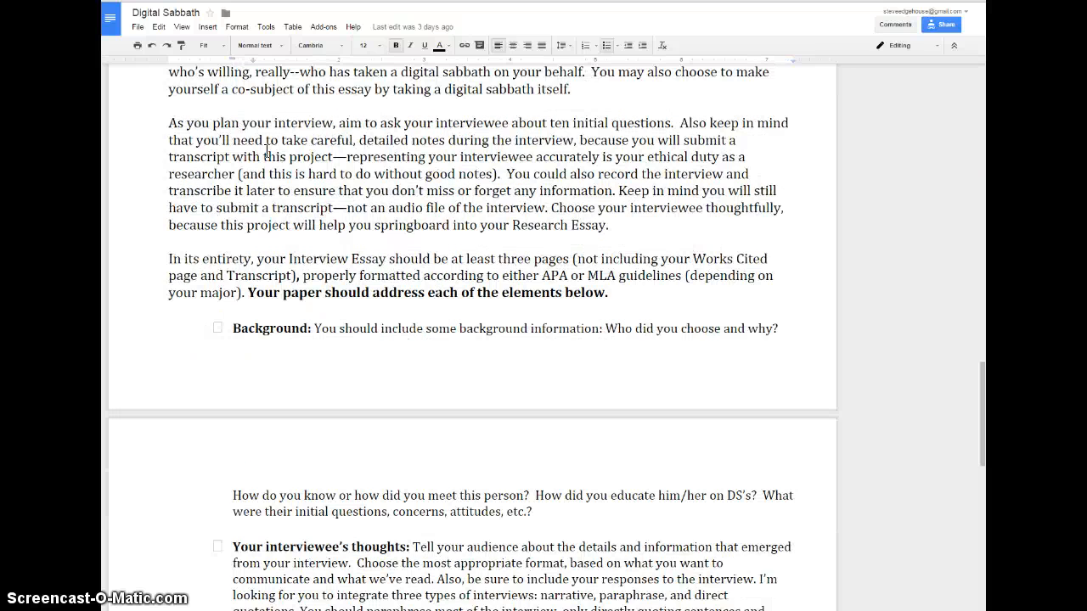
pyautogui.scroll(-3)
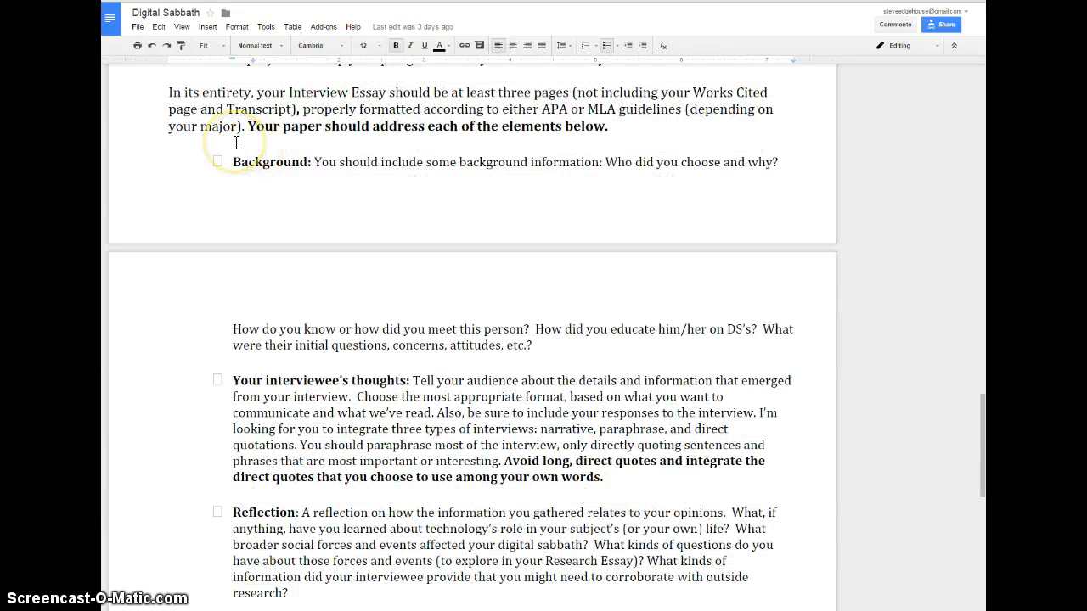
pyautogui.moveTo(316, 154)
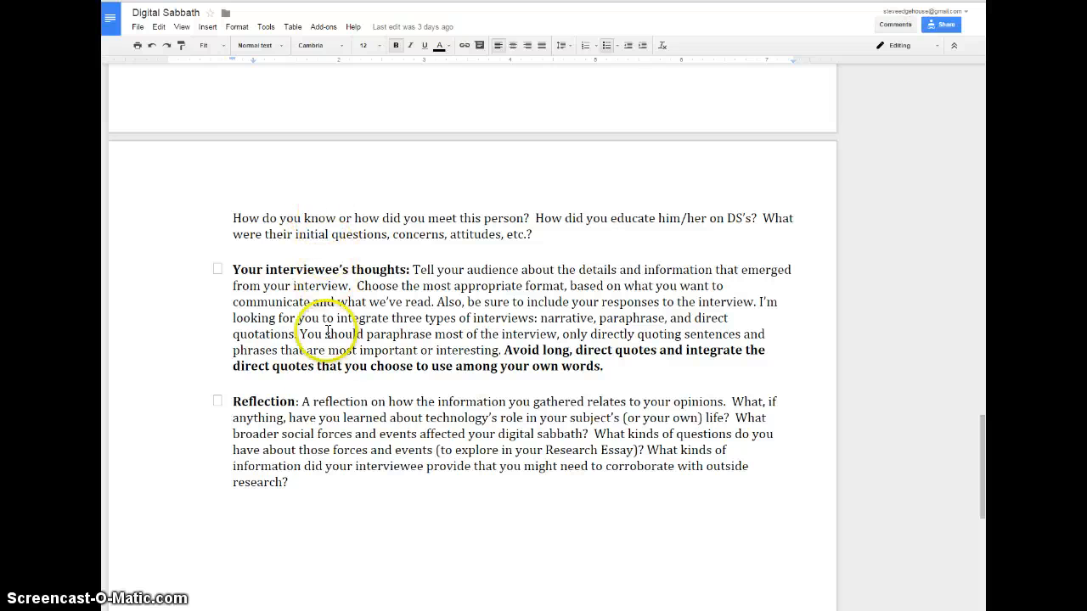
pyautogui.moveTo(315, 262)
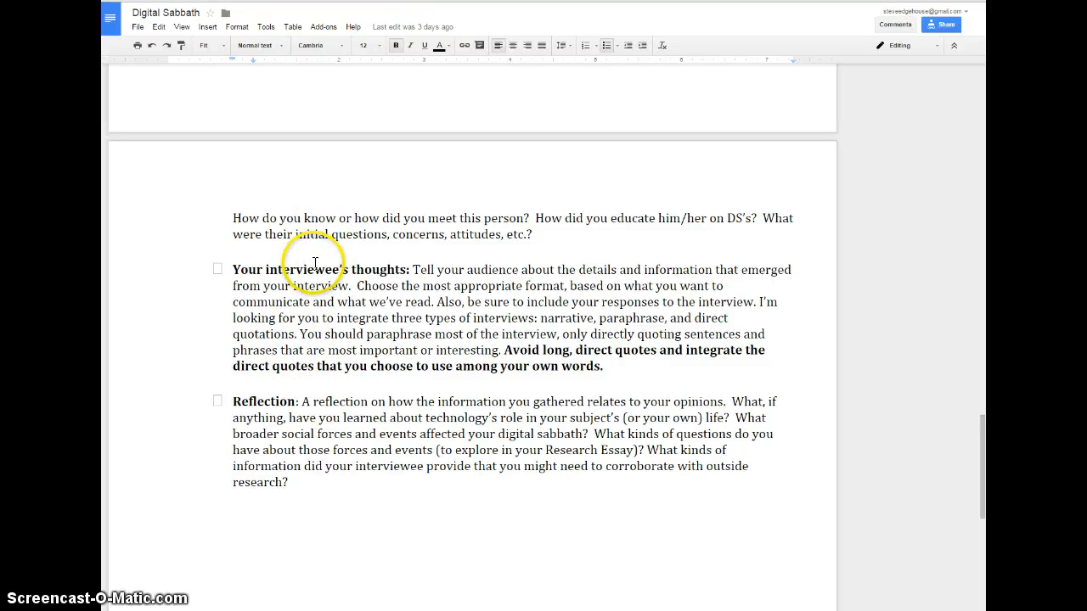
pyautogui.moveTo(455, 322)
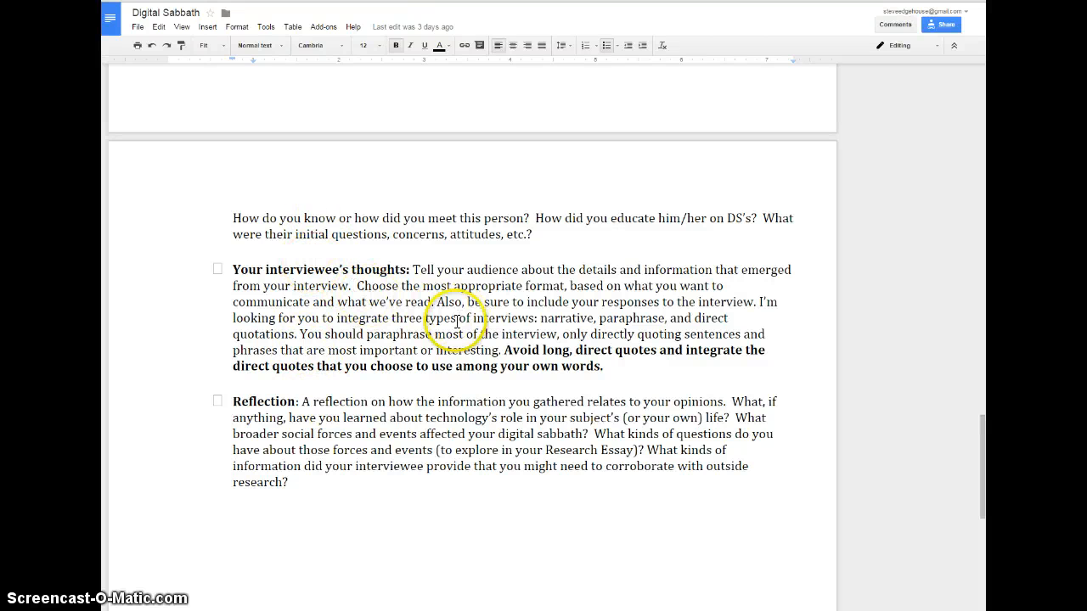
# Read the Option 2 interview section of the essay assignment.
pyautogui.scroll(-3)
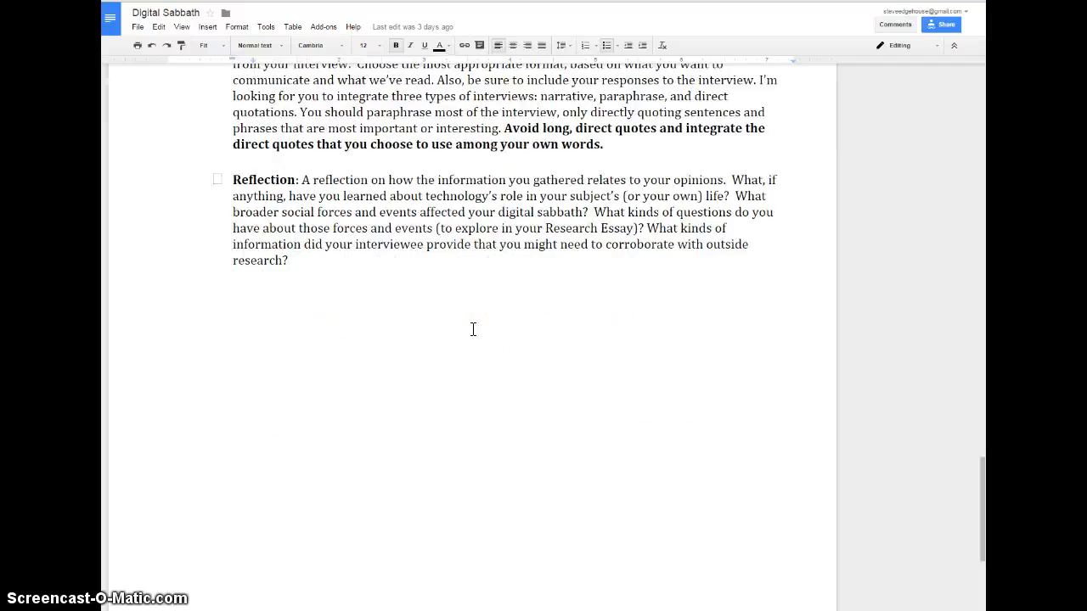
pyautogui.scroll(-3)
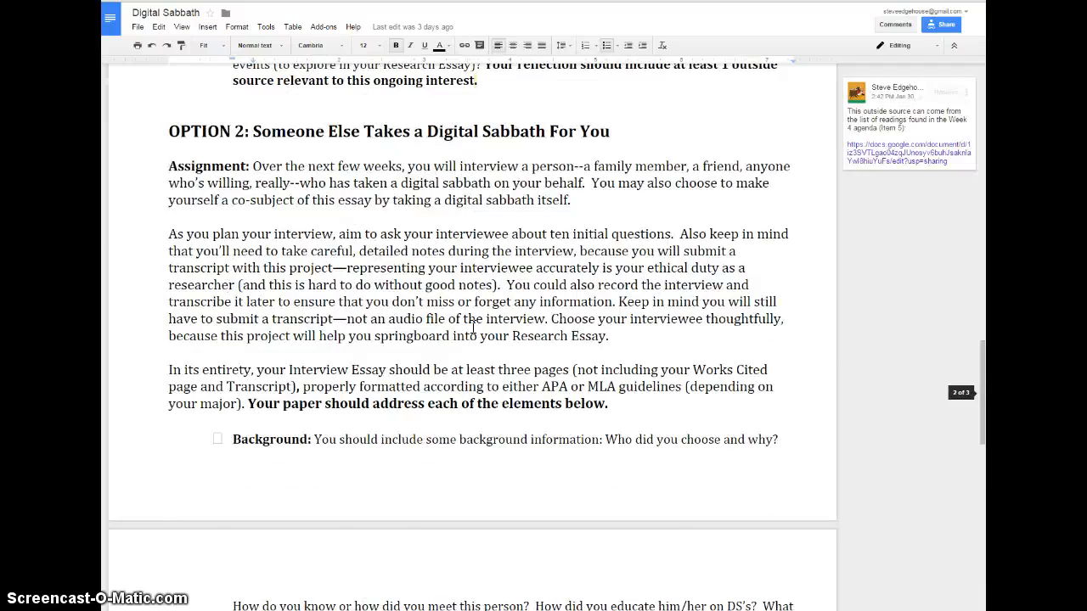
pyautogui.scroll(-3)
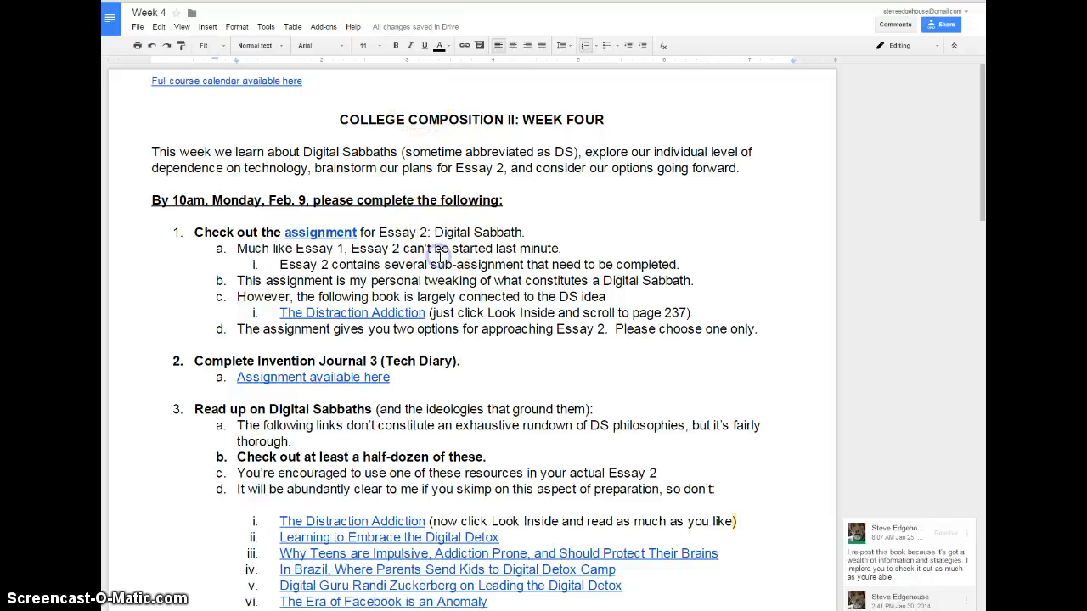
pyautogui.scroll(-3)
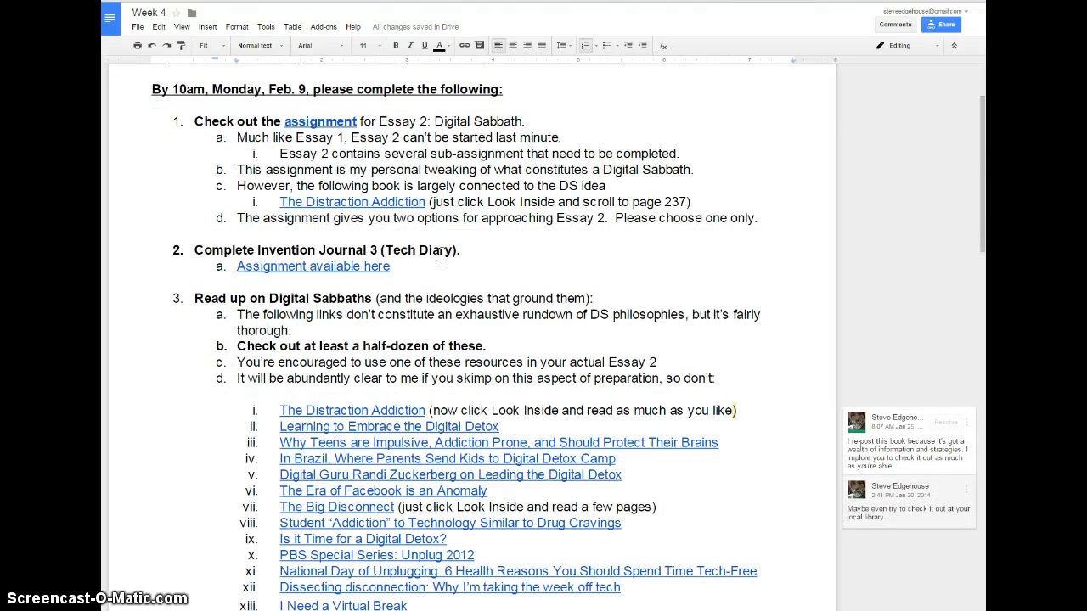
pyautogui.scroll(-3)
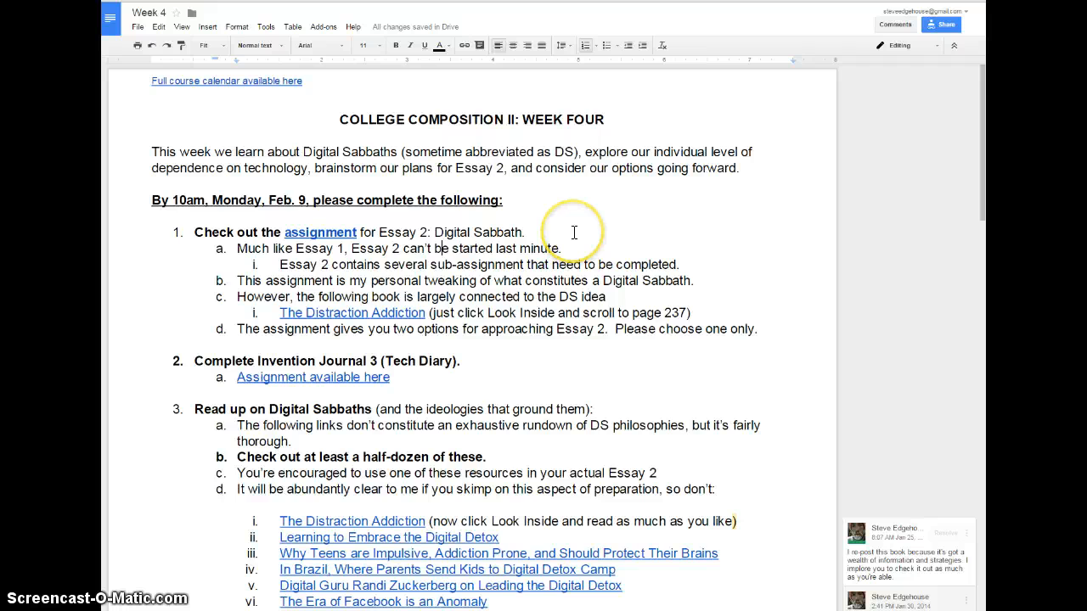
pyautogui.scroll(-3)
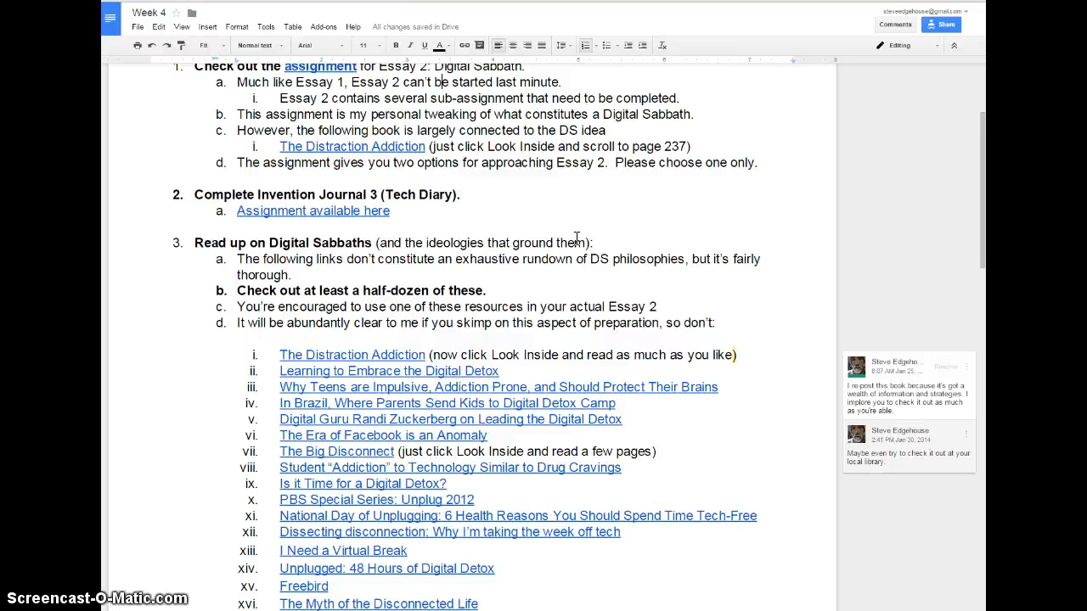
pyautogui.scroll(-3)
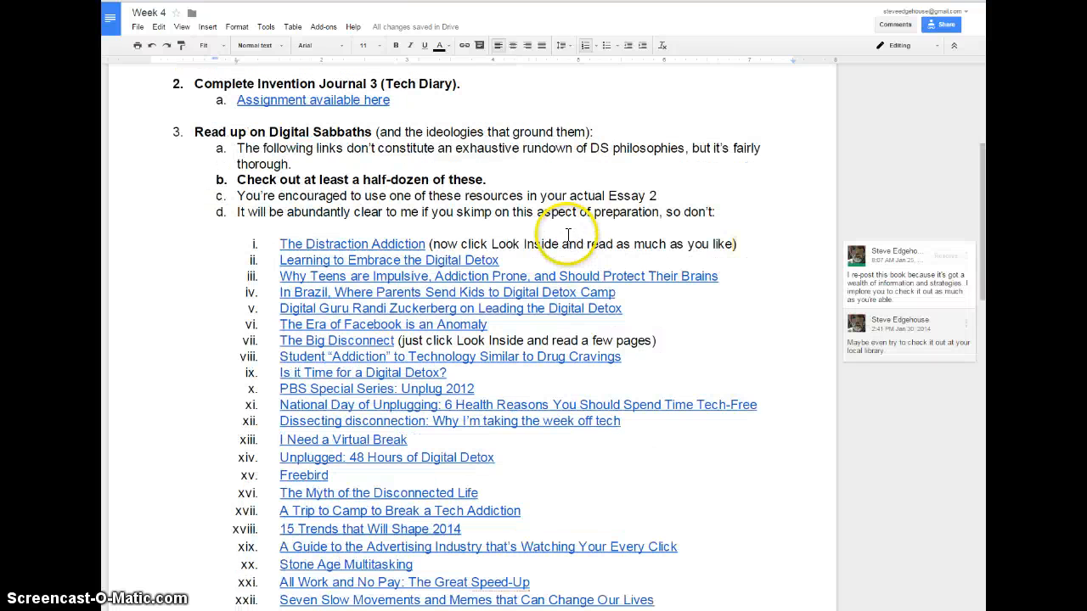
pyautogui.moveTo(299, 180)
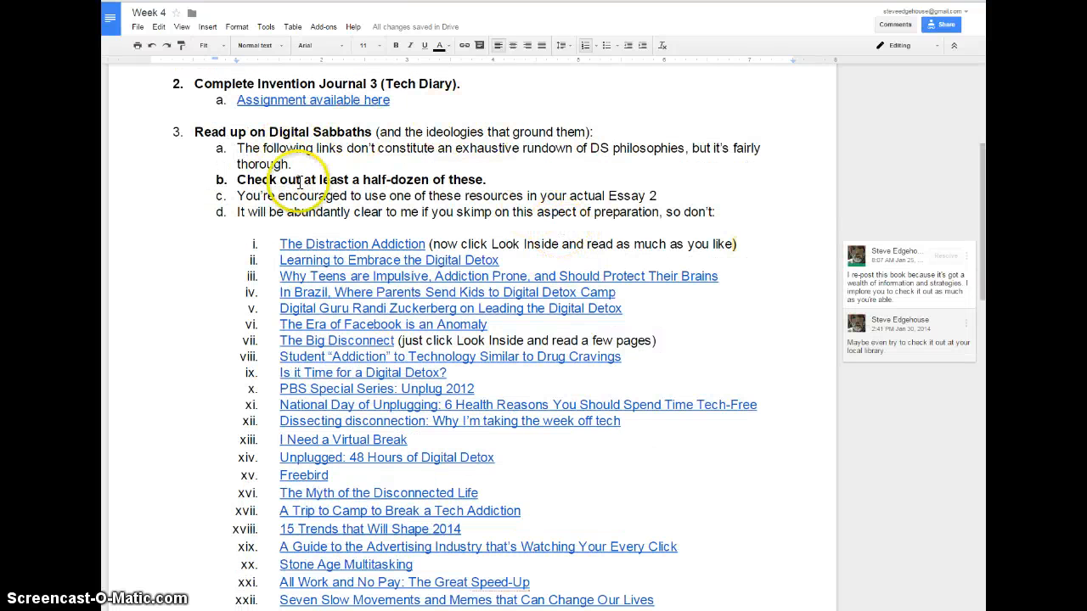
pyautogui.scroll(-3)
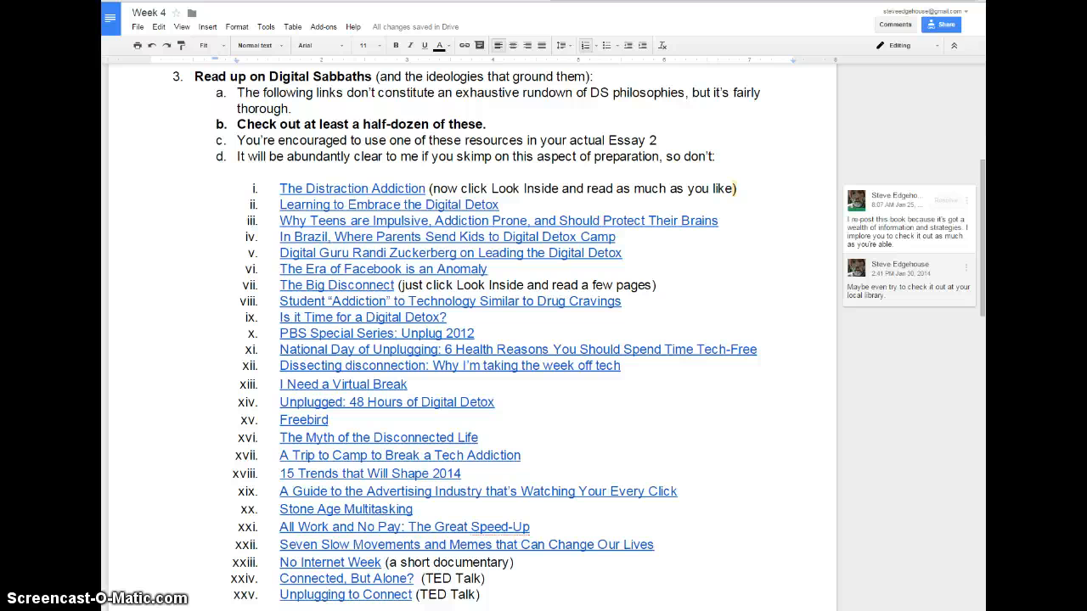
pyautogui.scroll(3)
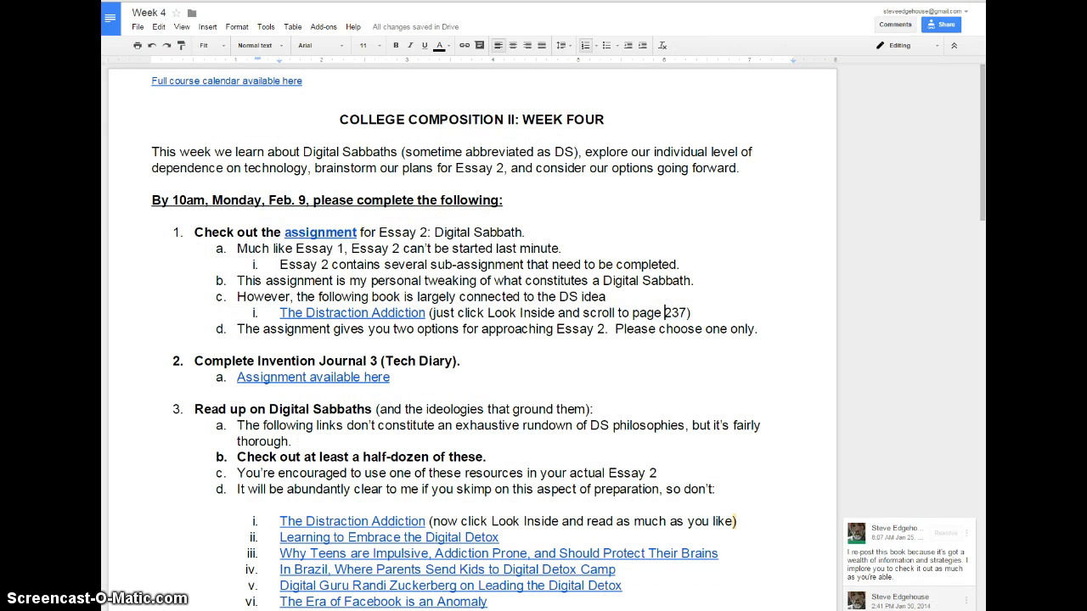
# Go to The Distraction Addiction's Amazon page and open its Look Inside preview.
pyautogui.click(353, 313)
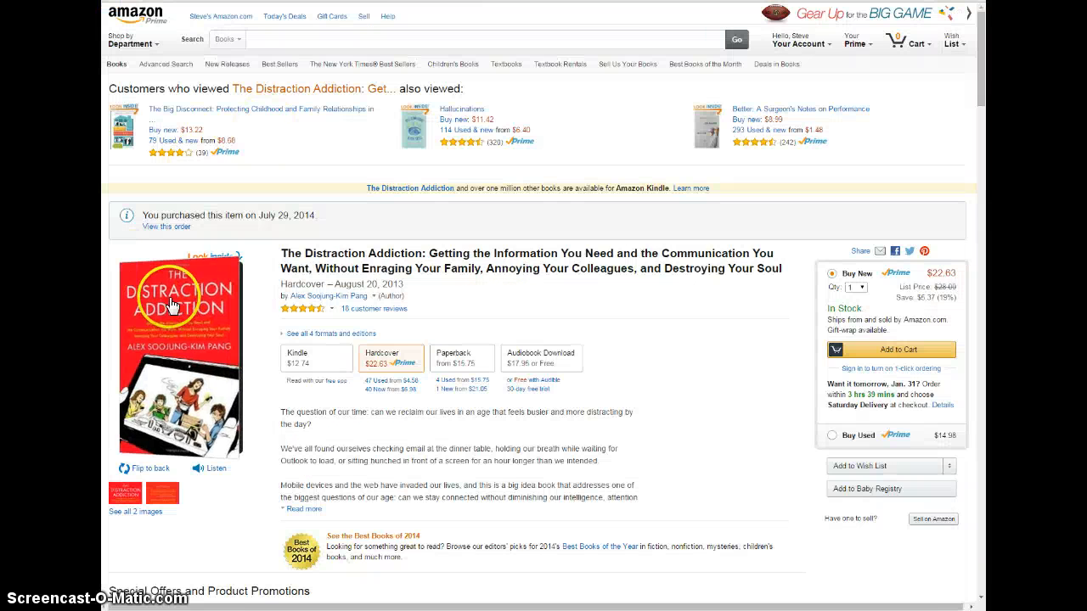
pyautogui.moveTo(131, 357)
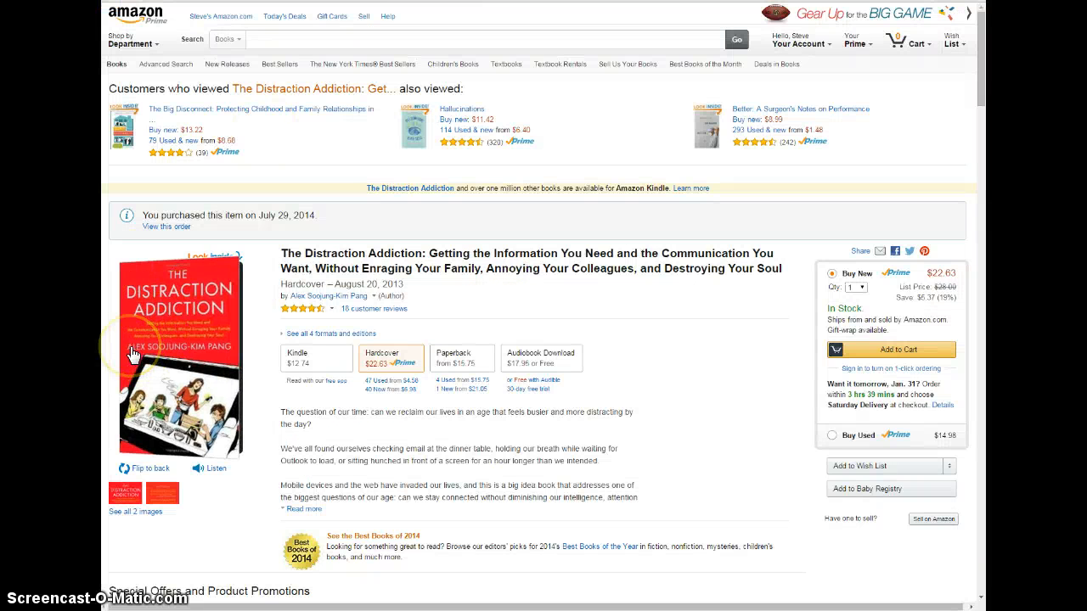
pyautogui.moveTo(170, 444)
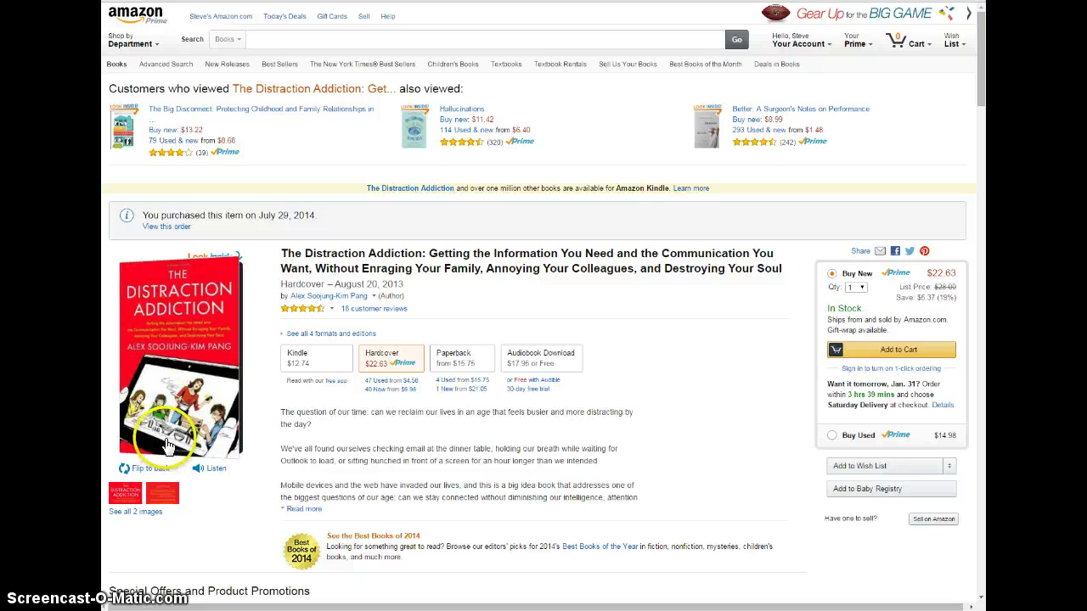
pyautogui.moveTo(214, 265)
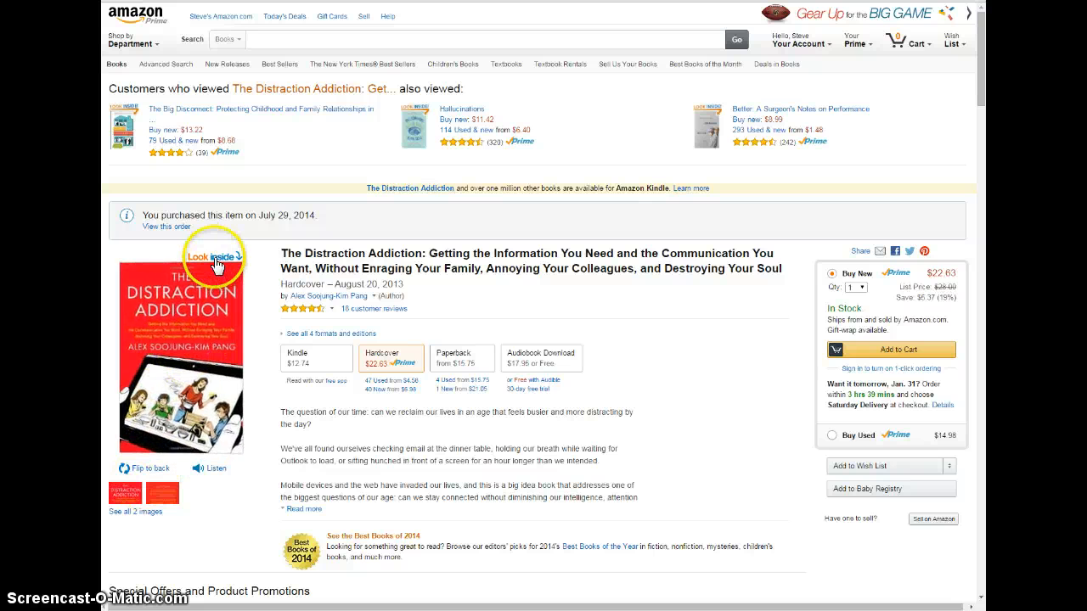
pyautogui.click(210, 258)
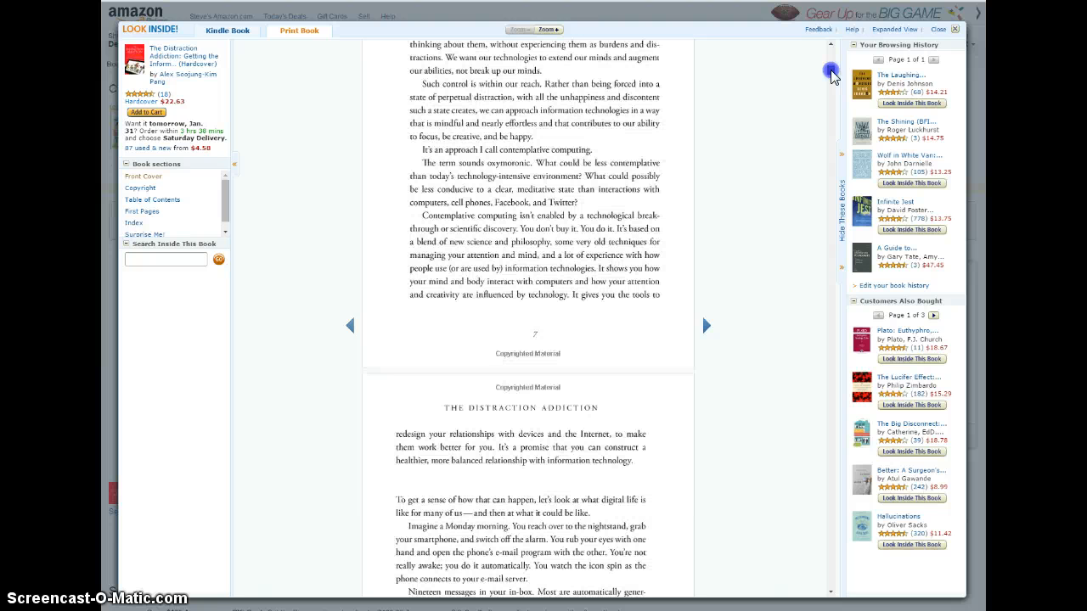
pyautogui.moveTo(899, 124)
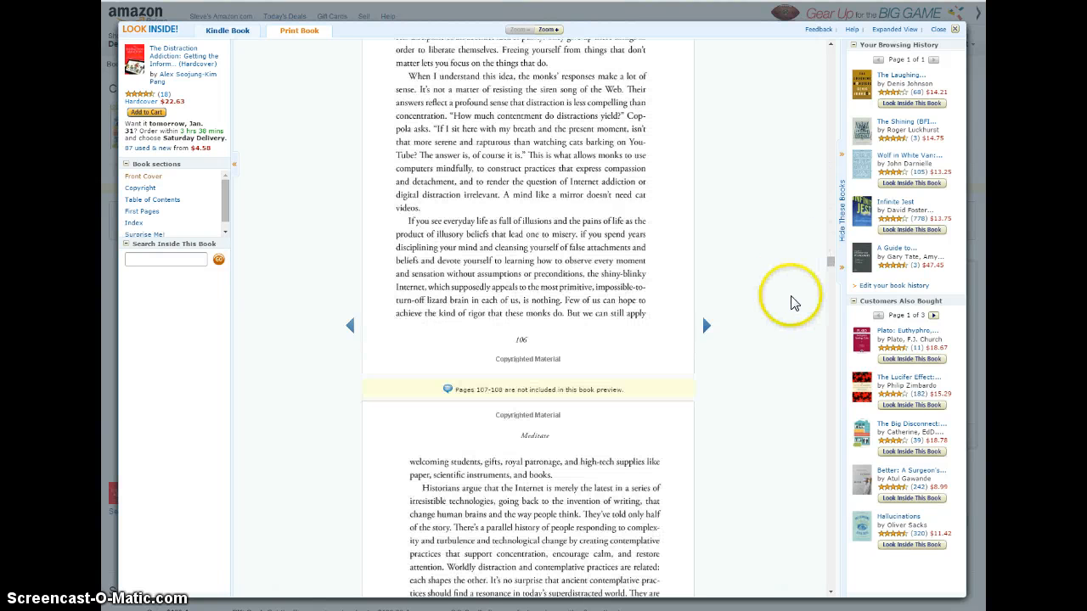
# Page through the Look Inside preview to the Mindful Social Media and DIY Digital Sabbath appendices.
pyautogui.click(707, 326)
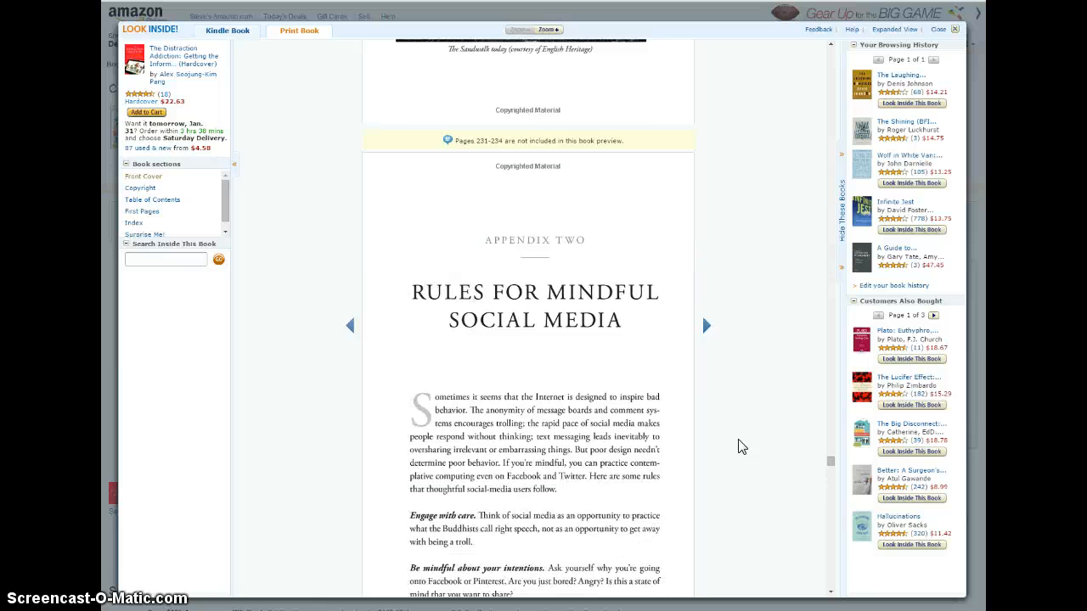
pyautogui.scroll(-3)
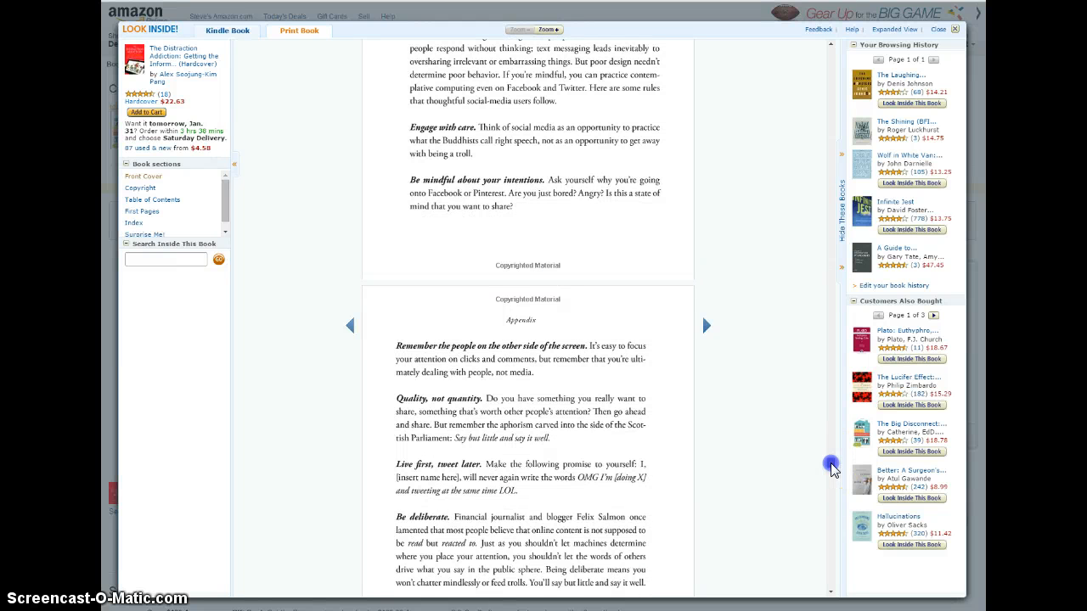
pyautogui.click(707, 326)
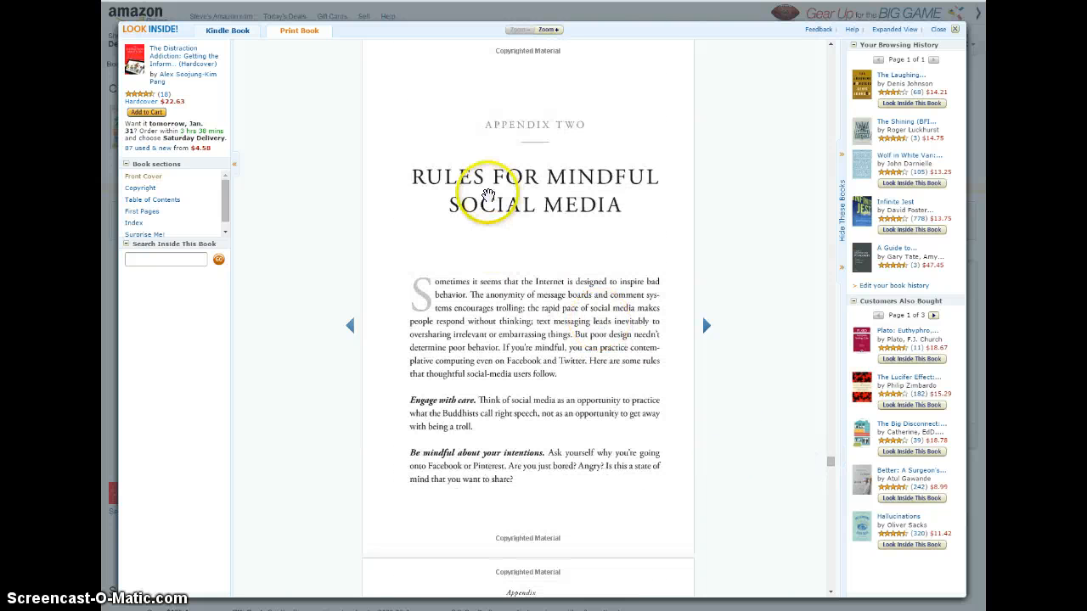
pyautogui.click(705, 327)
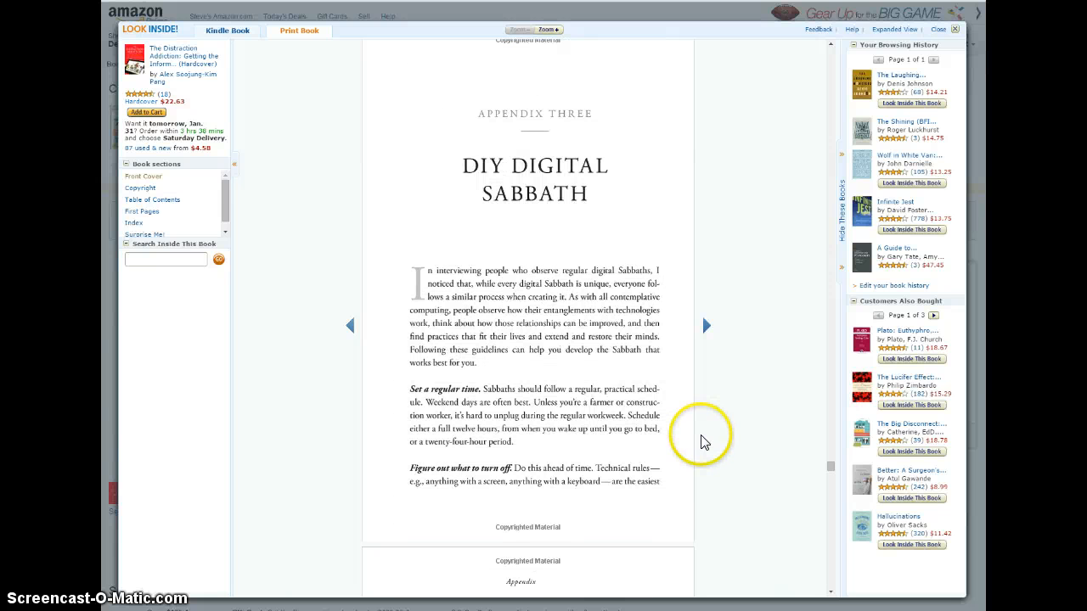
pyautogui.scroll(-3)
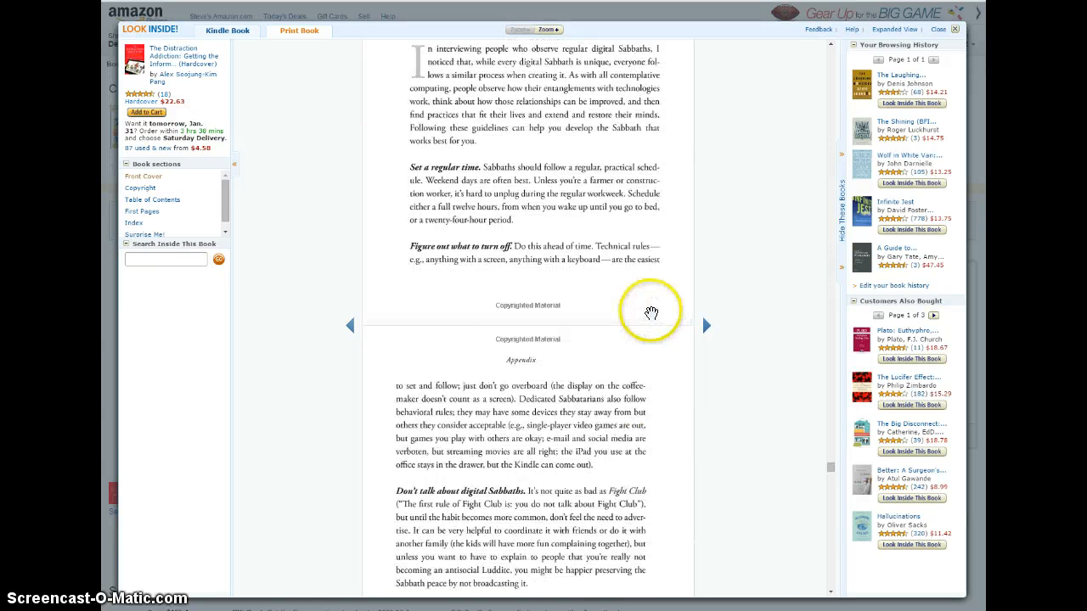
pyautogui.click(706, 326)
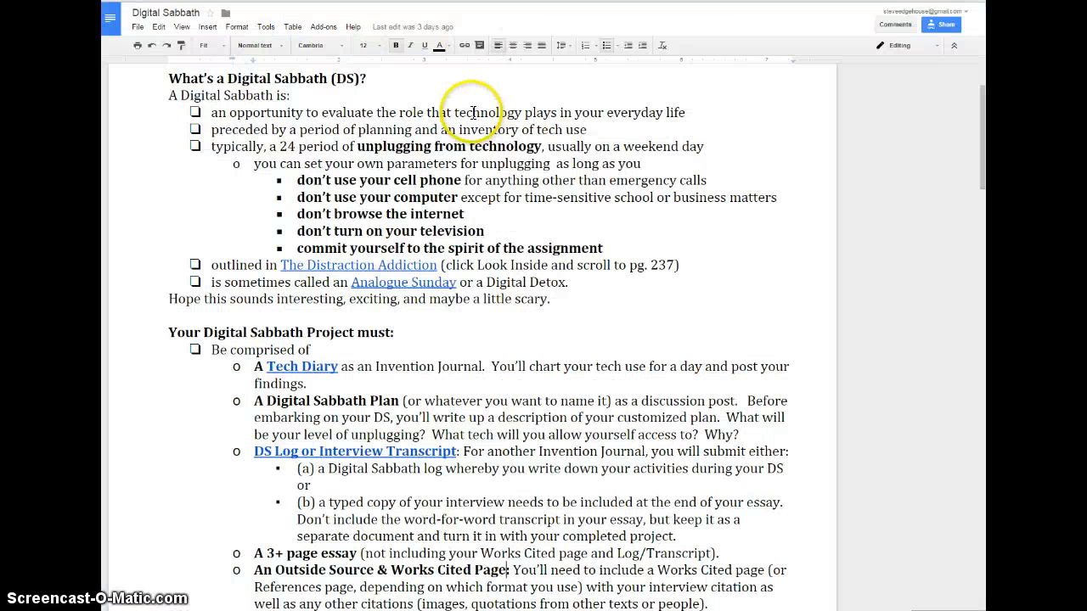
pyautogui.scroll(-3)
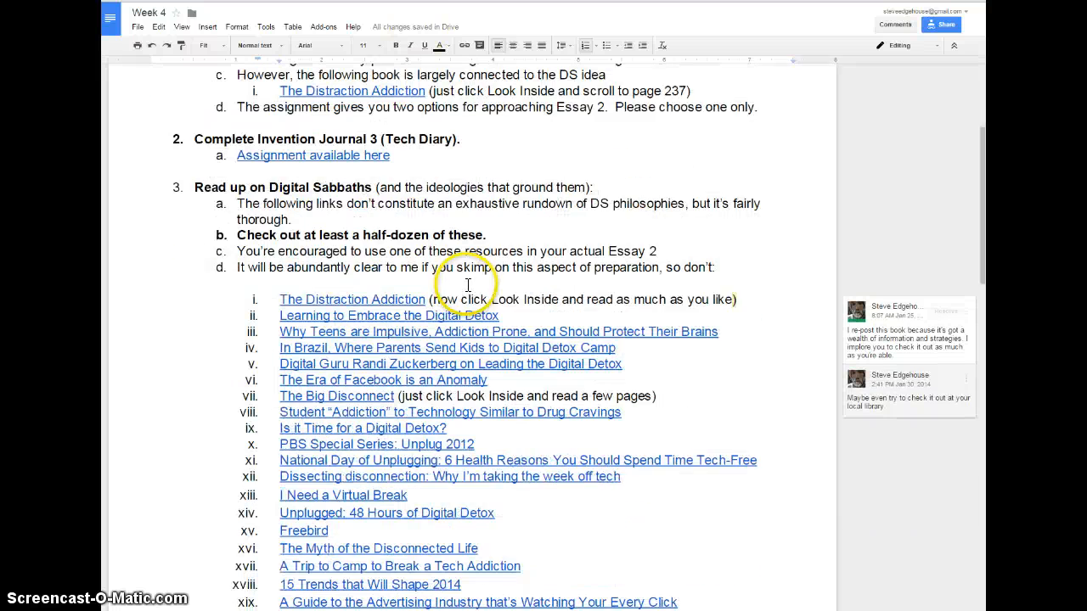
pyautogui.scroll(-3)
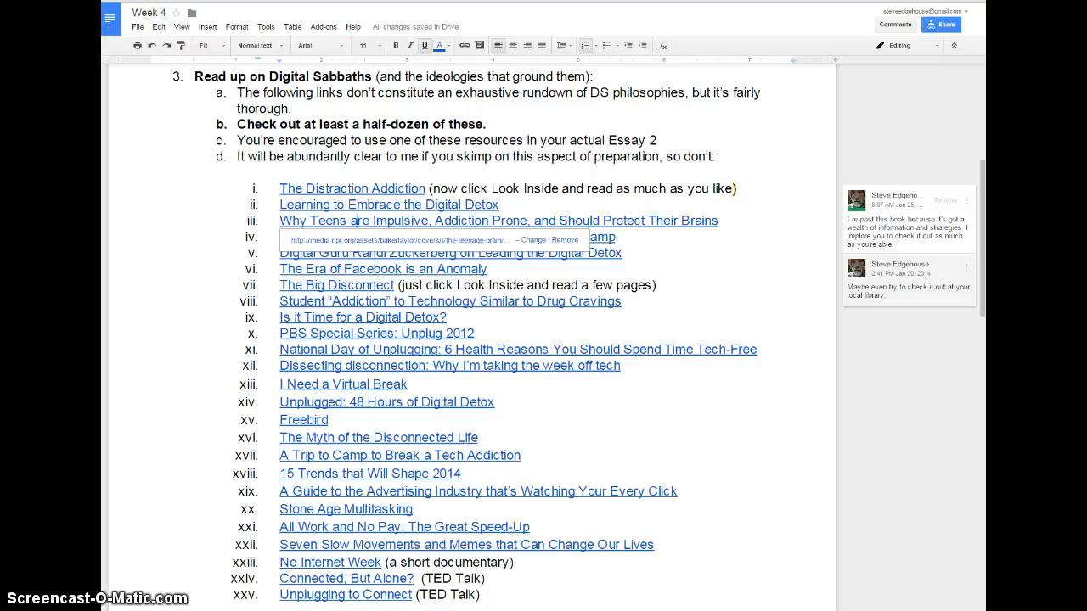
pyautogui.moveTo(533, 211)
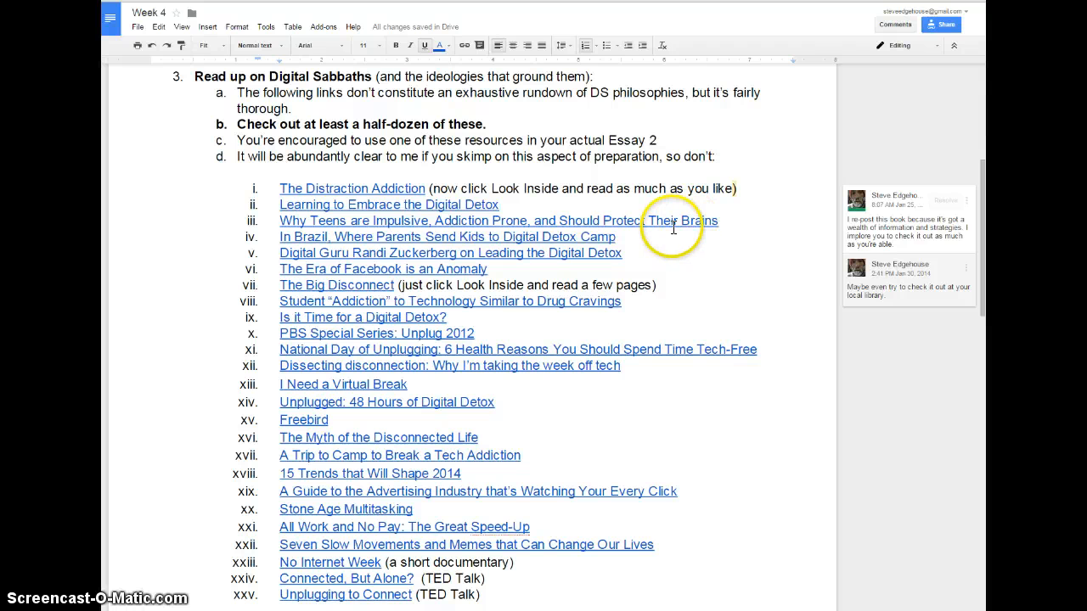
pyautogui.click(671, 220)
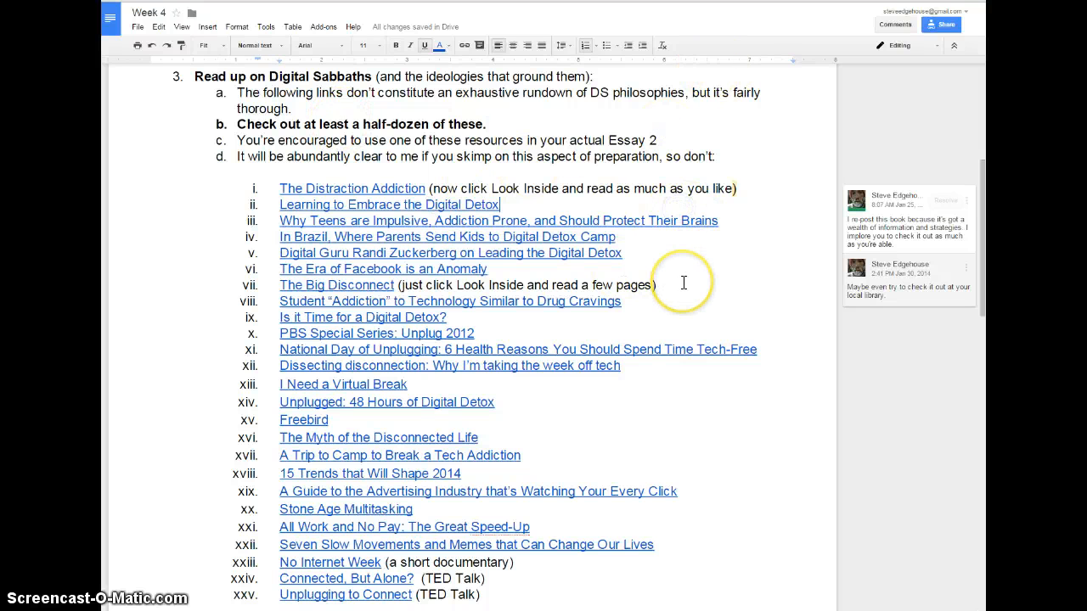
pyautogui.moveTo(287, 221)
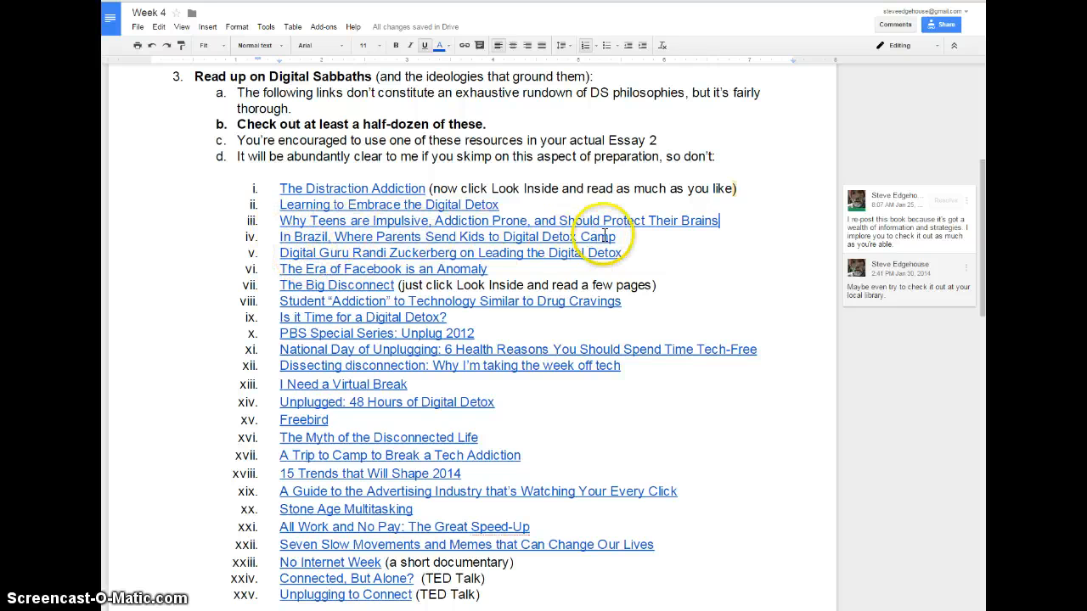
pyautogui.scroll(-3)
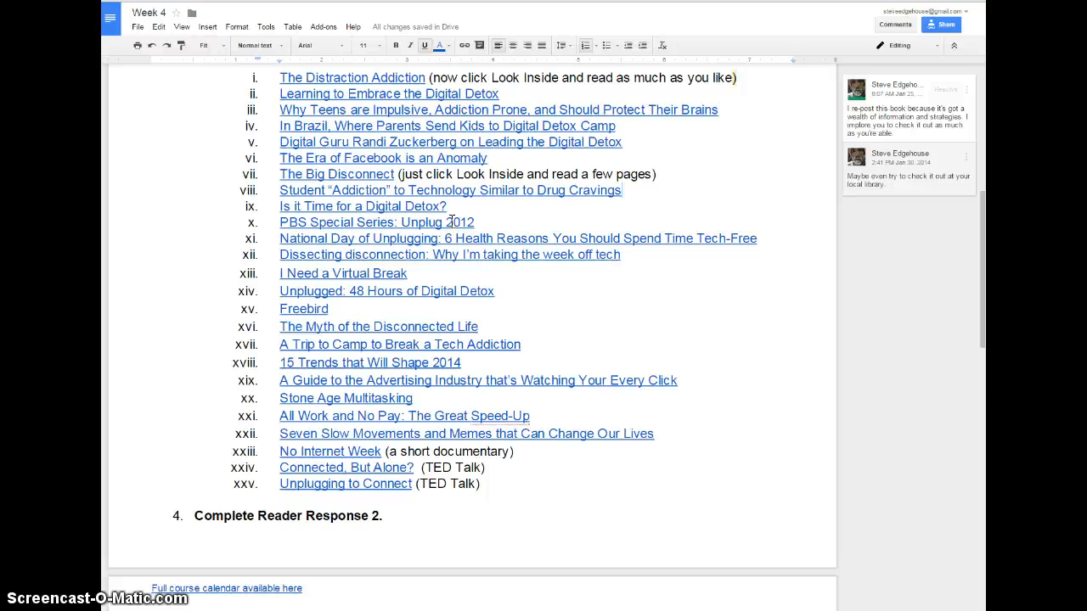
pyautogui.scroll(-3)
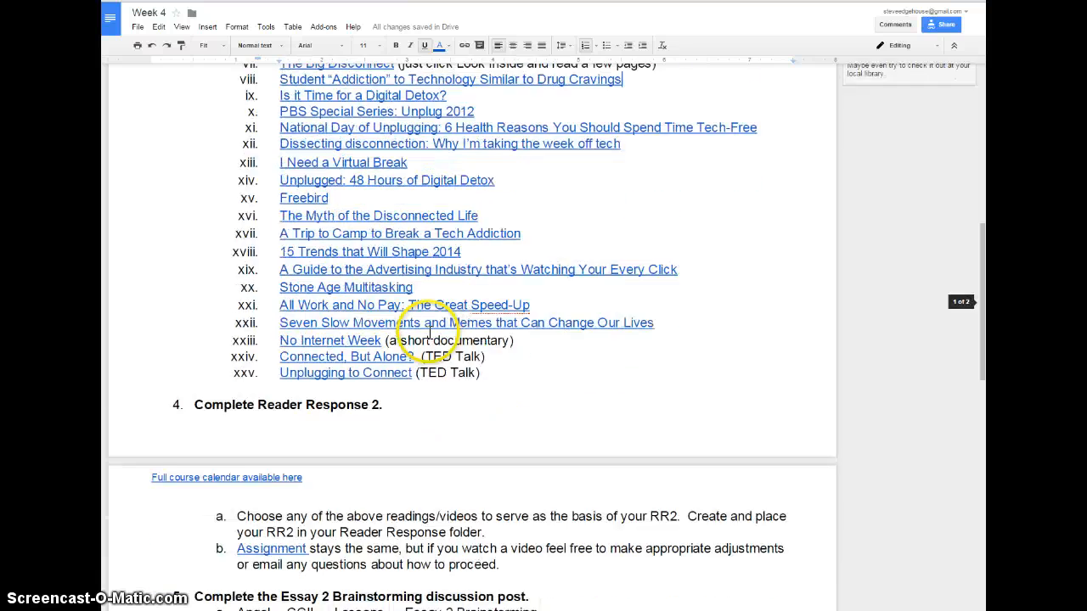
pyautogui.scroll(-3)
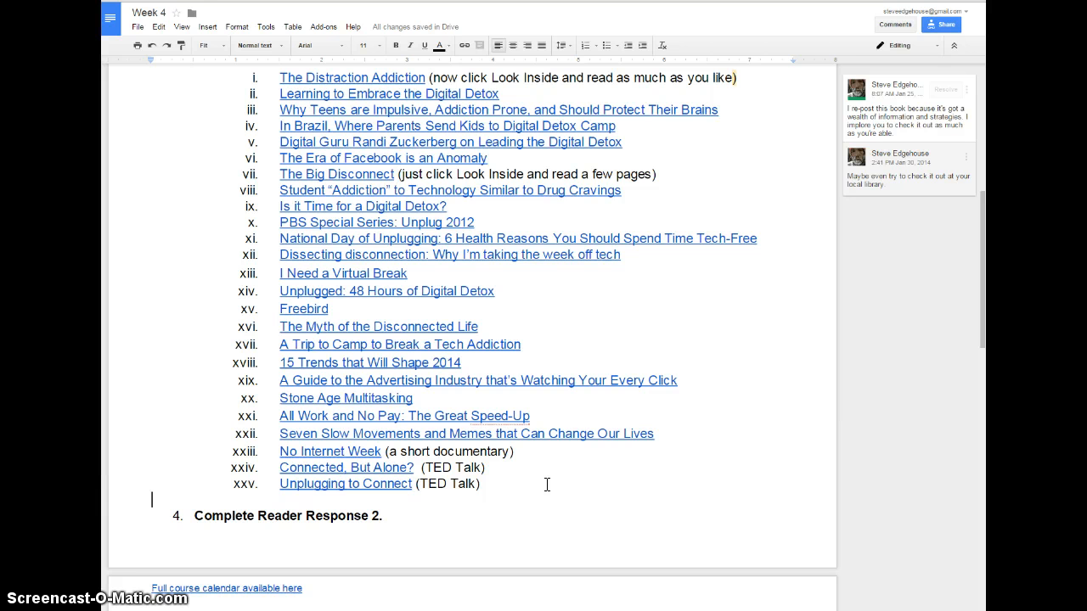
pyautogui.moveTo(397, 533)
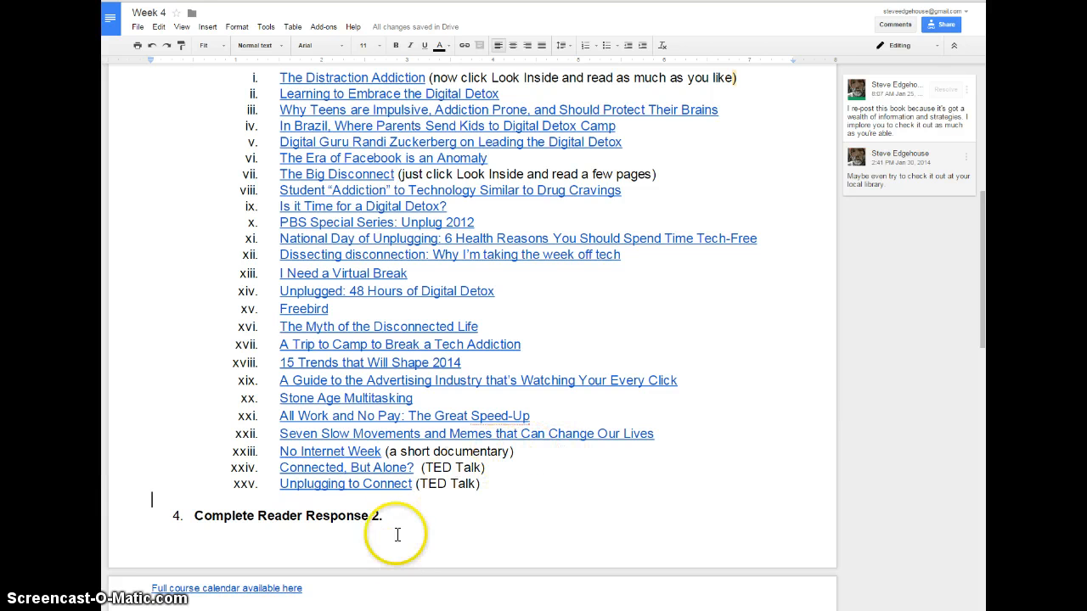
pyautogui.scroll(-3)
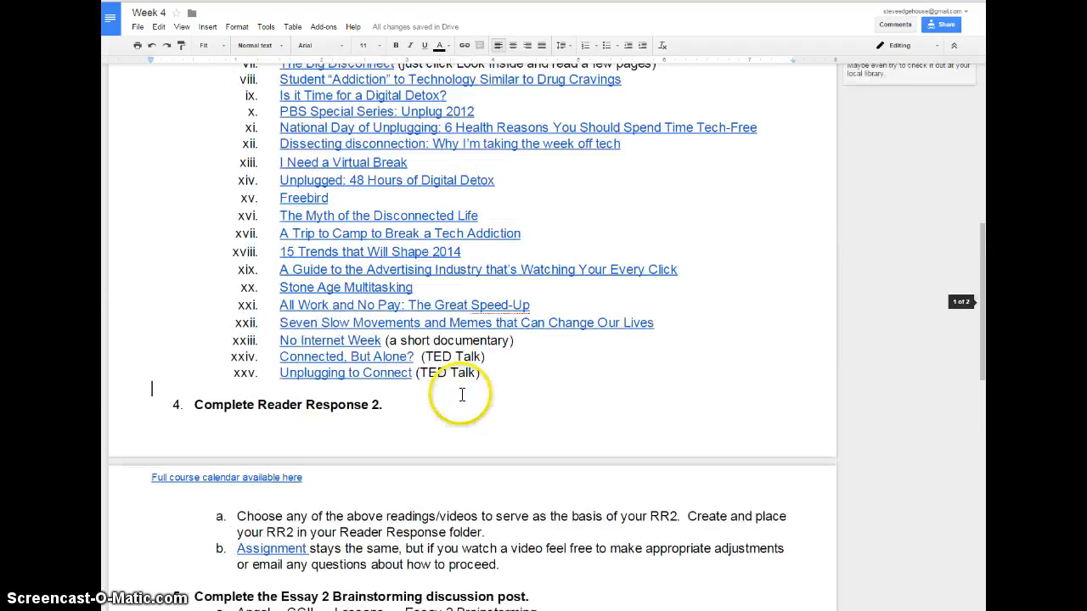
pyautogui.scroll(-3)
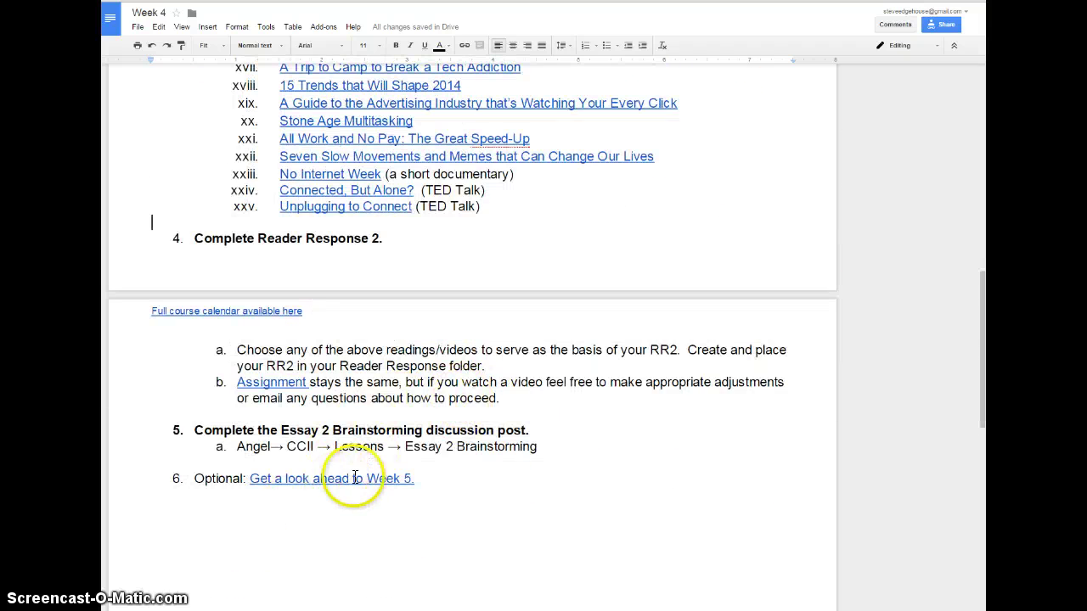